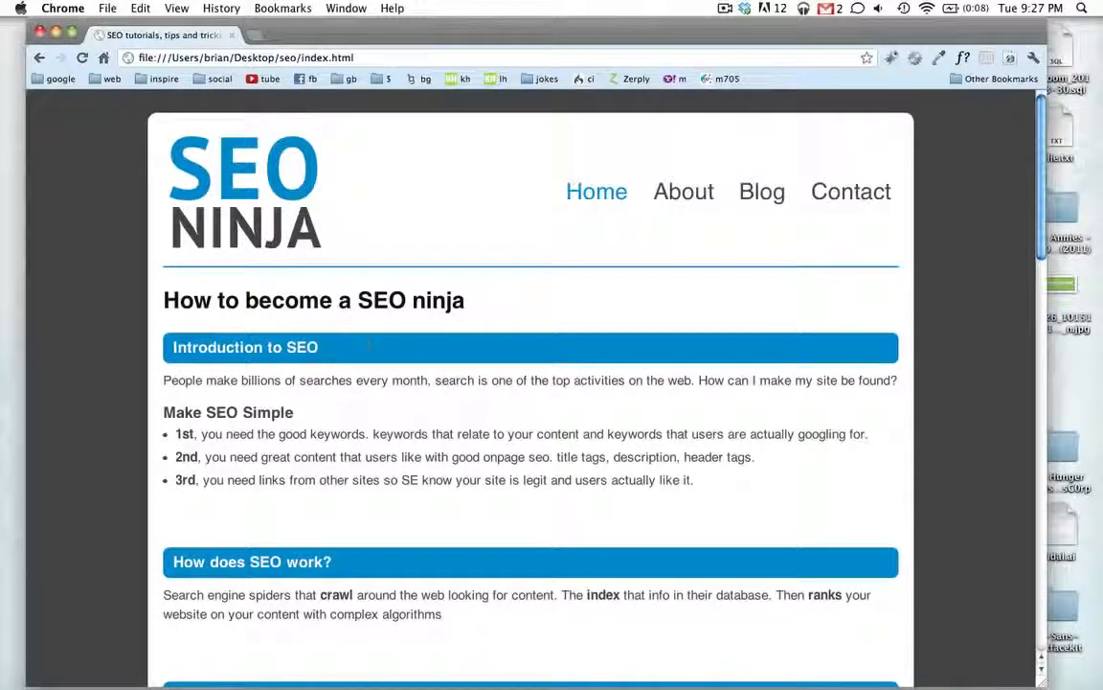
pyautogui.moveTo(259, 331)
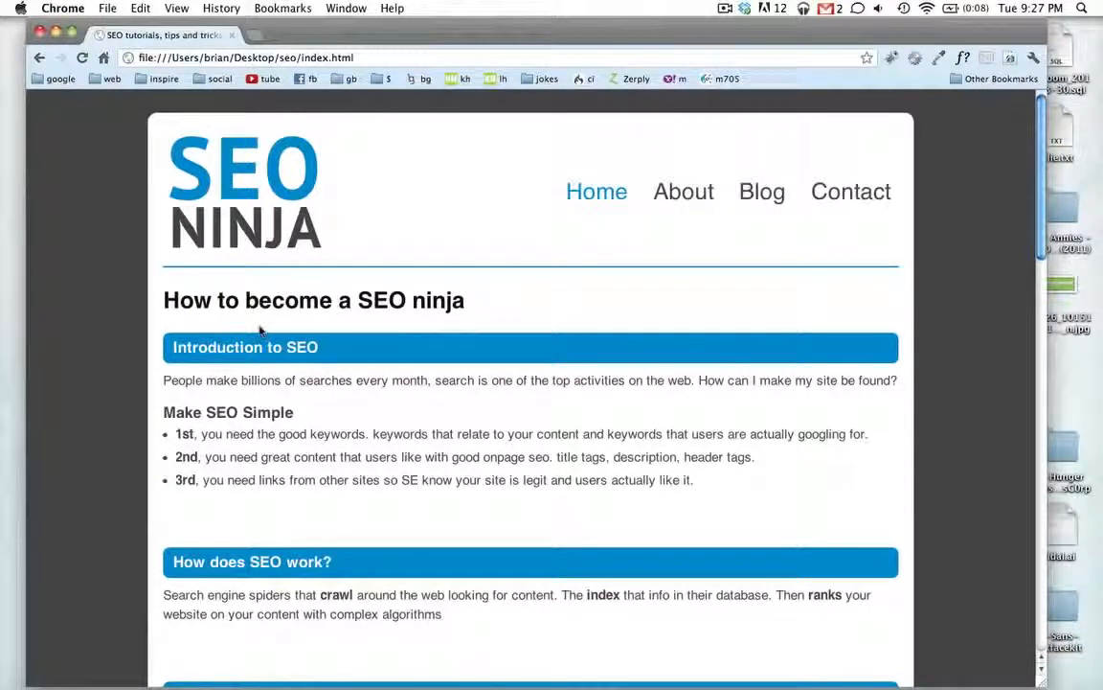
pyautogui.moveTo(47, 326)
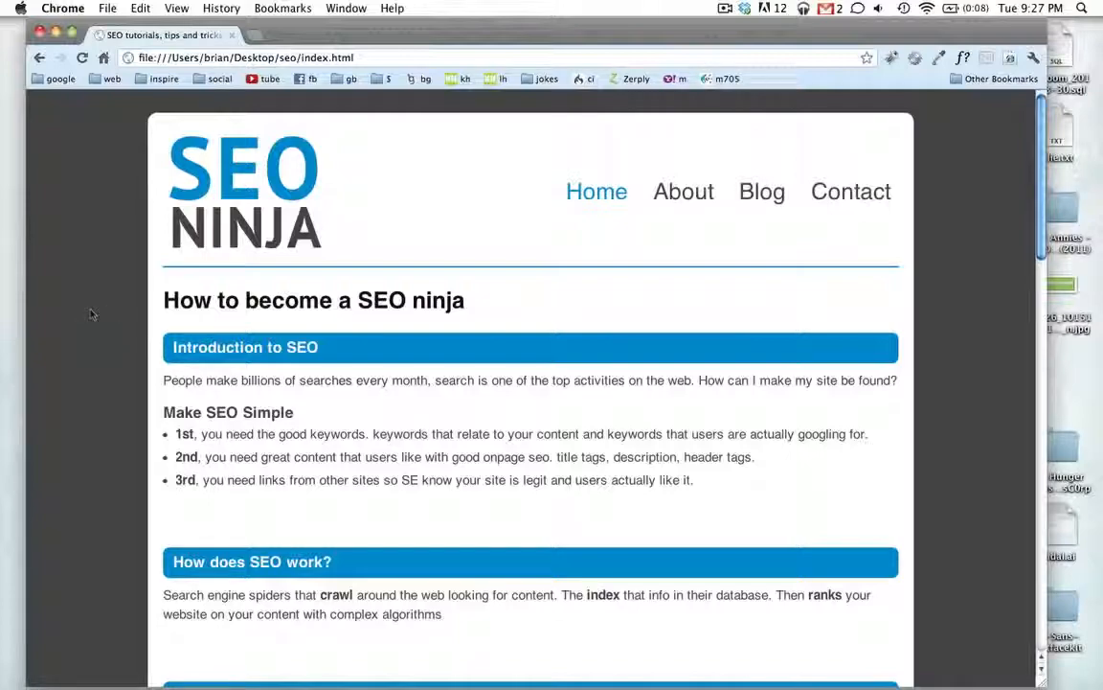
# Step: Widen the Chrome window to fill the screen so the SEO Ninja tutorial reads larger
pyautogui.scroll(-3)
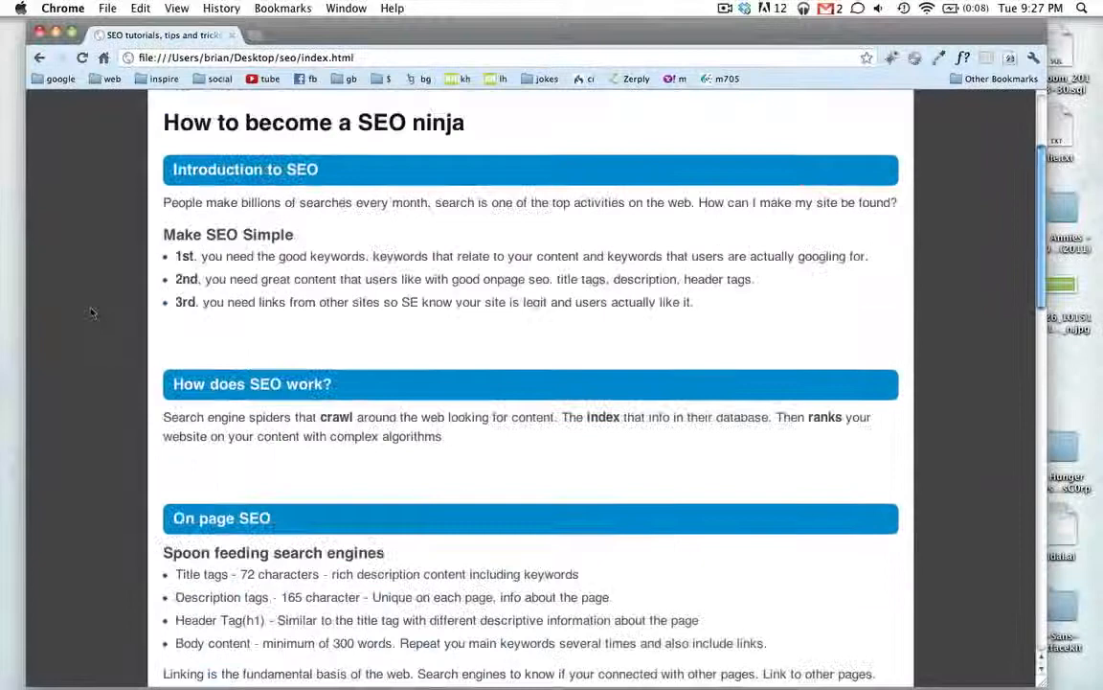
pyautogui.scroll(3)
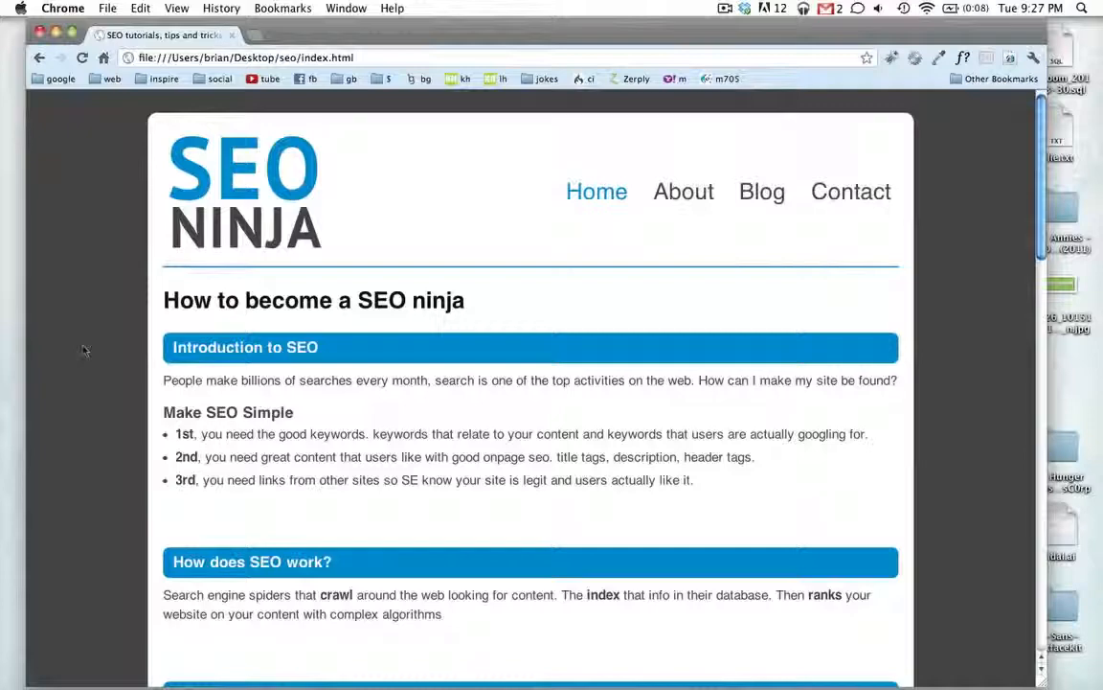
pyautogui.scroll(-3)
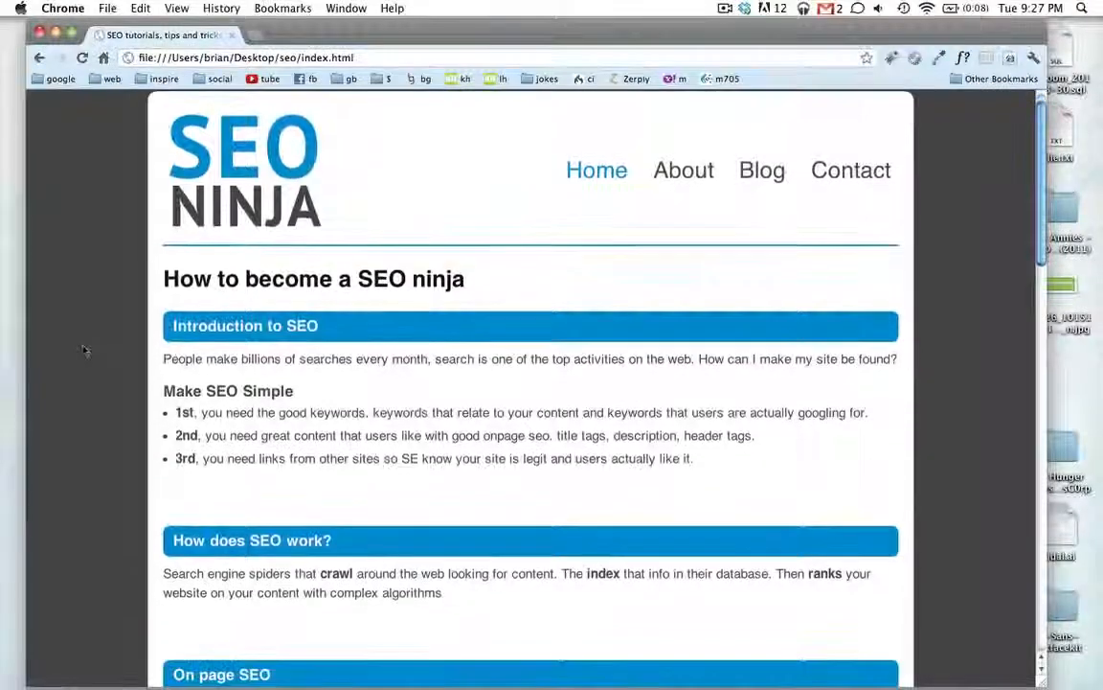
pyautogui.scroll(-3)
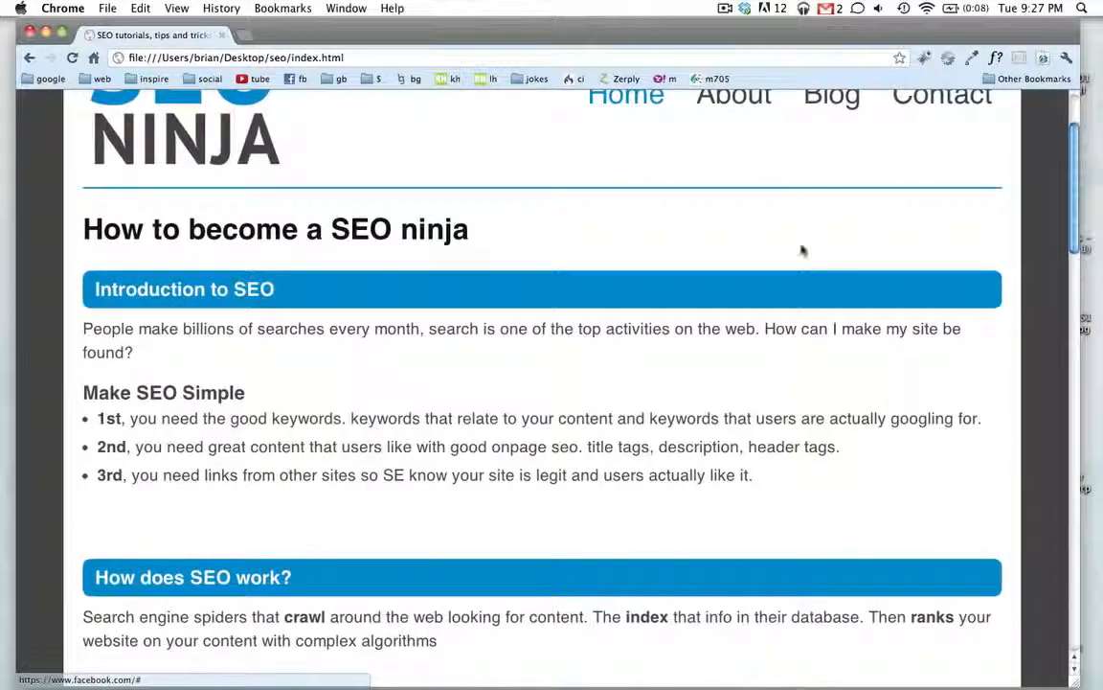
pyautogui.moveTo(266, 377)
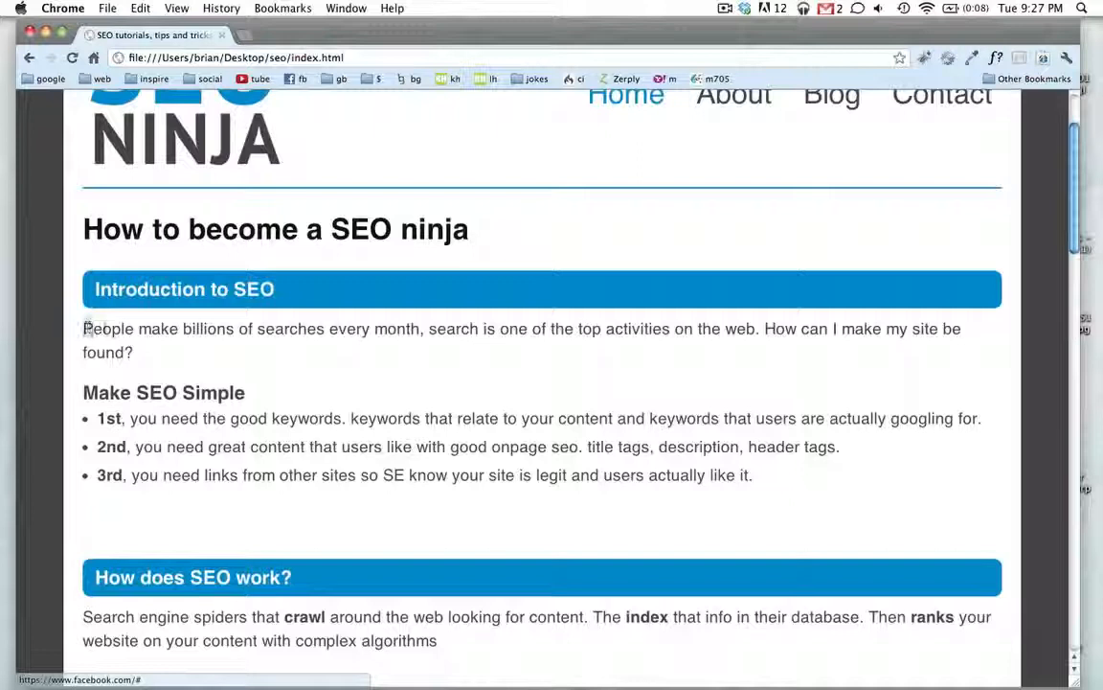
pyautogui.moveTo(84, 328); pyautogui.dragTo(474, 328)
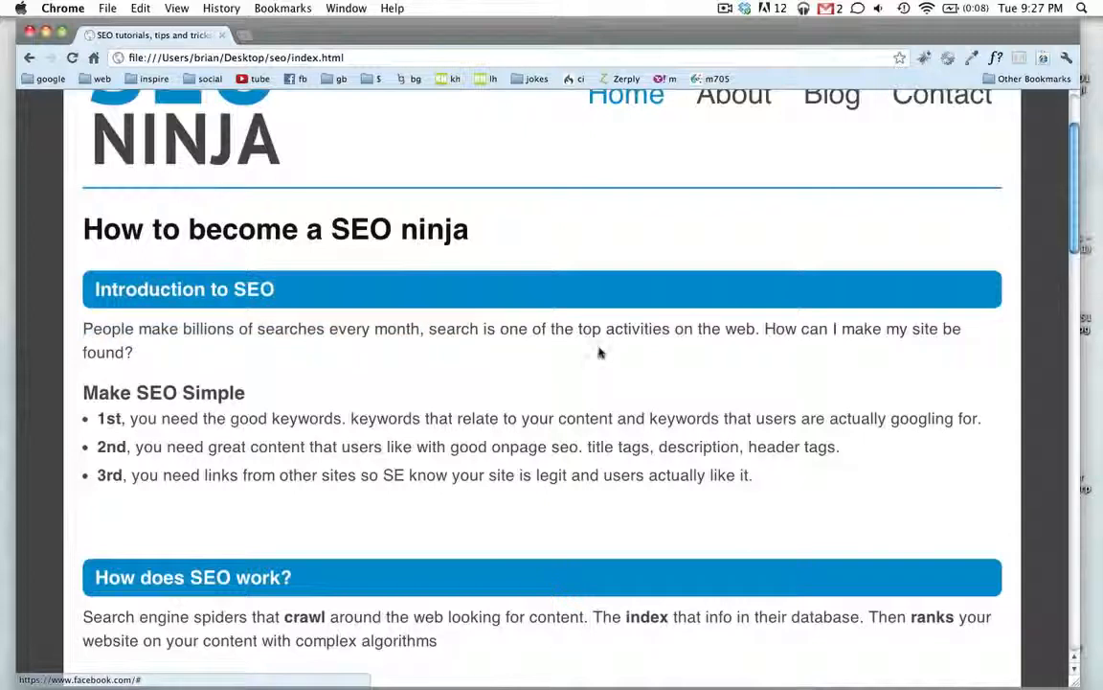
pyautogui.moveTo(580, 369)
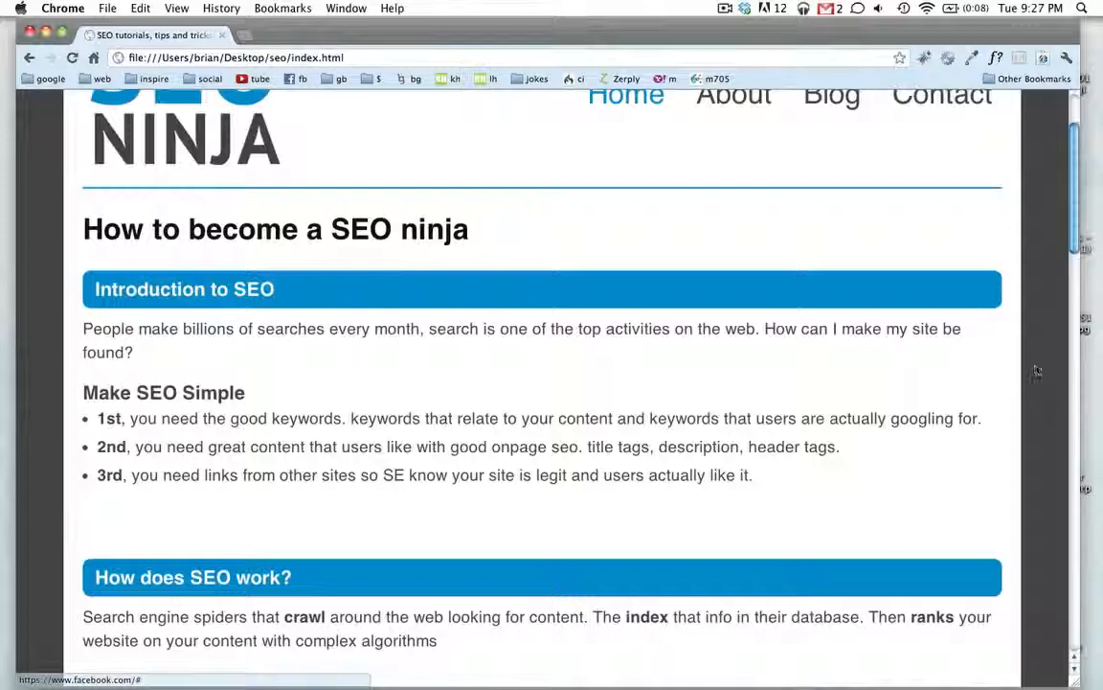
pyautogui.scroll(-3)
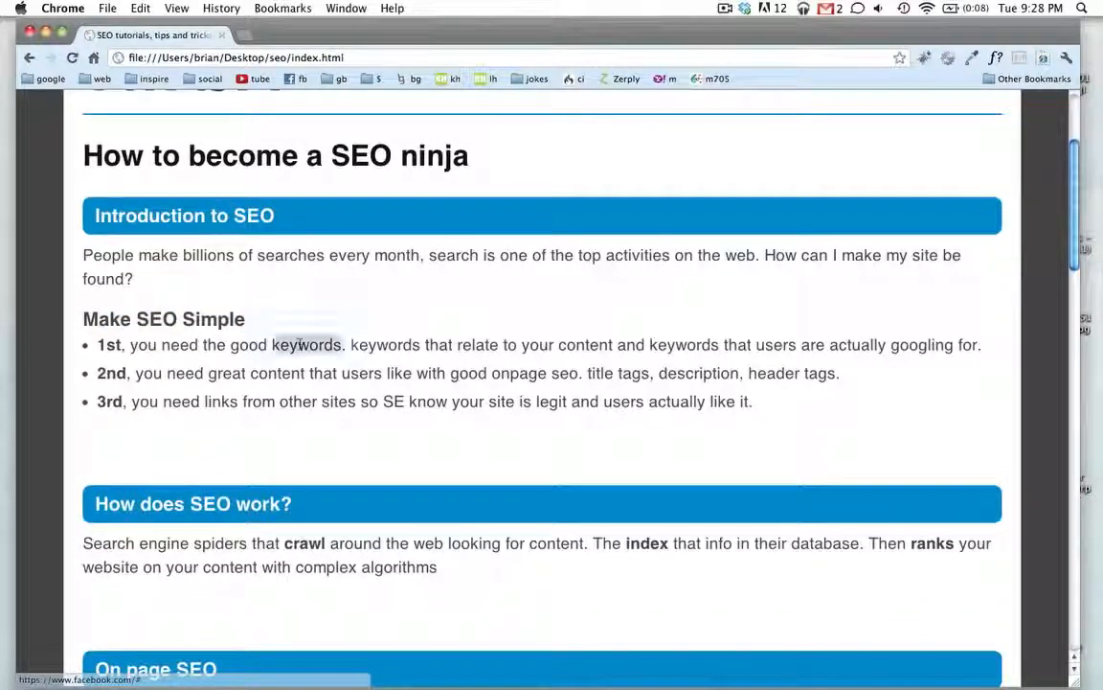
pyautogui.doubleClick(306, 345)
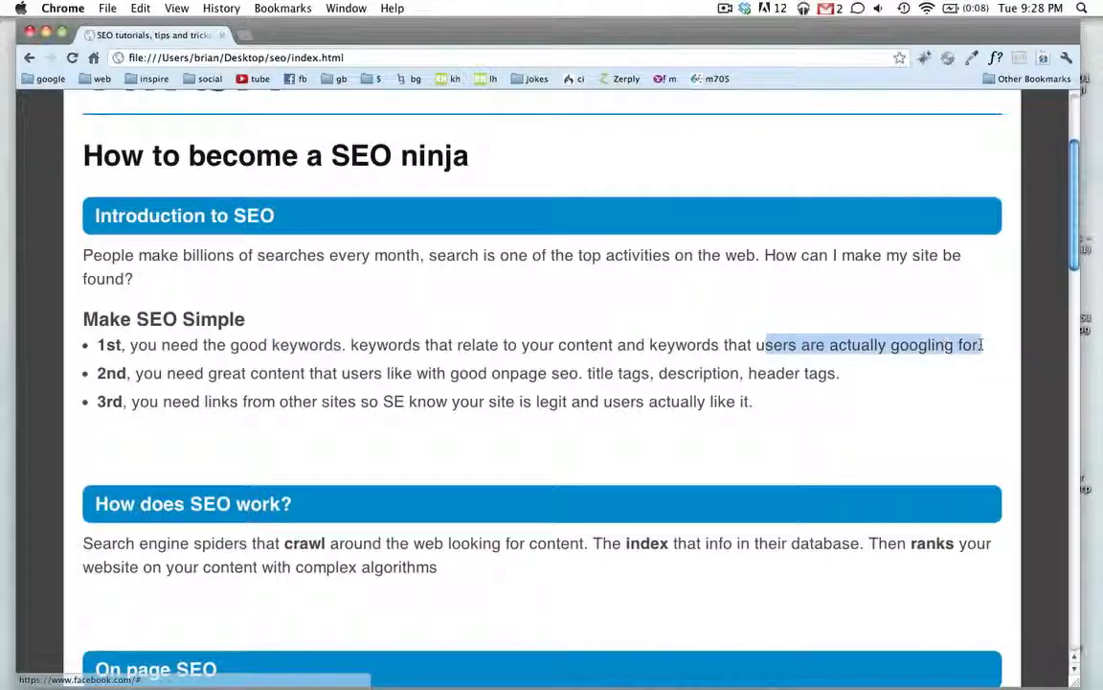
pyautogui.click(312, 436)
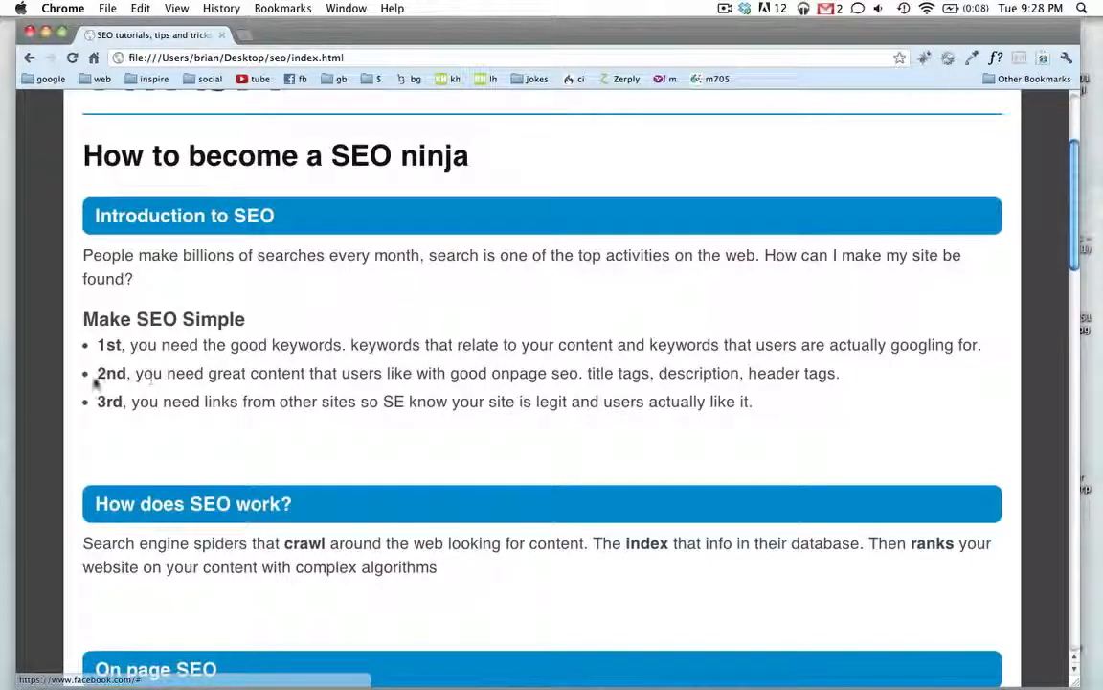
pyautogui.doubleClick(518, 373)
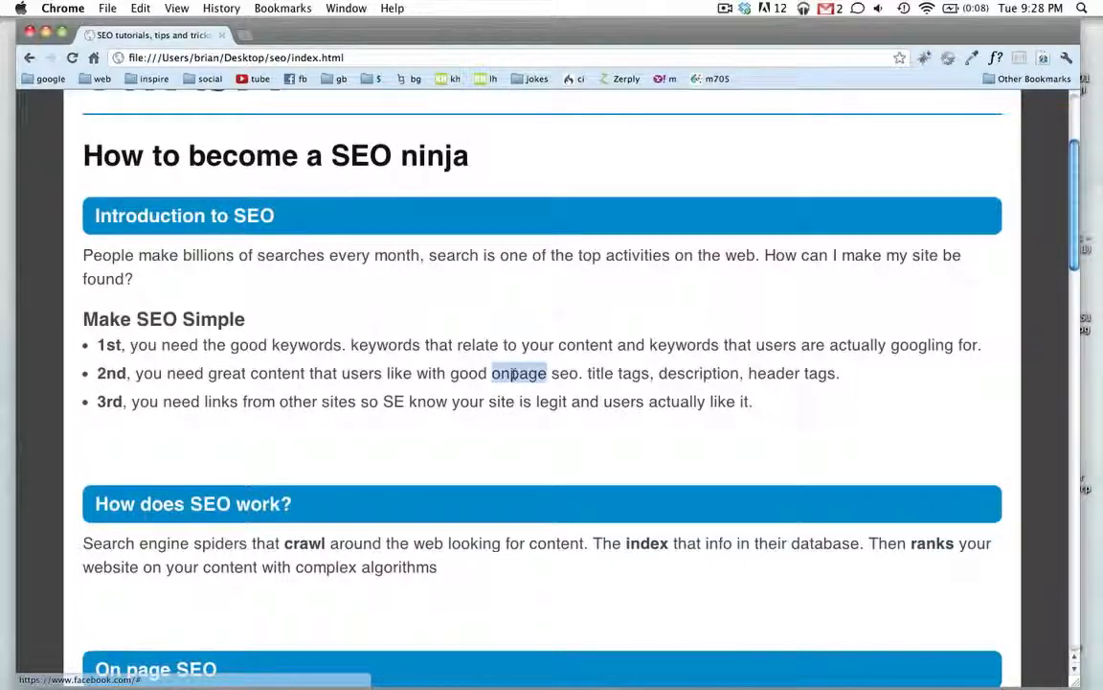
pyautogui.doubleClick(277, 373)
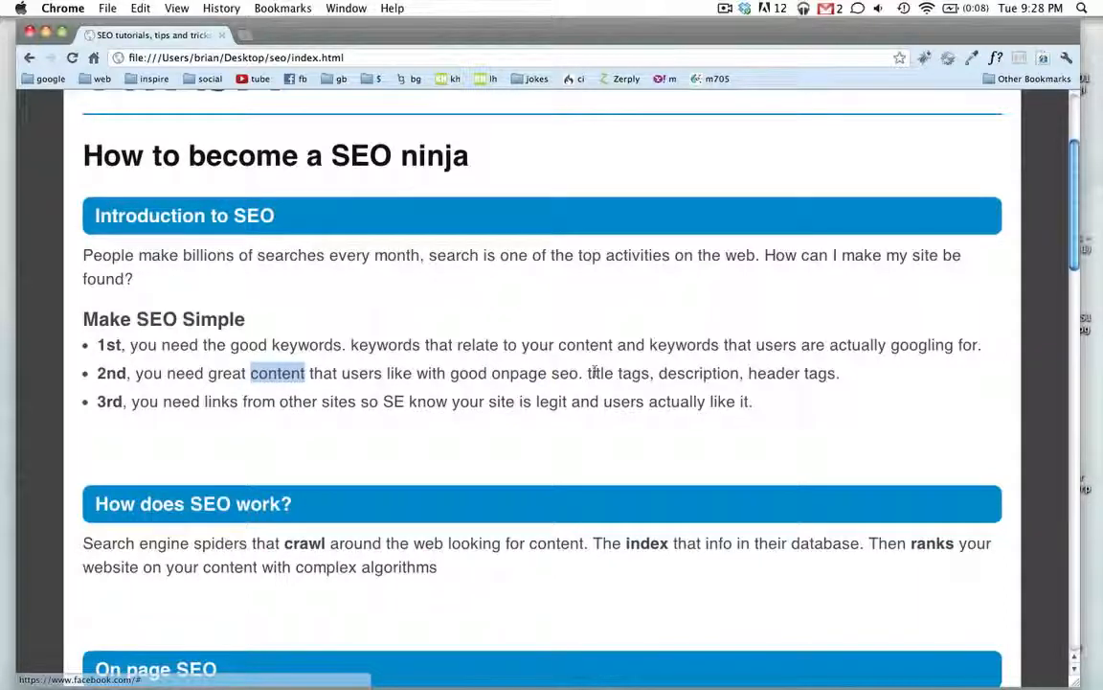
pyautogui.doubleClick(517, 373)
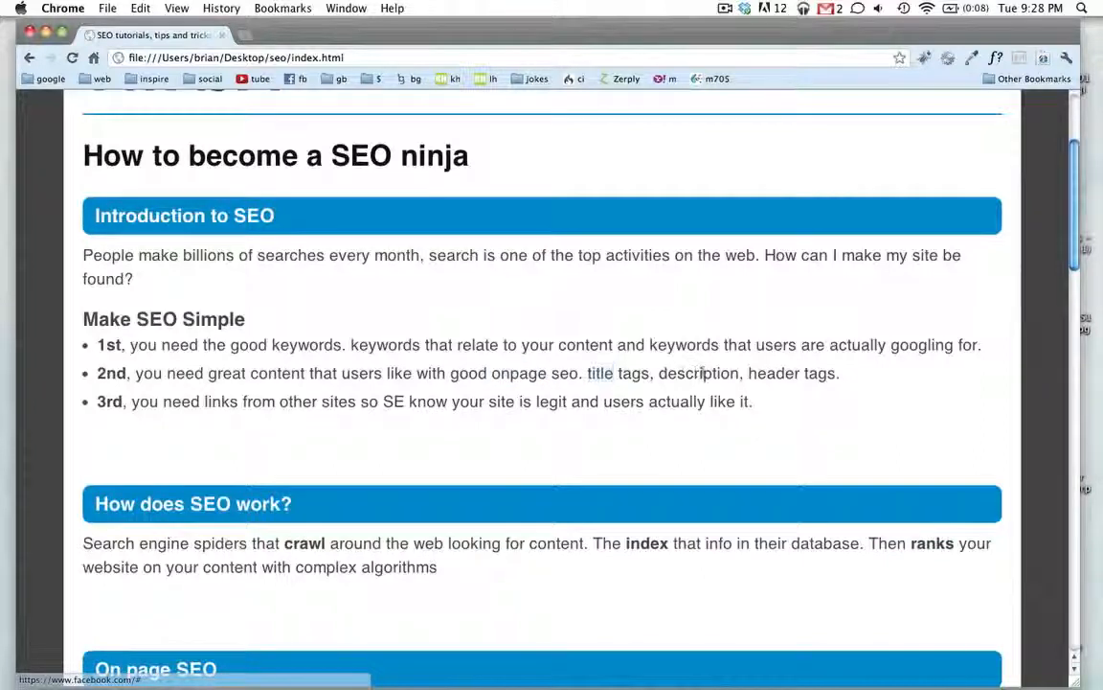
pyautogui.doubleClick(774, 373)
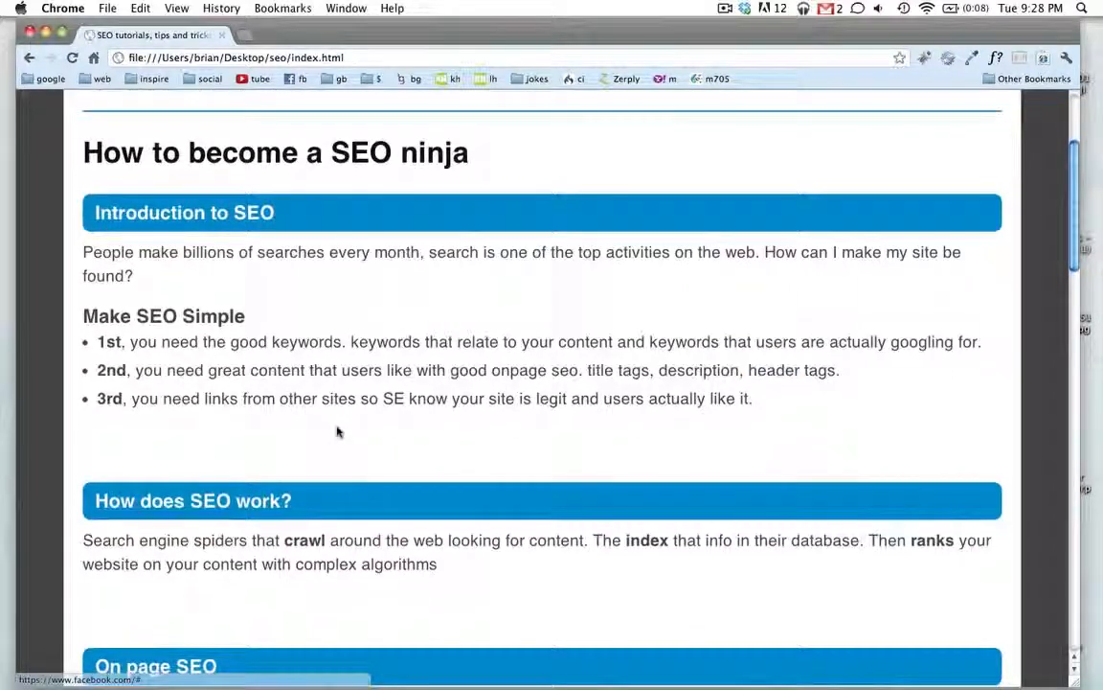
pyautogui.scroll(-3)
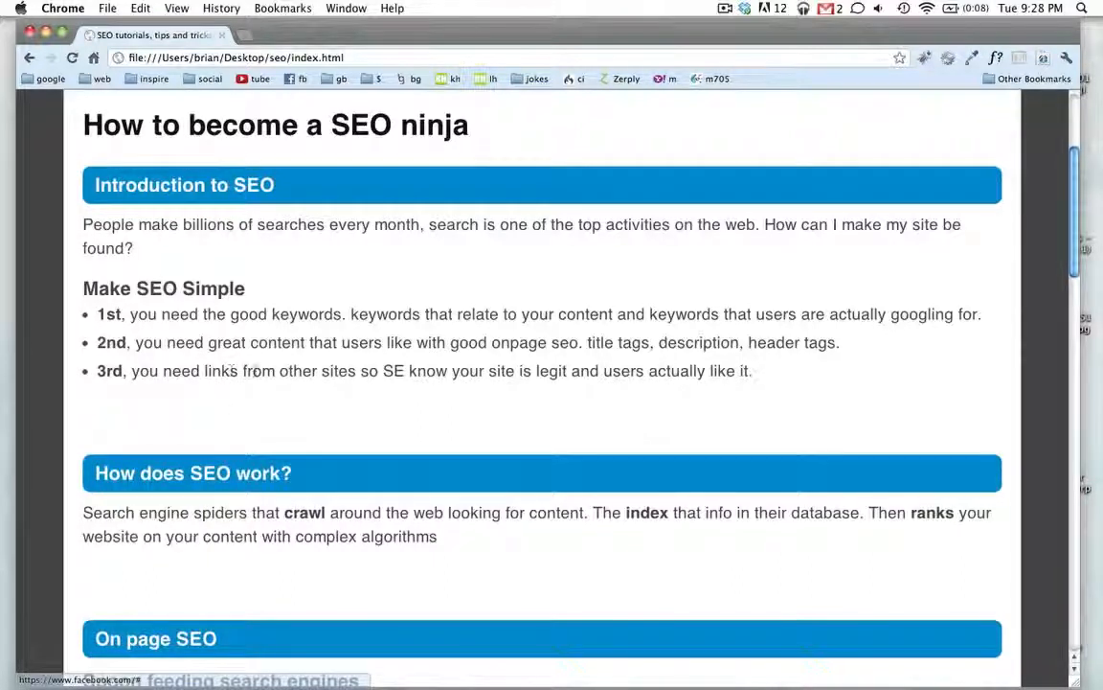
pyautogui.moveTo(264, 371); pyautogui.dragTo(403, 371)
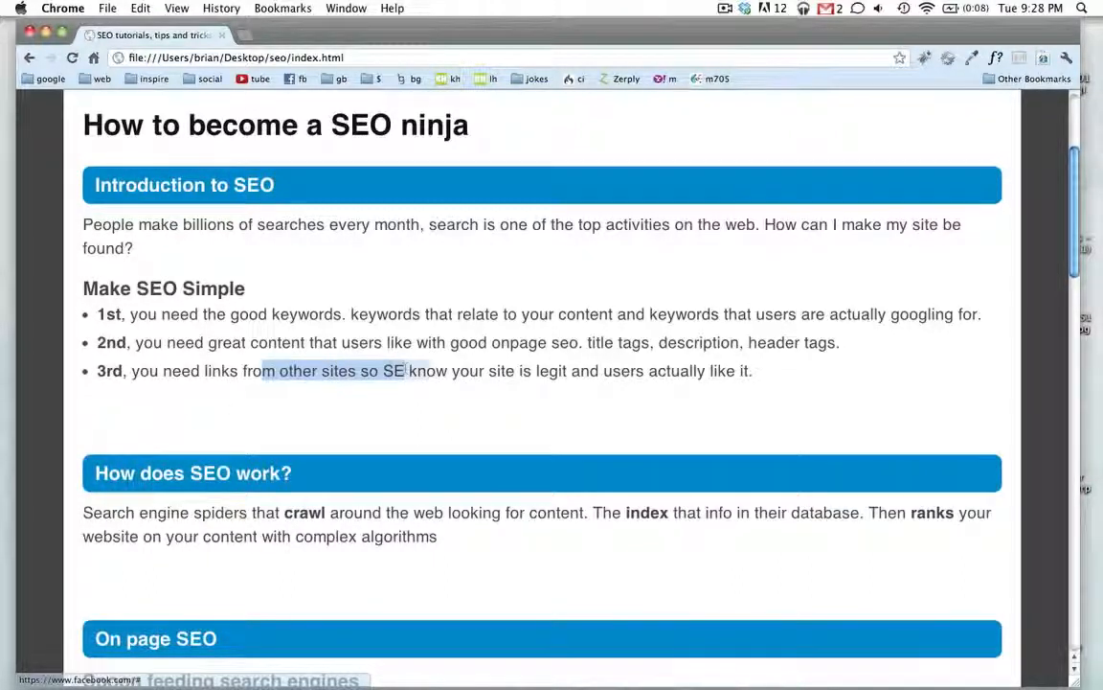
pyautogui.moveTo(406, 371); pyautogui.dragTo(567, 370)
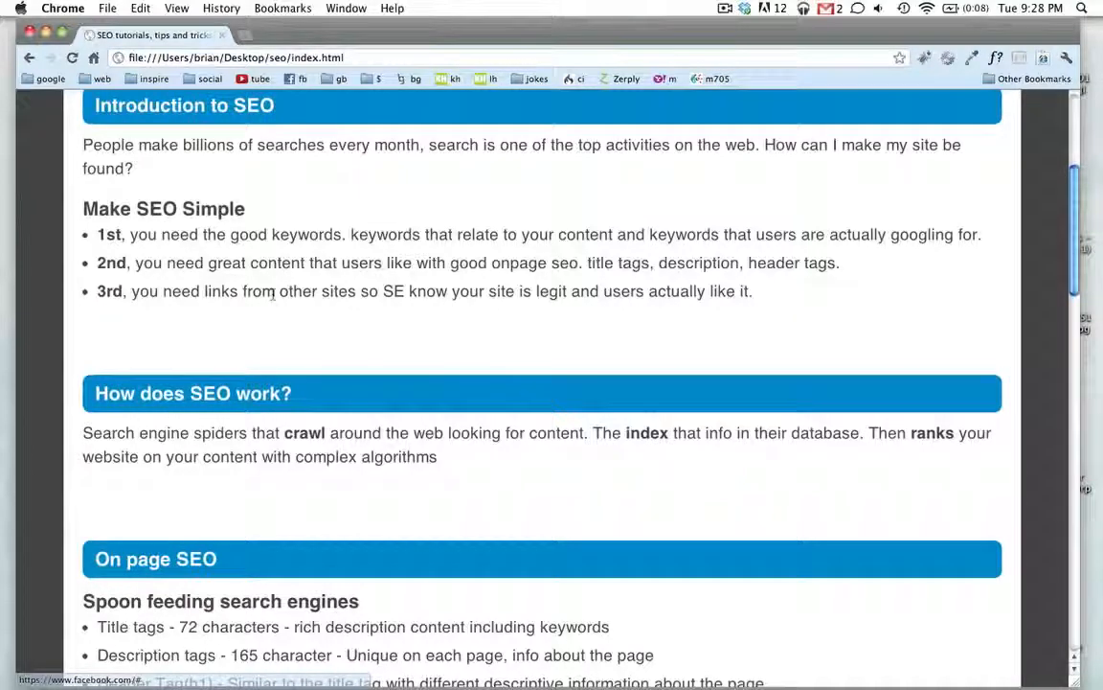
pyautogui.doubleClick(297, 291)
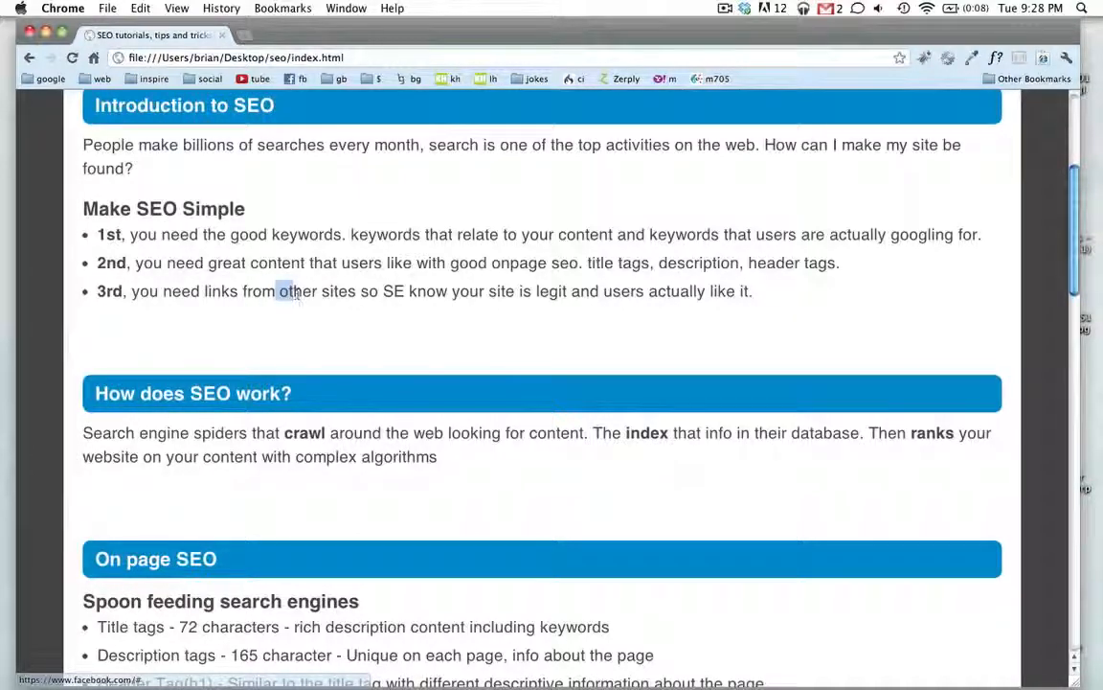
# Step: Scroll the tutorial past On page SEO to the 'Other good practices' list
pyautogui.scroll(-3)
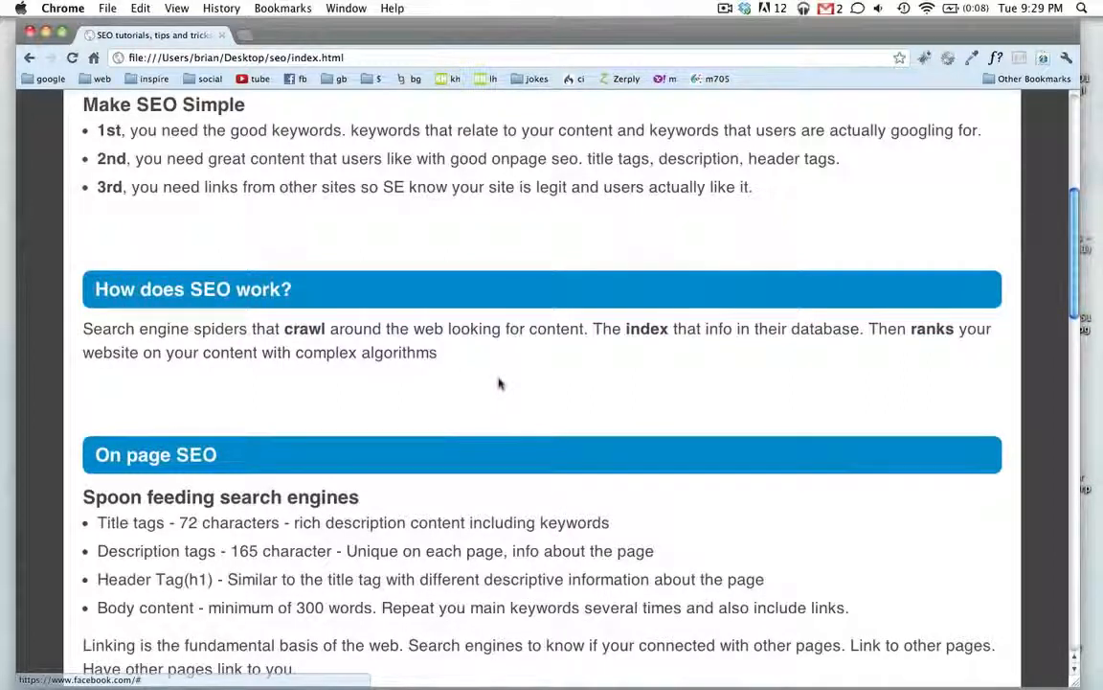
pyautogui.moveTo(277, 374)
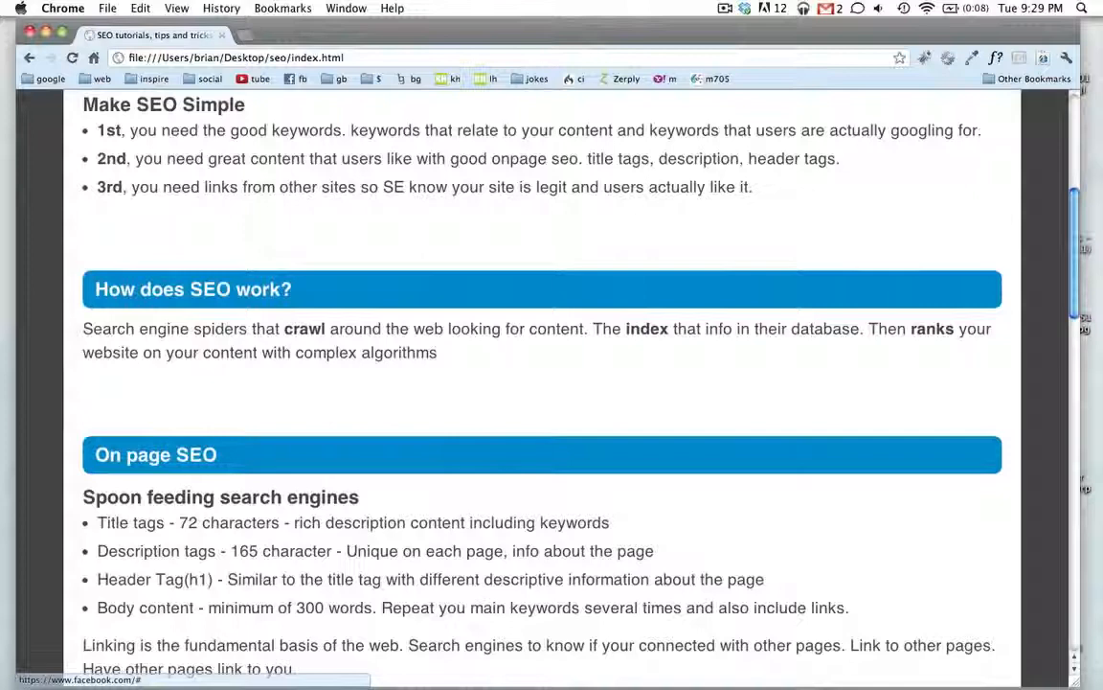
pyautogui.moveTo(515, 374)
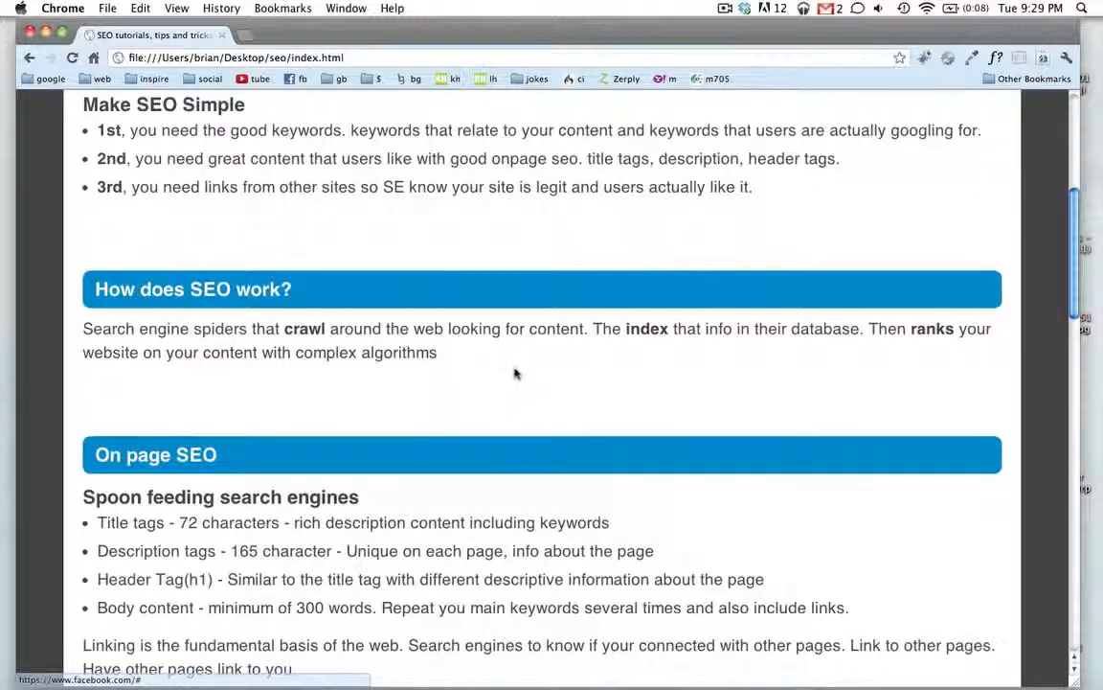
pyautogui.scroll(-3)
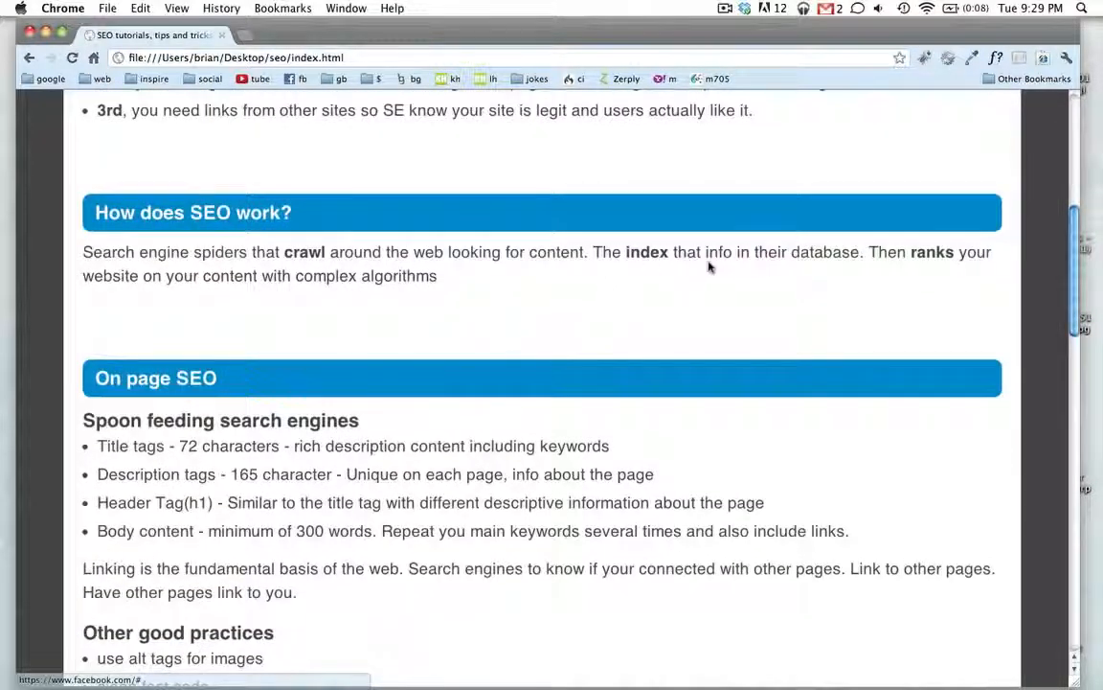
pyautogui.moveTo(481, 301)
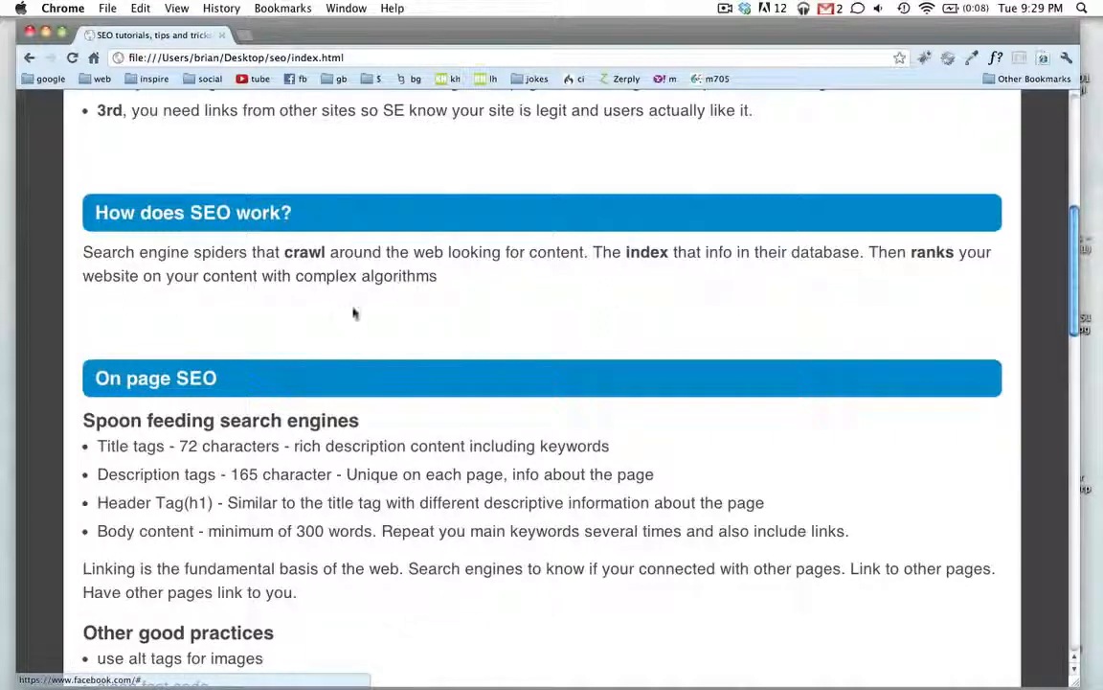
pyautogui.moveTo(455, 281)
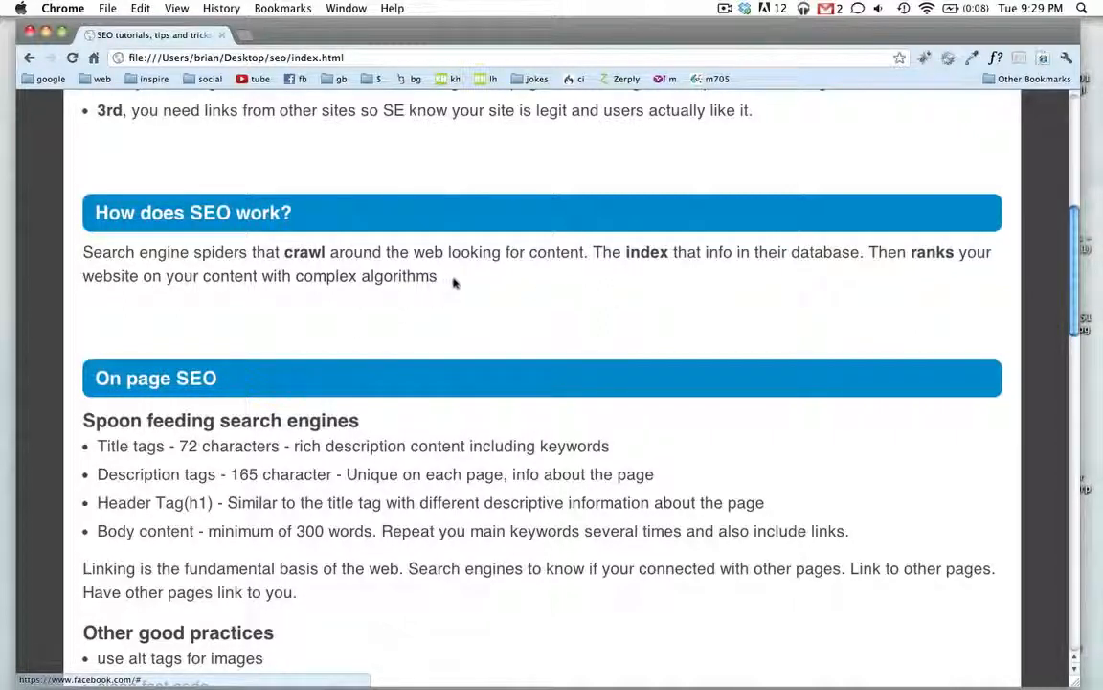
pyautogui.moveTo(489, 310)
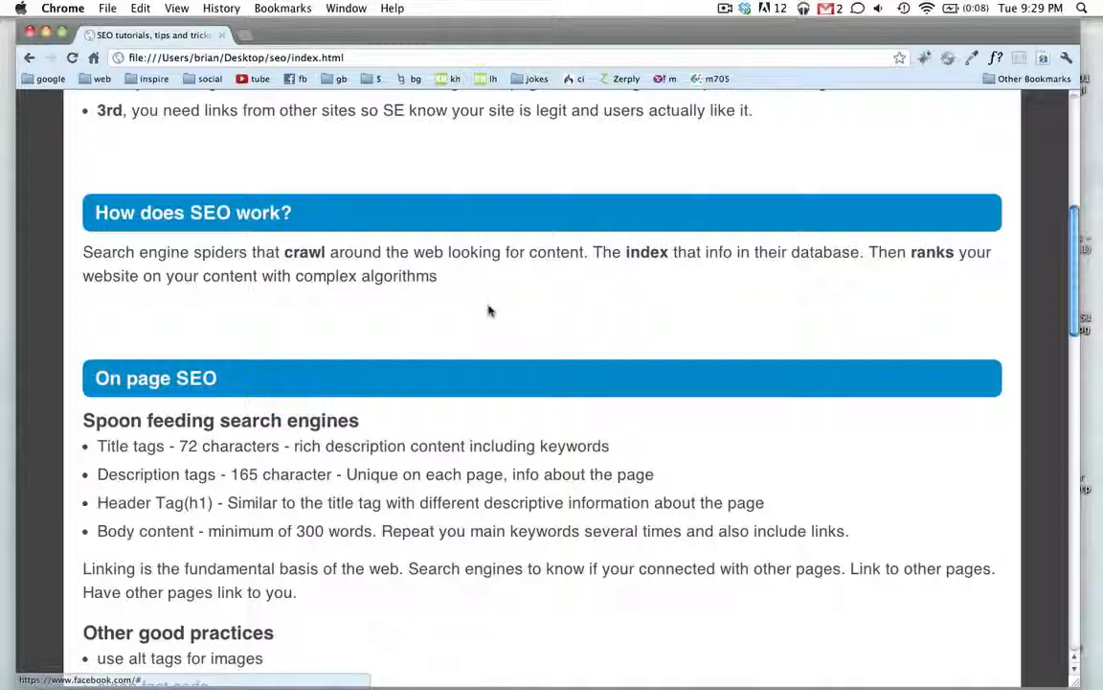
pyautogui.moveTo(494, 317)
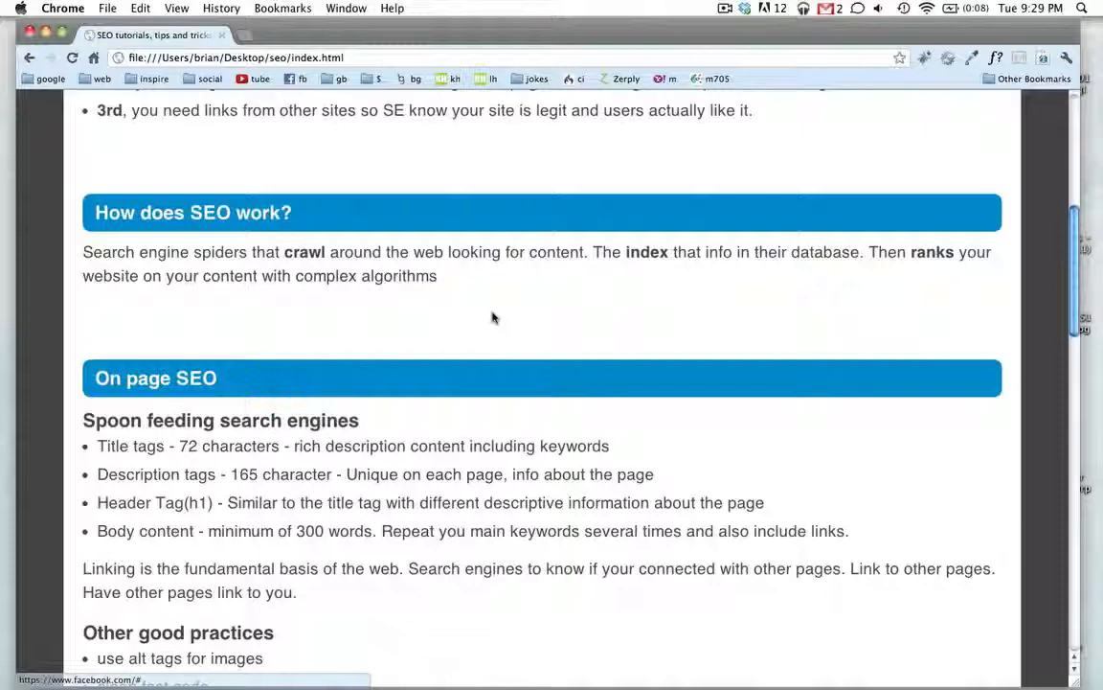
pyautogui.scroll(-3)
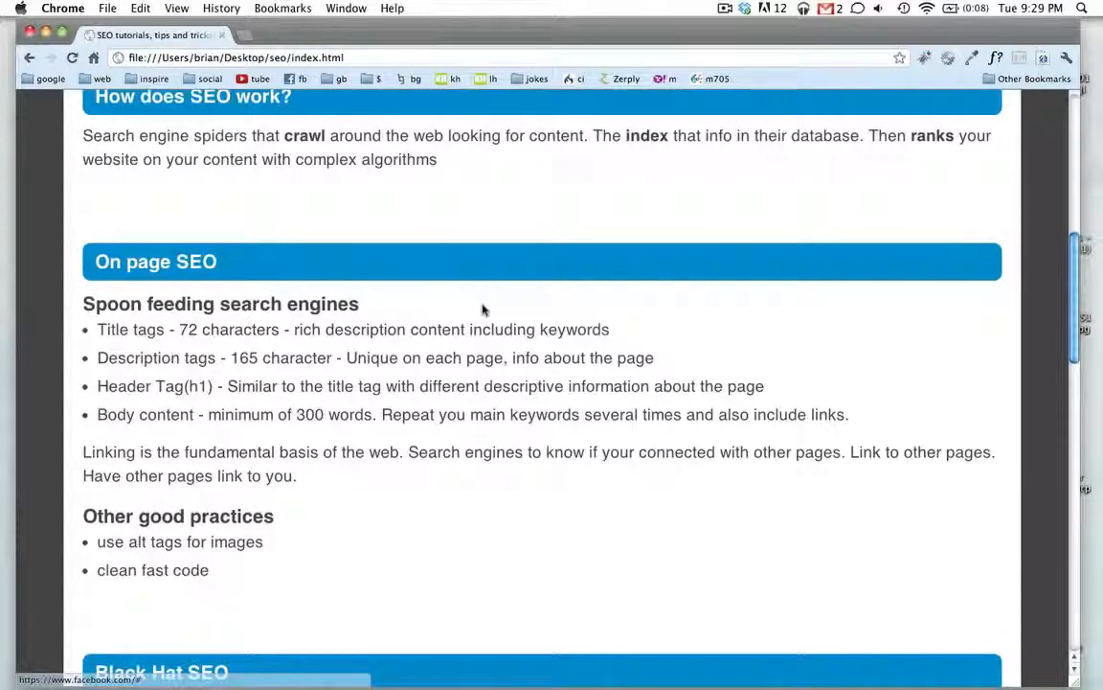
pyautogui.moveTo(491, 324)
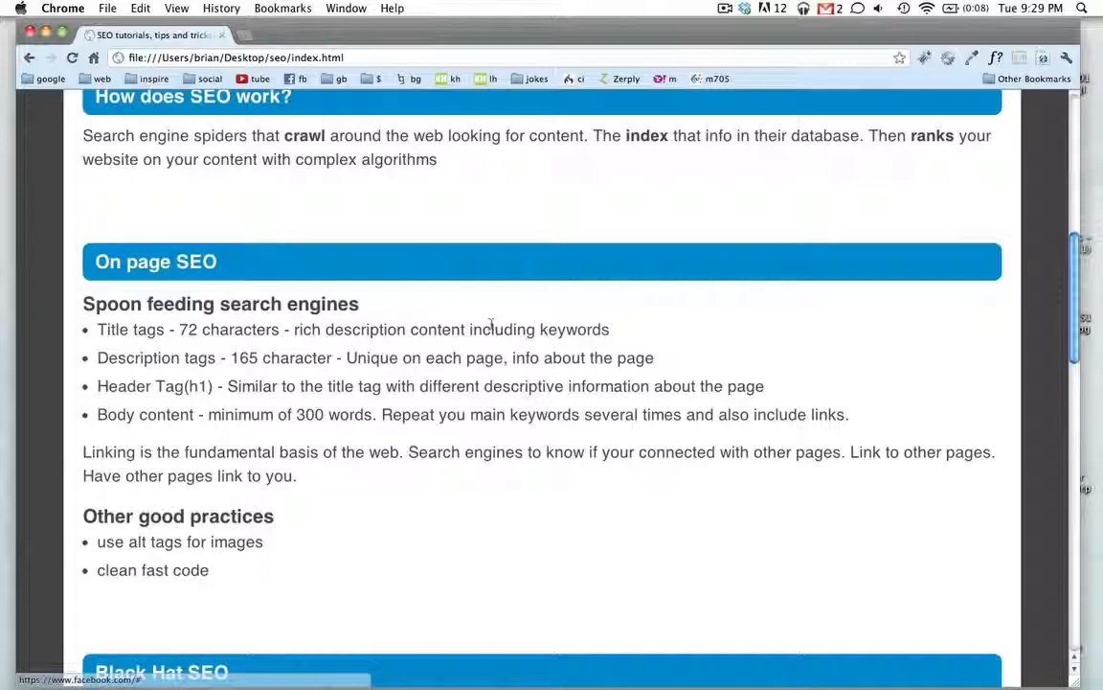
pyautogui.moveTo(471, 318)
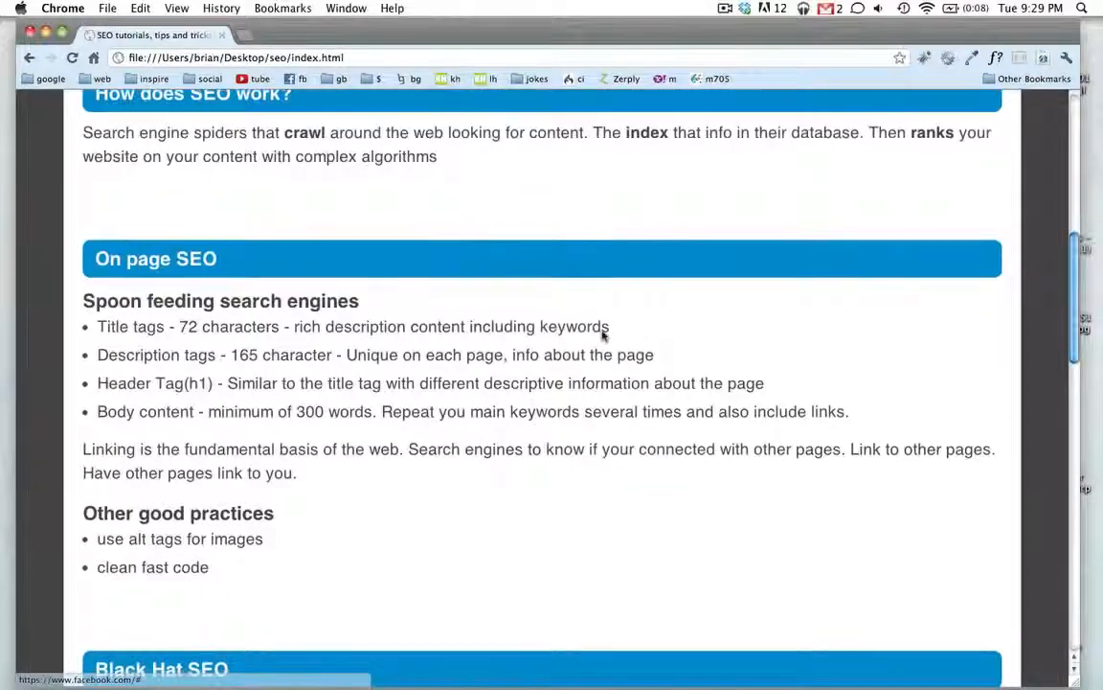
pyautogui.scroll(-3)
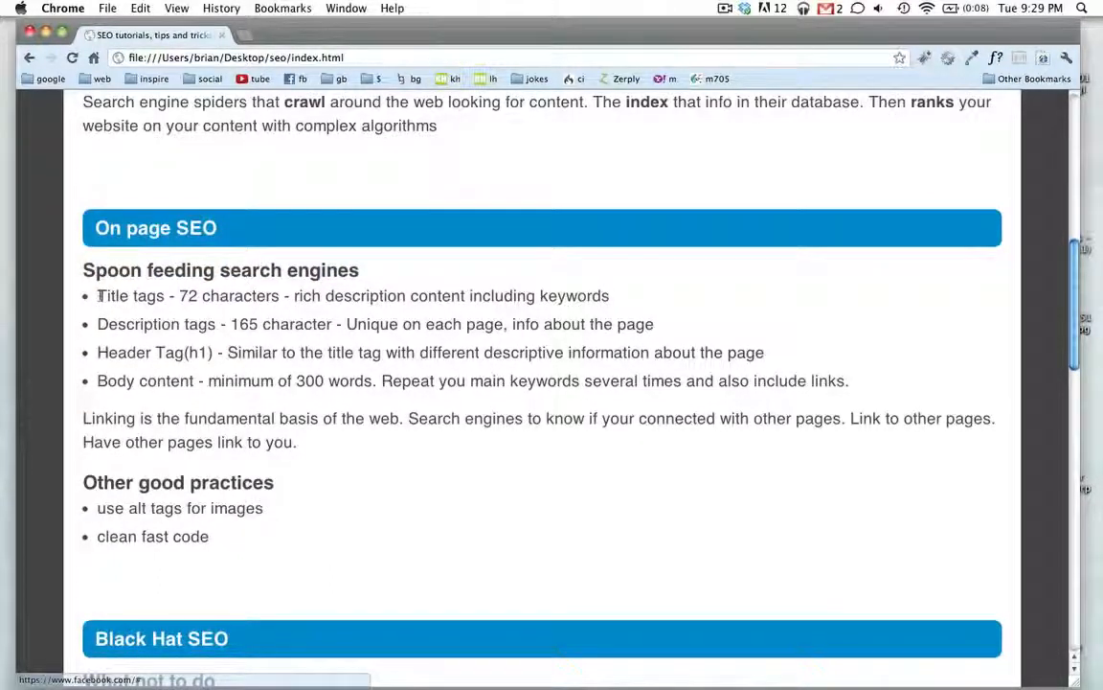
pyautogui.doubleClick(130, 294)
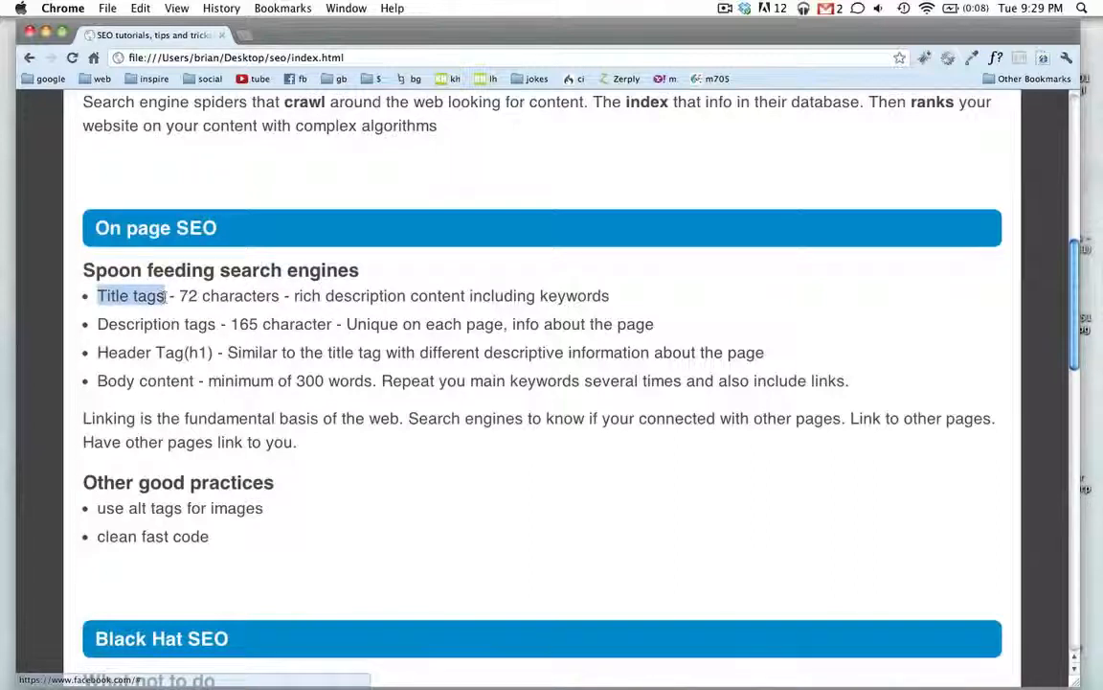
pyautogui.doubleClick(138, 324)
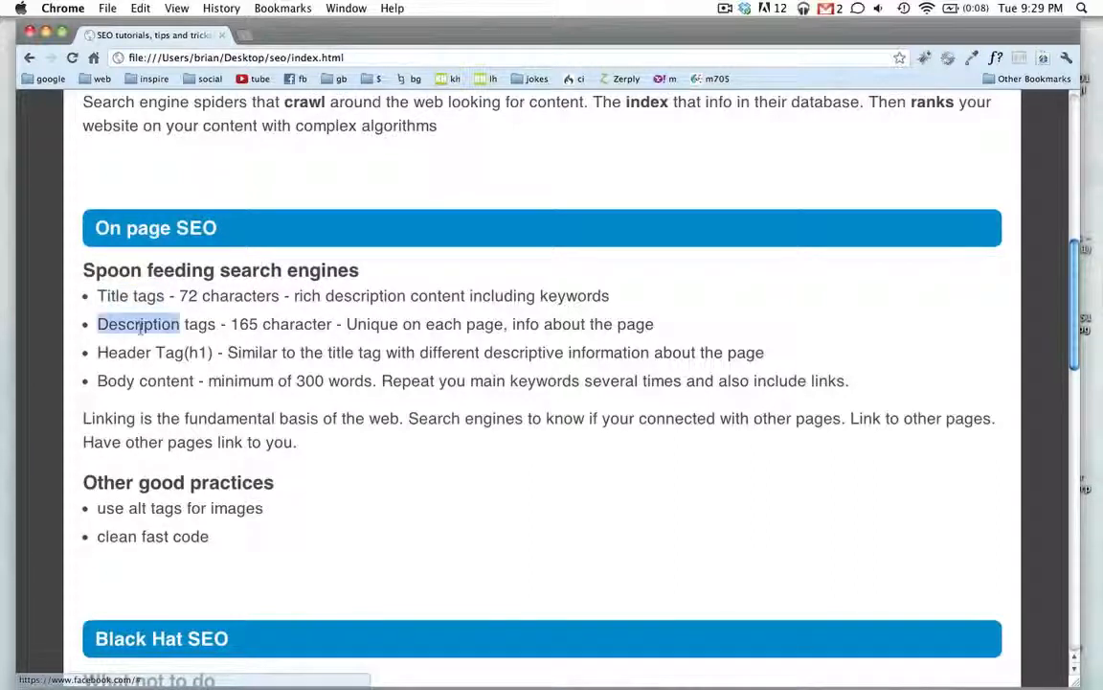
pyautogui.doubleClick(122, 353)
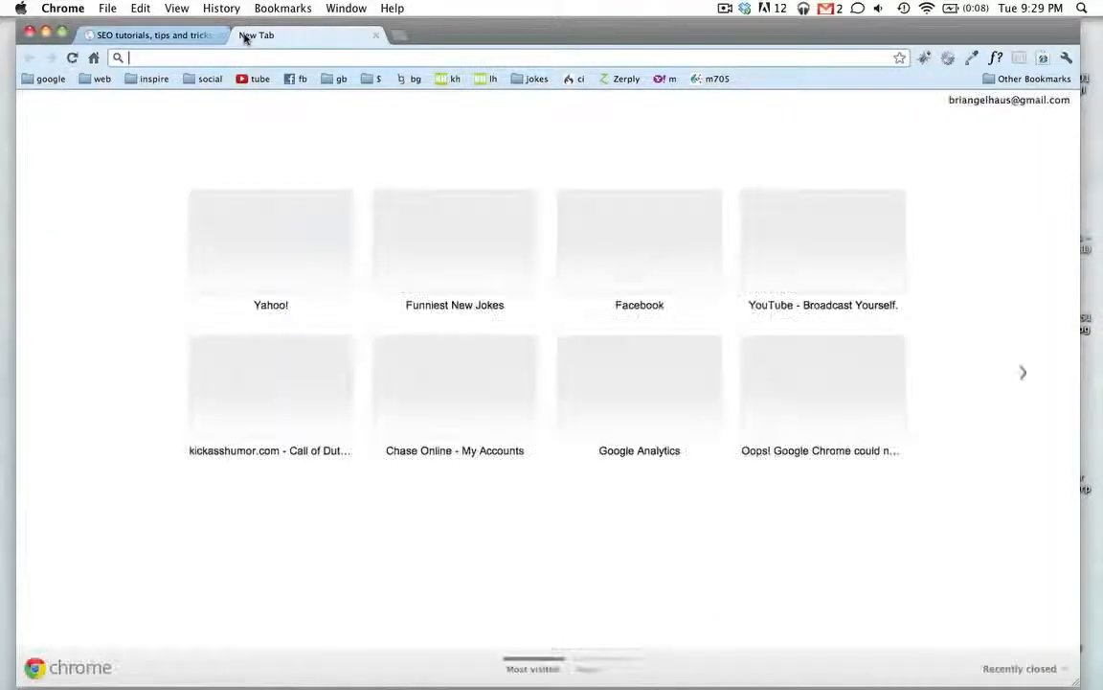
# Step: Search Google for 'horses', highlight the top result's web address, and return to the tutorial
pyautogui.write('horses')
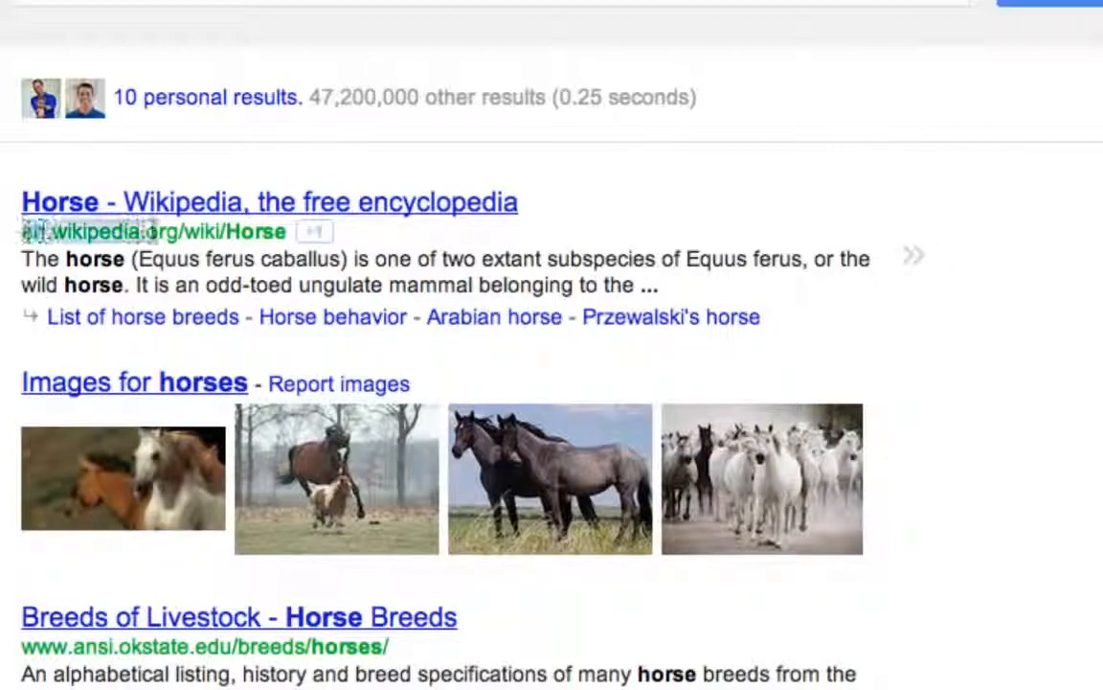
pyautogui.moveTo(266, 240)
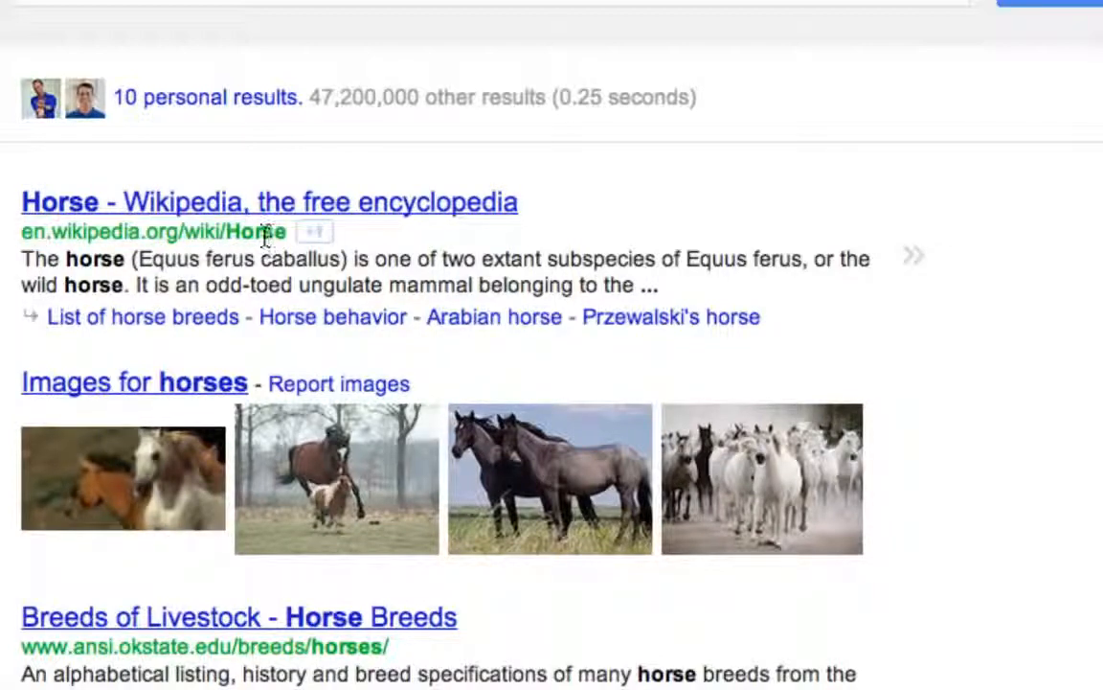
pyautogui.doubleClick(251, 232)
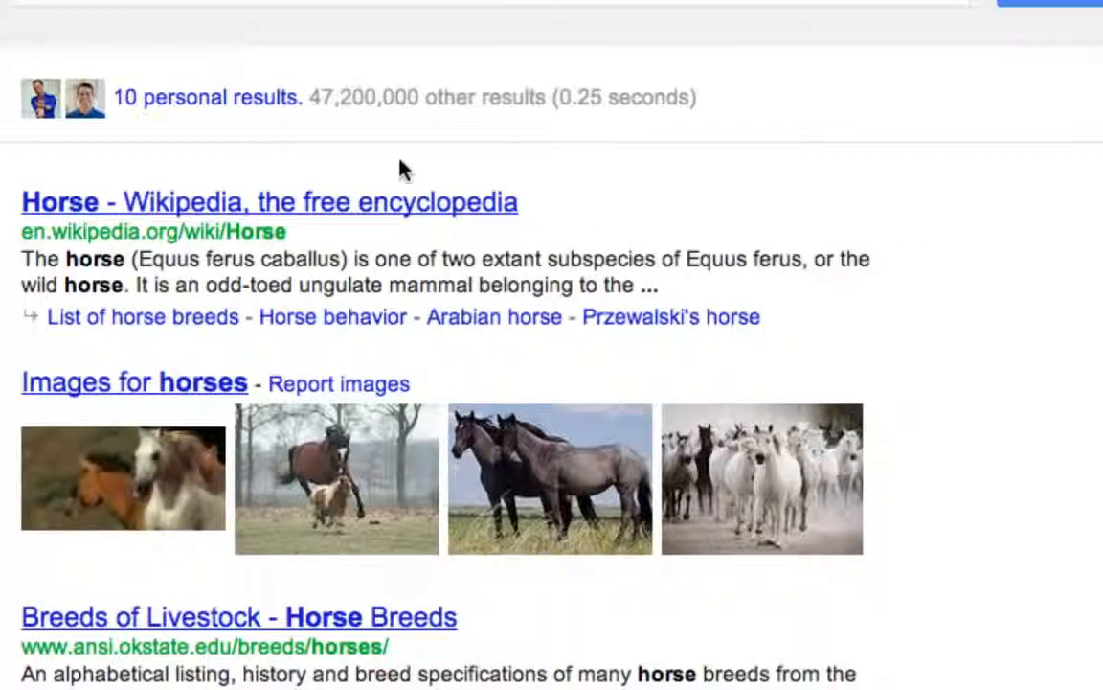
pyautogui.moveTo(254, 235)
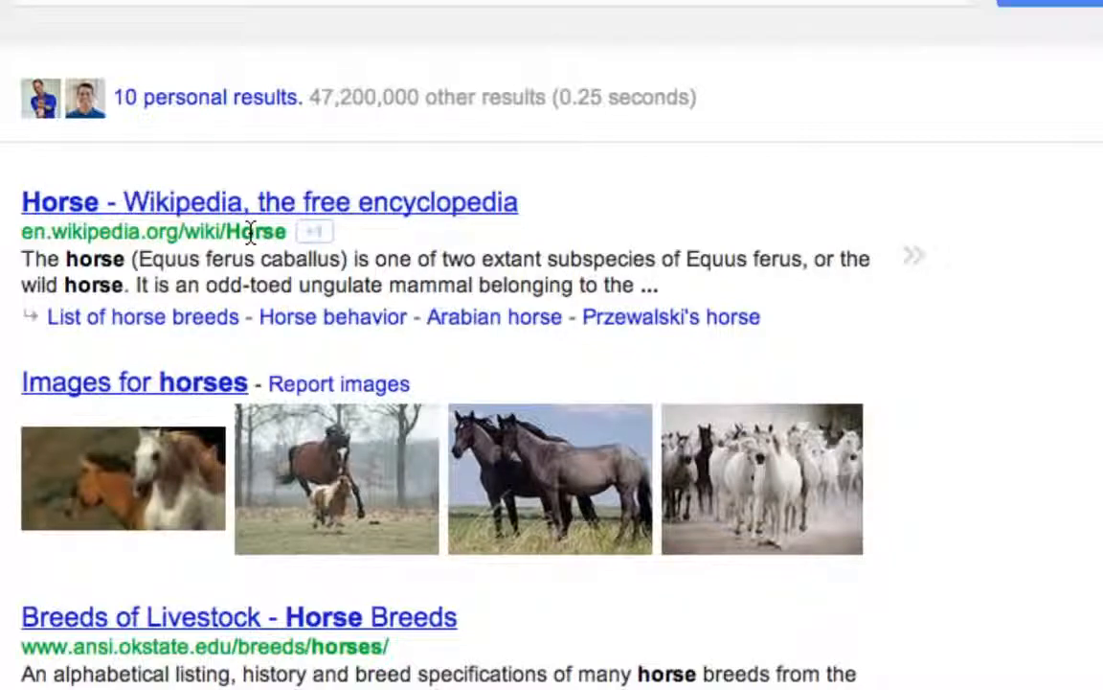
pyautogui.moveTo(67, 259)
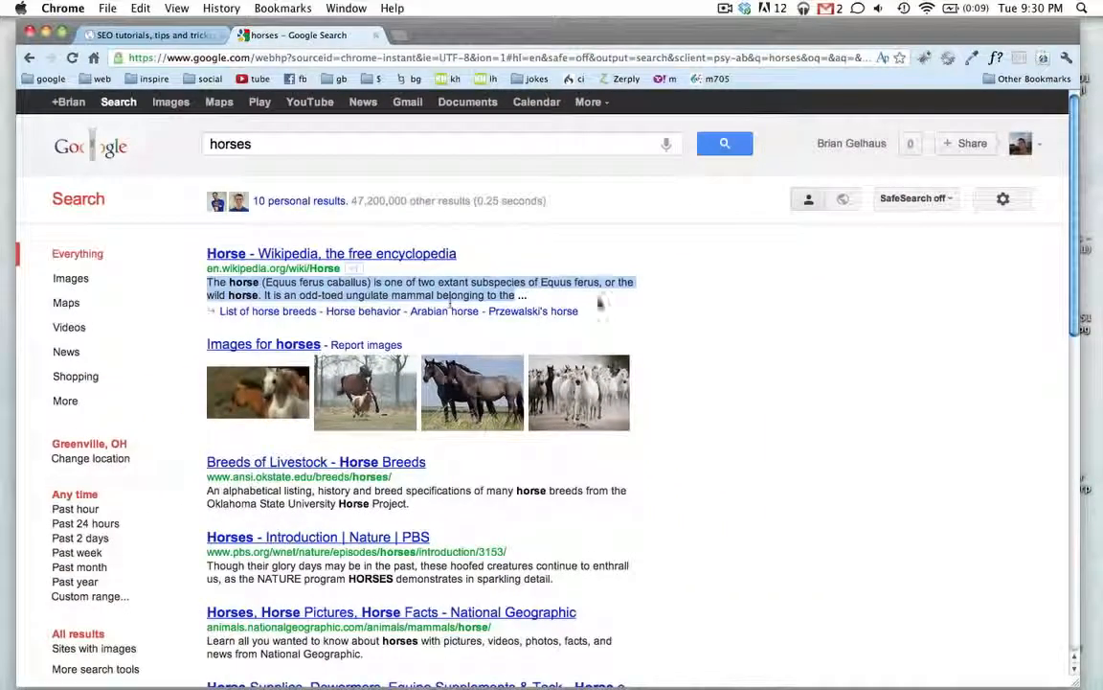
pyautogui.click(148, 35)
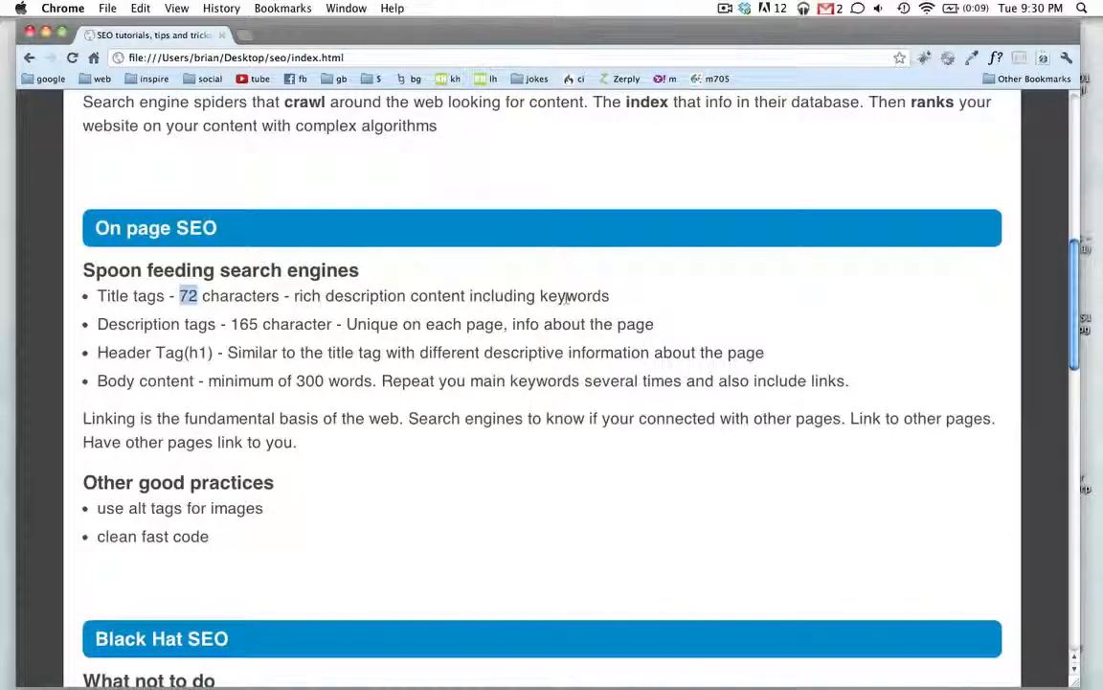
pyautogui.doubleClick(573, 295)
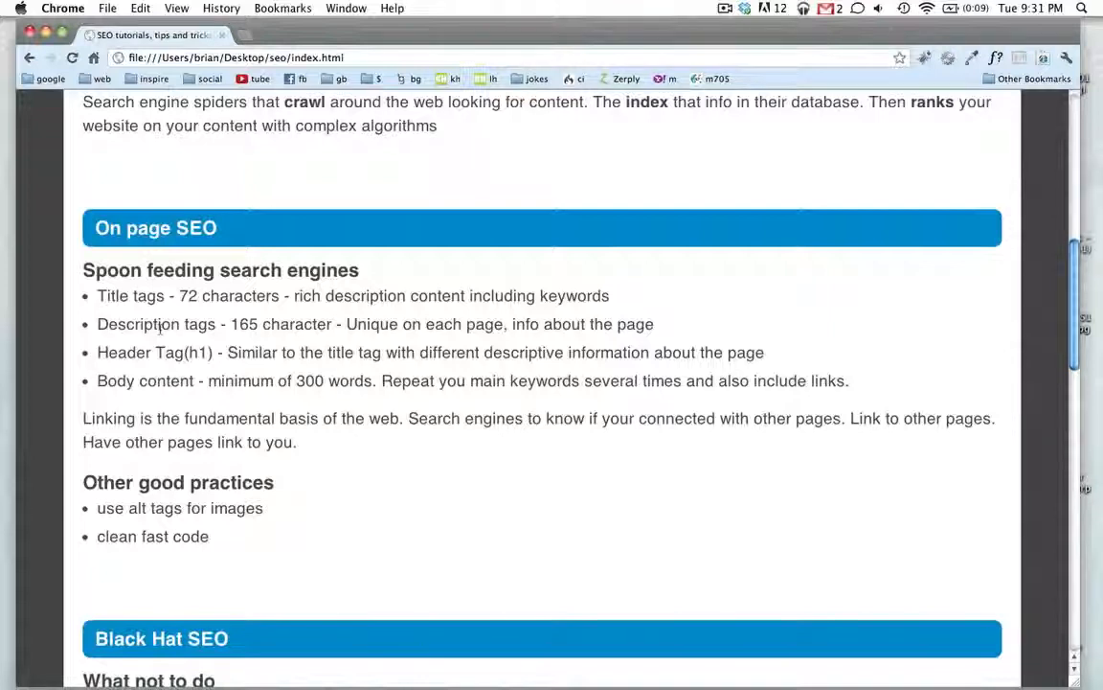
pyautogui.doubleClick(244, 323)
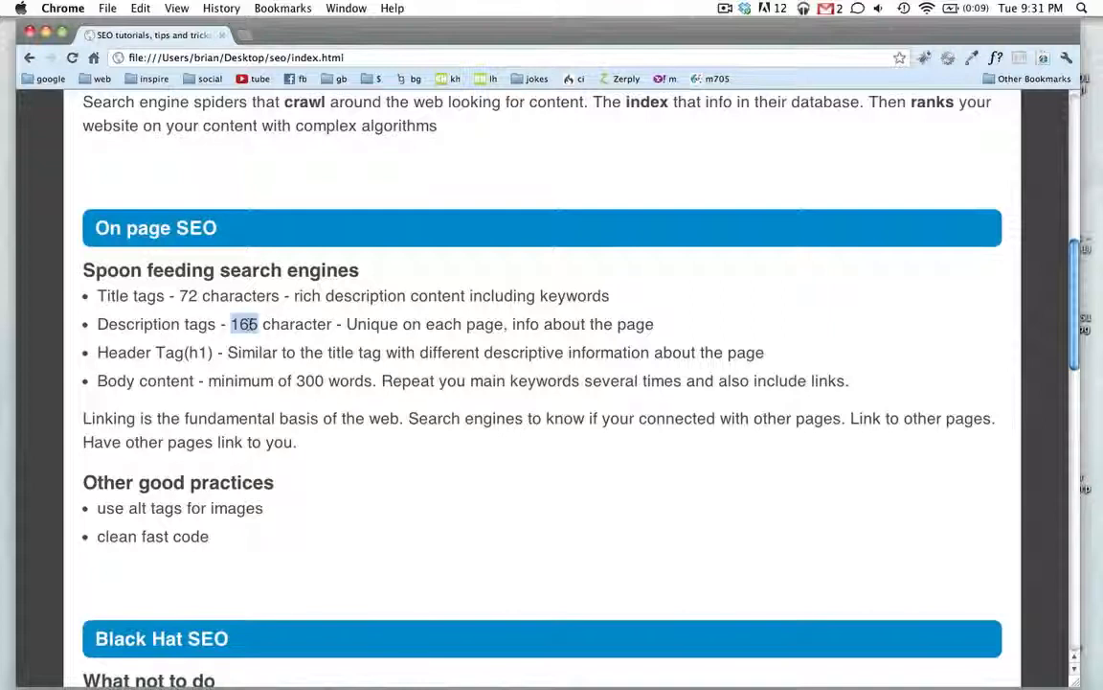
pyautogui.moveTo(386, 337)
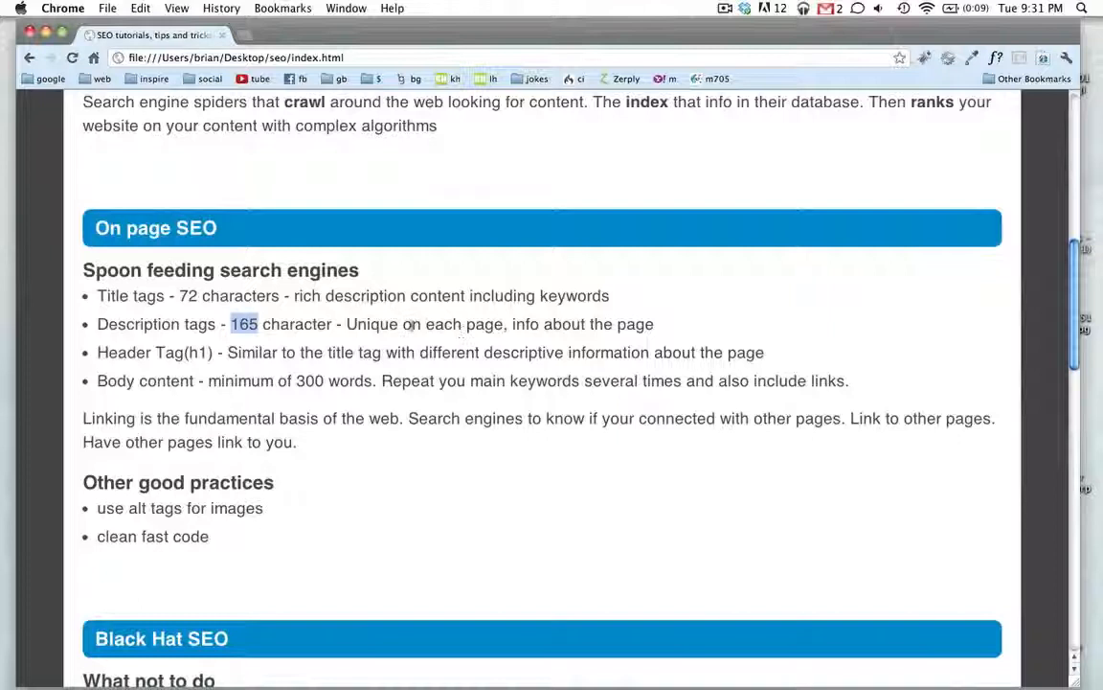
pyautogui.moveTo(533, 324)
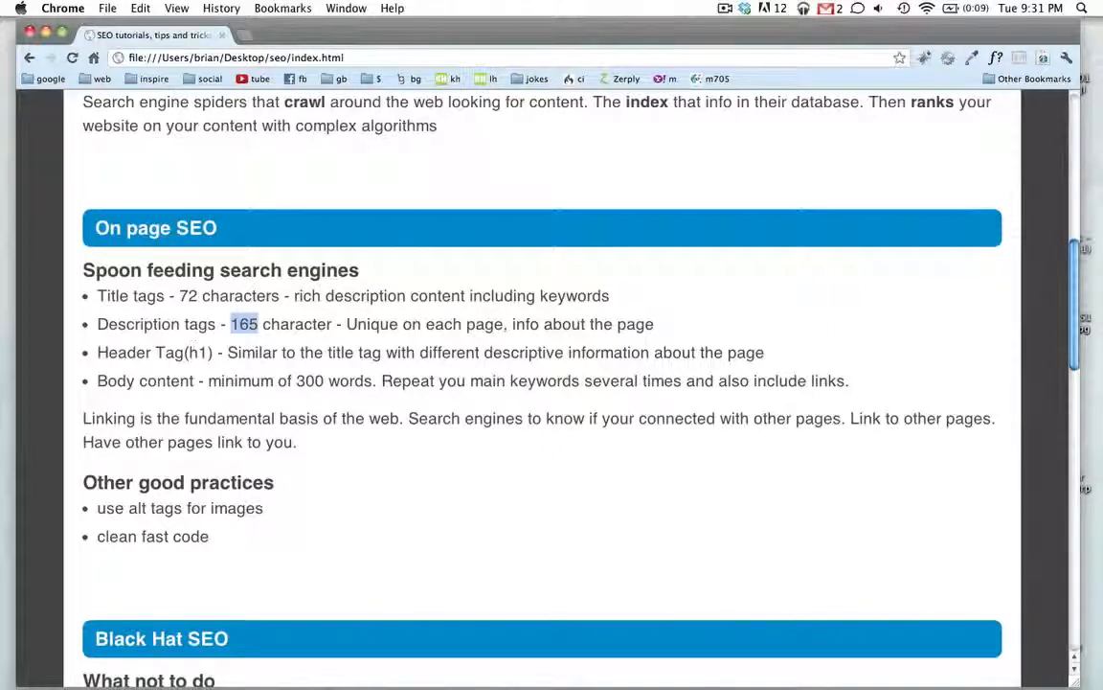
pyautogui.doubleClick(198, 352)
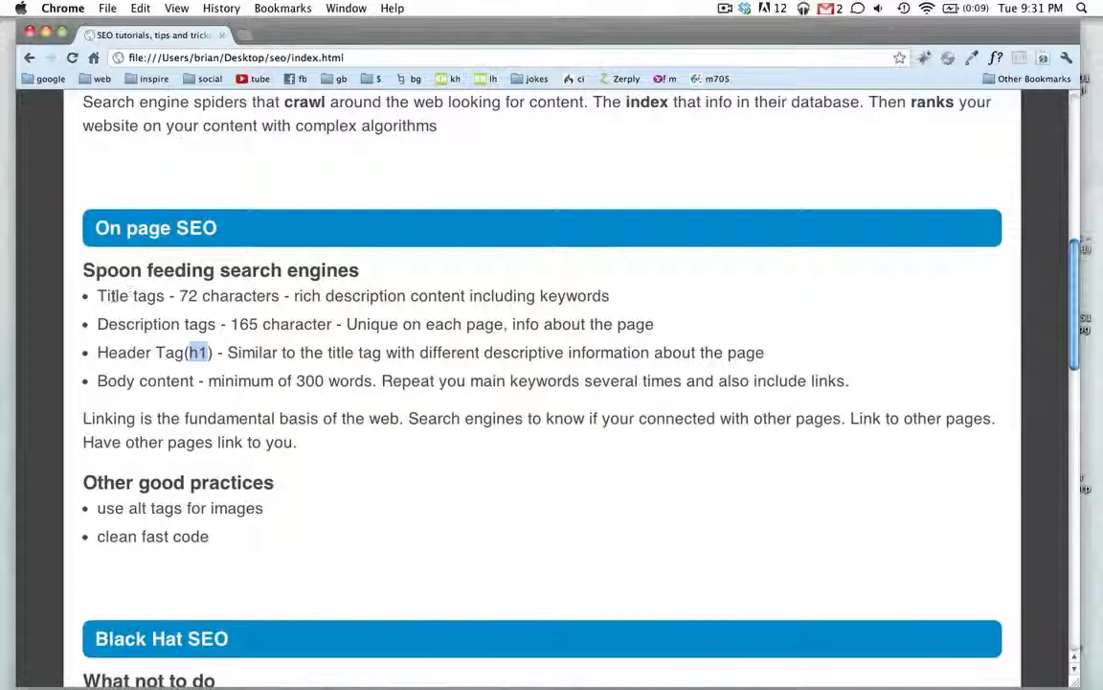
pyautogui.doubleClick(111, 295)
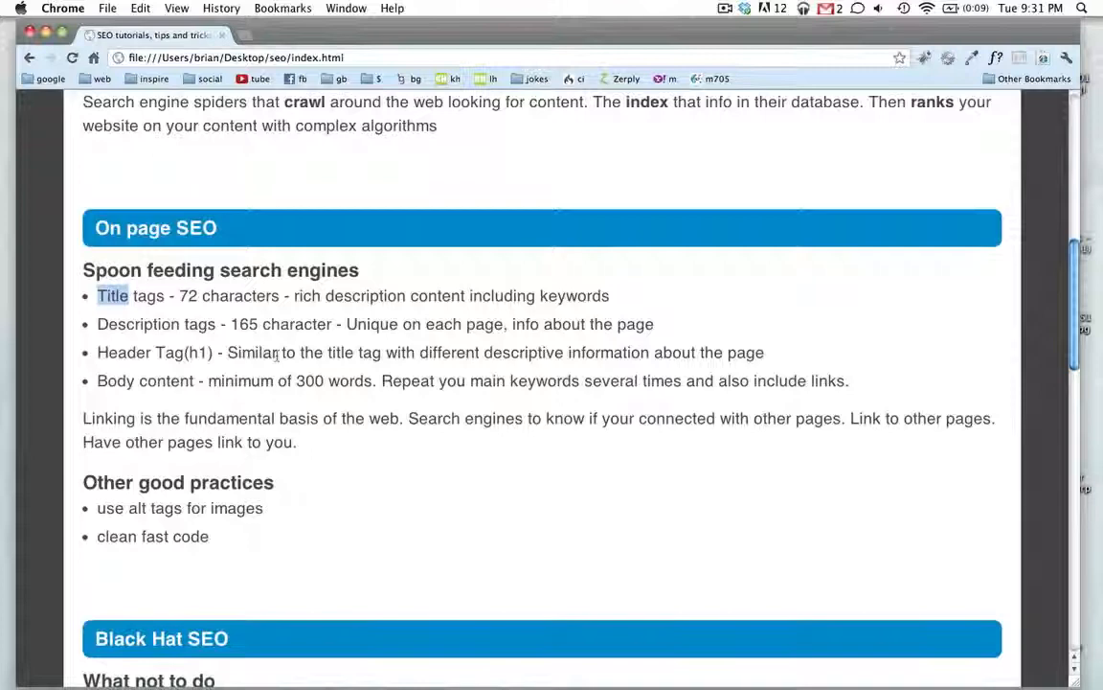
pyautogui.moveTo(301, 358)
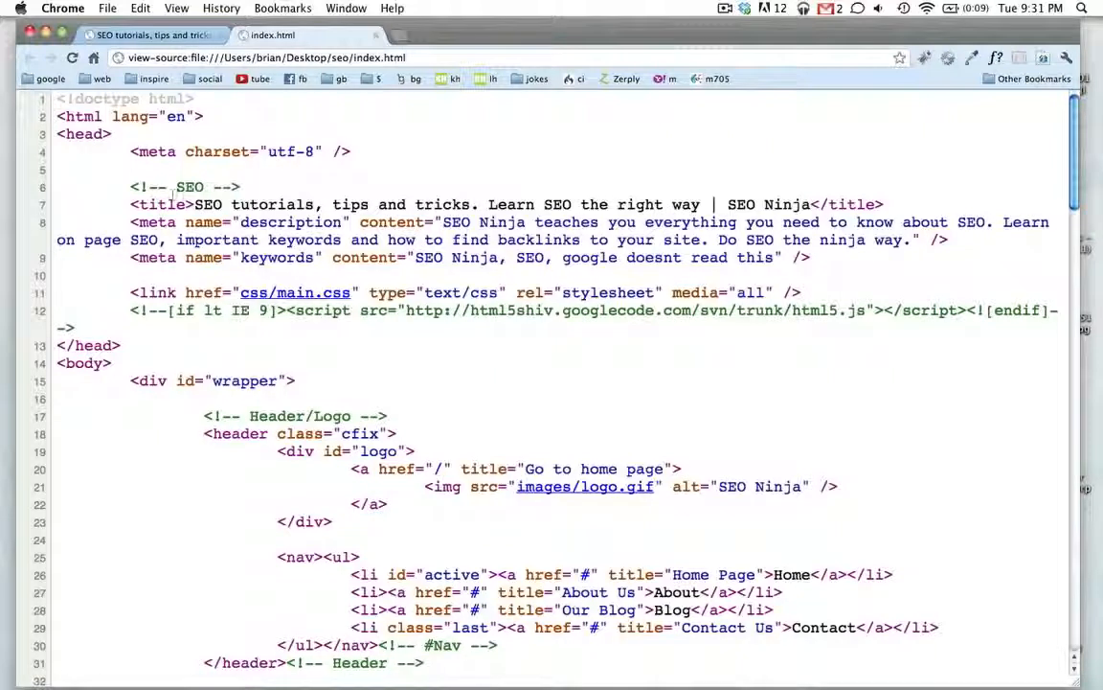
# Step: Highlight the title words, meta description and keywords tag in the index.html source
pyautogui.doubleClick(208, 204)
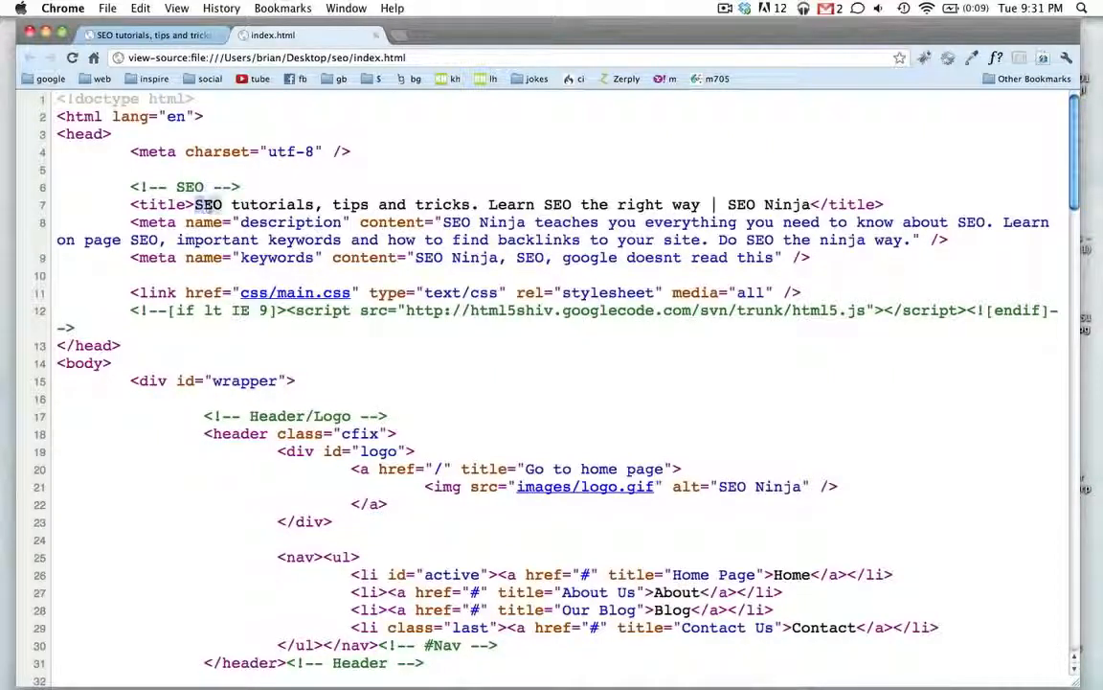
pyautogui.doubleClick(273, 204)
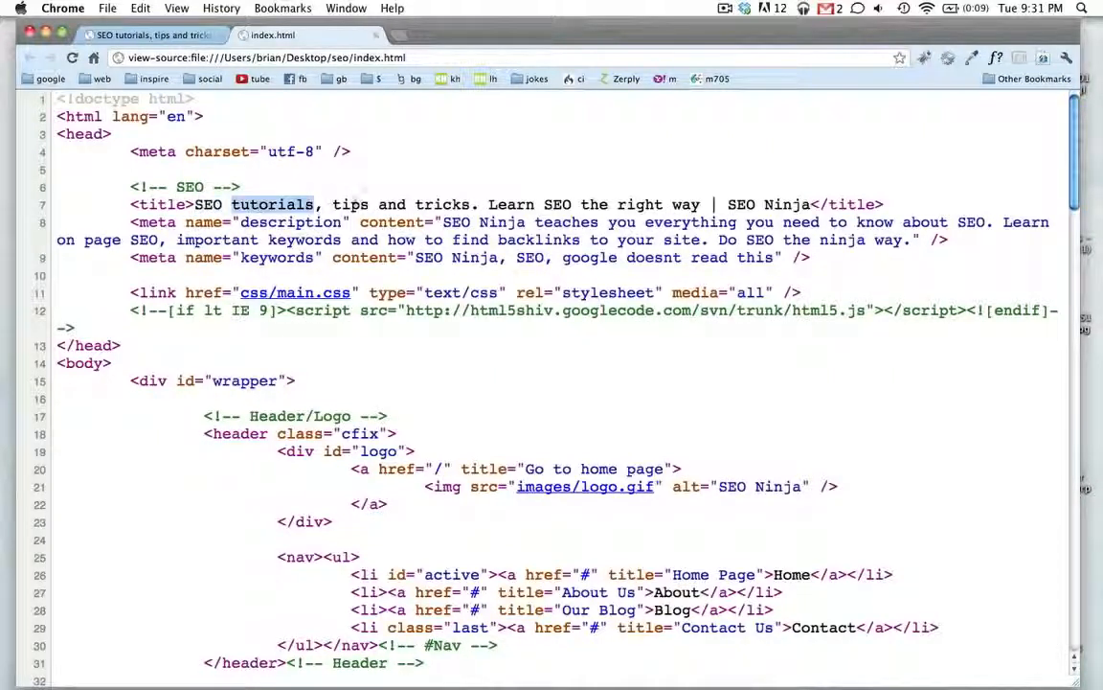
pyautogui.doubleClick(351, 204)
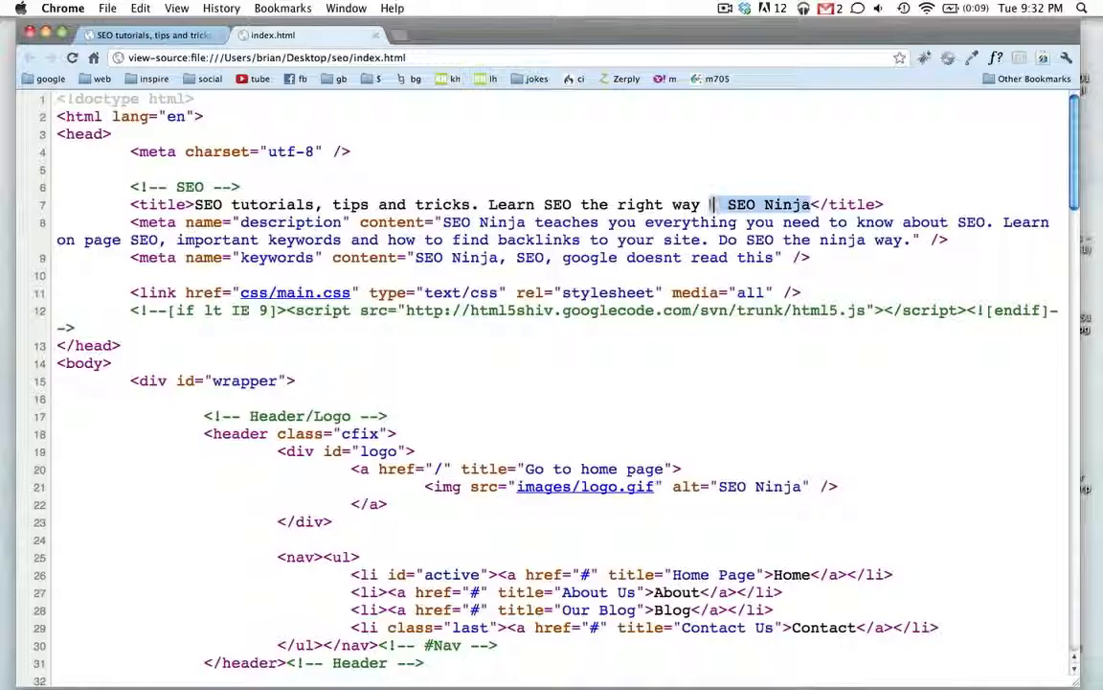
pyautogui.doubleClick(742, 204)
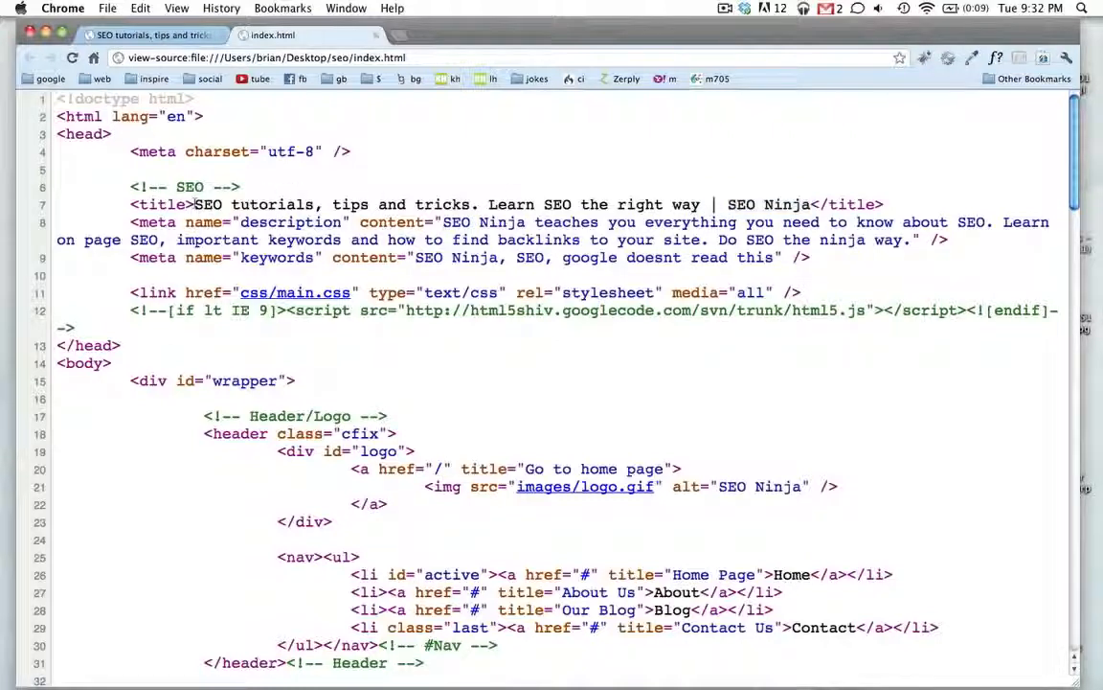
pyautogui.moveTo(194, 204); pyautogui.dragTo(316, 204)
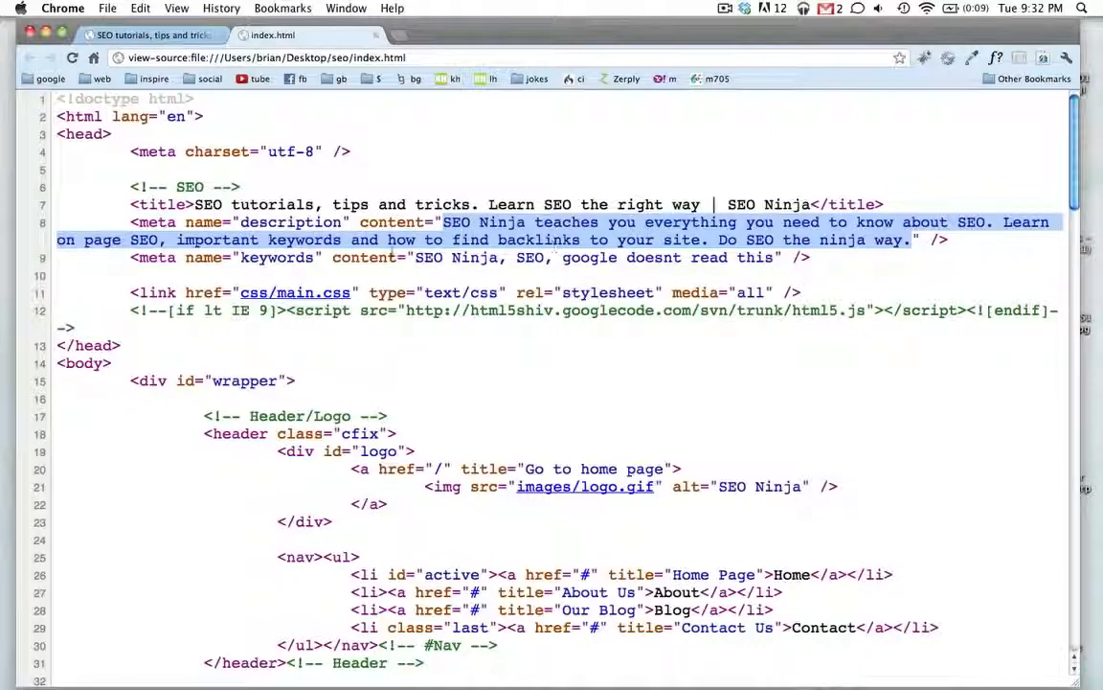
pyautogui.doubleClick(277, 257)
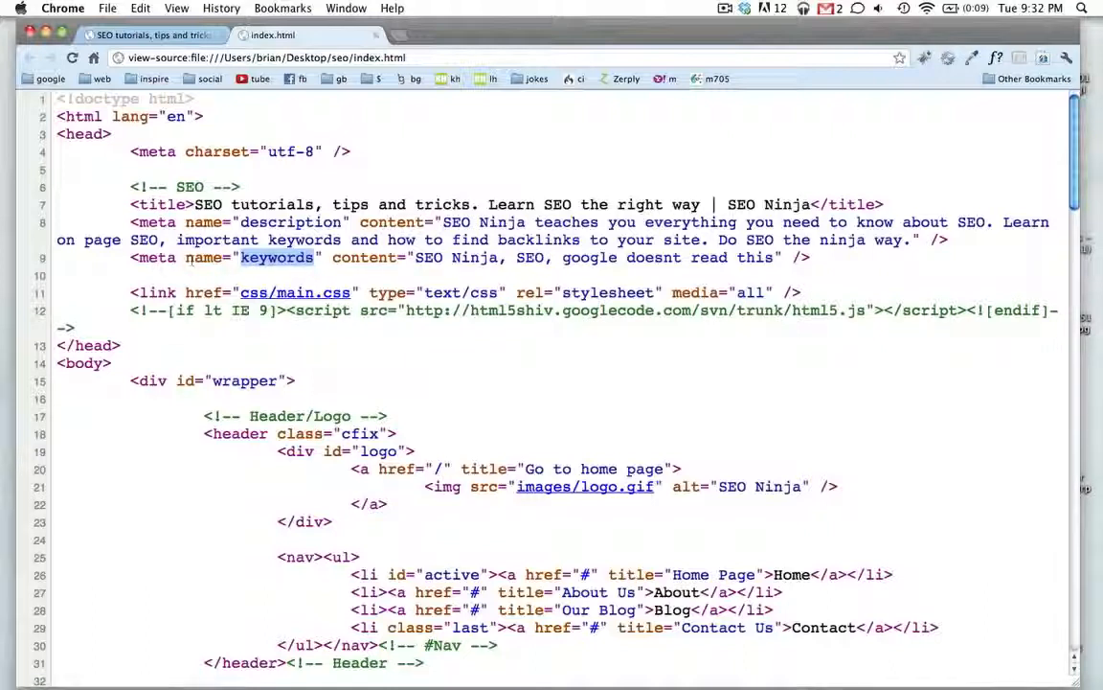
pyautogui.moveTo(490, 267)
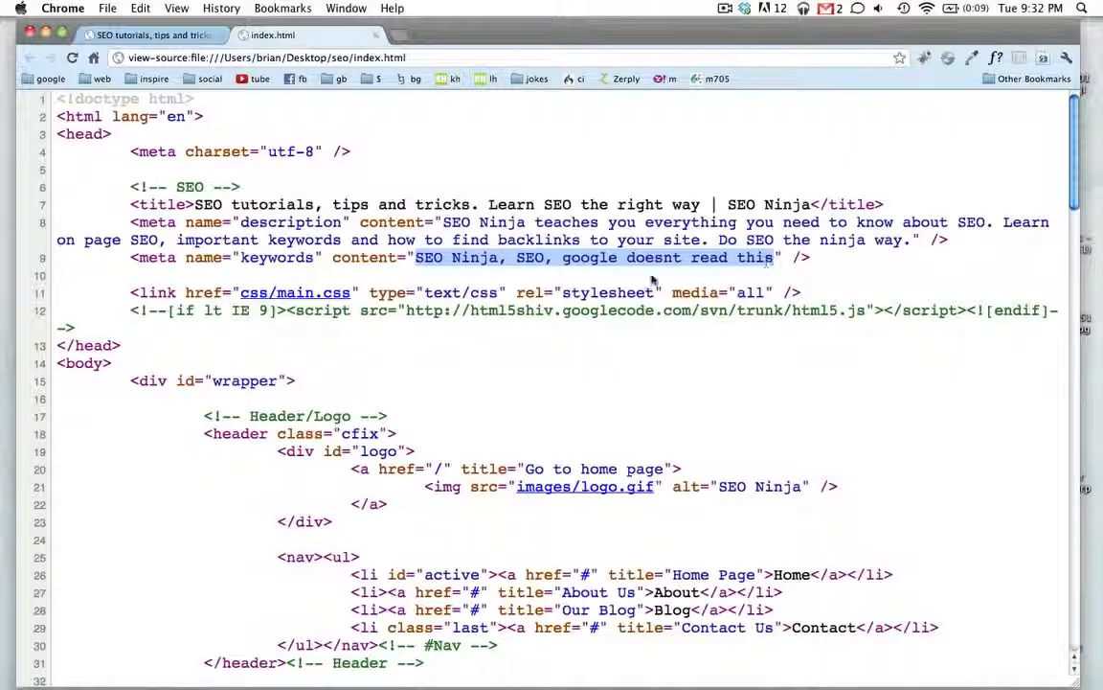
pyautogui.scroll(-3)
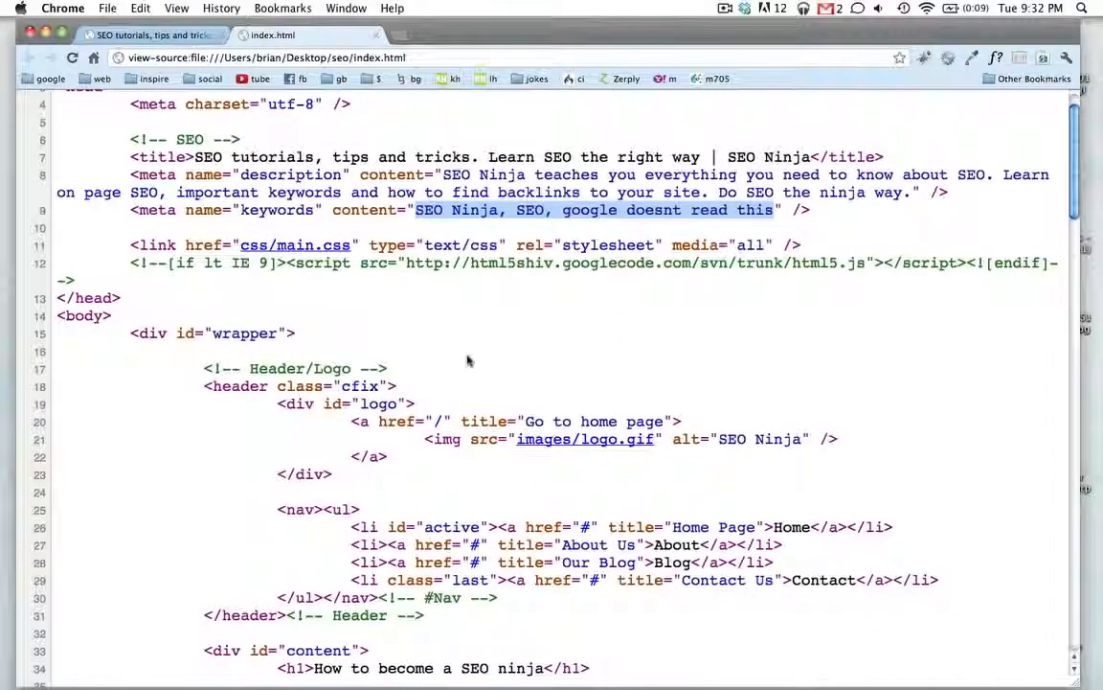
pyautogui.scroll(-3)
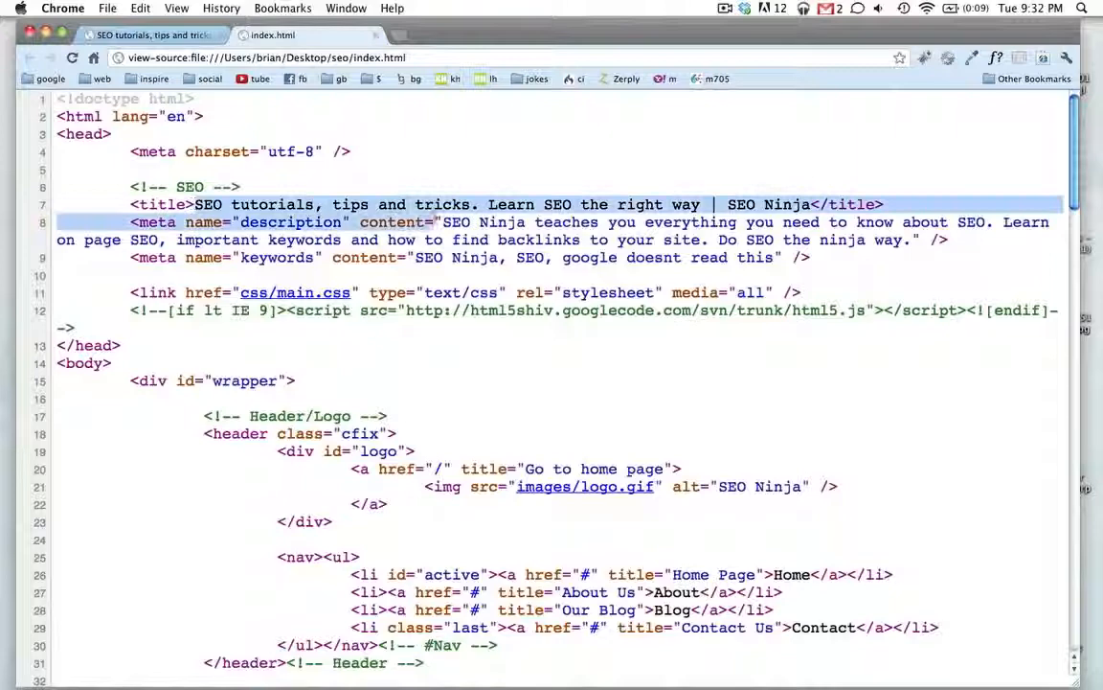
pyautogui.scroll(-3)
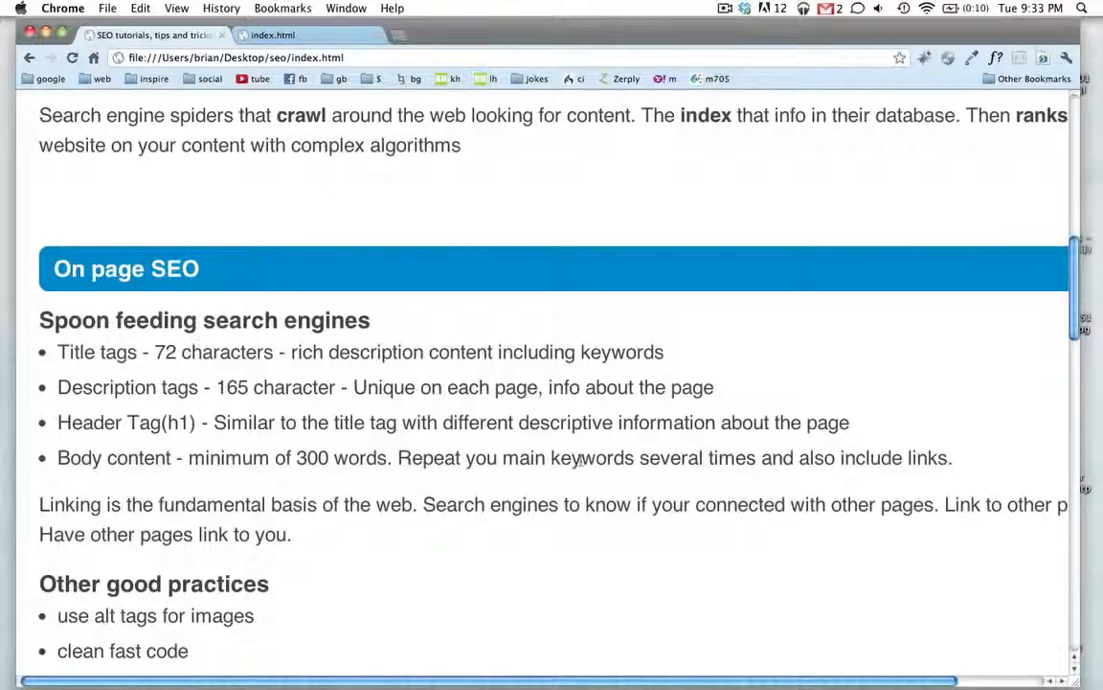
# Step: Highlight 'keywords' and 'include' in the Body content tip, then scroll toward Black Hat SEO
pyautogui.doubleClick(592, 458)
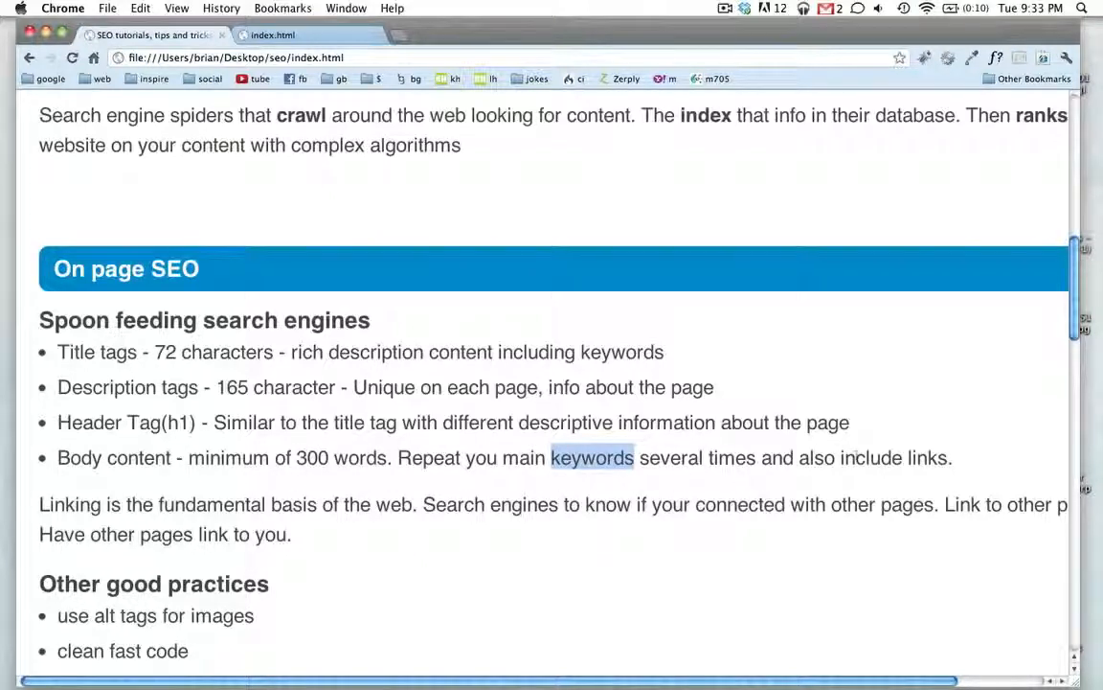
pyautogui.doubleClick(868, 457)
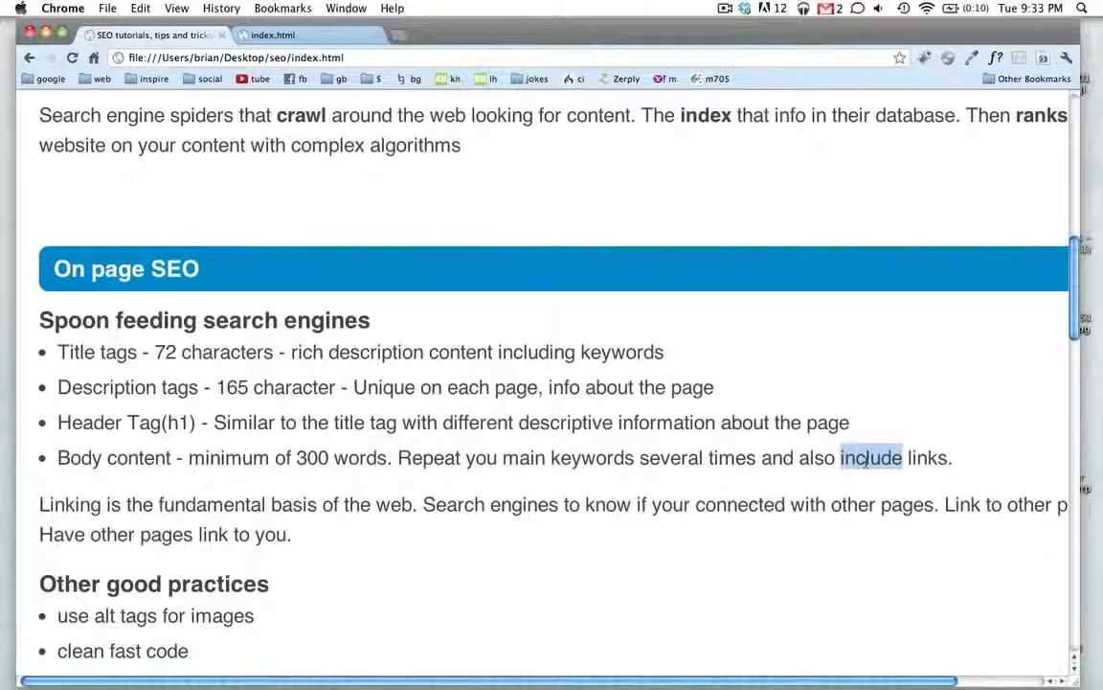
pyautogui.scroll(-3)
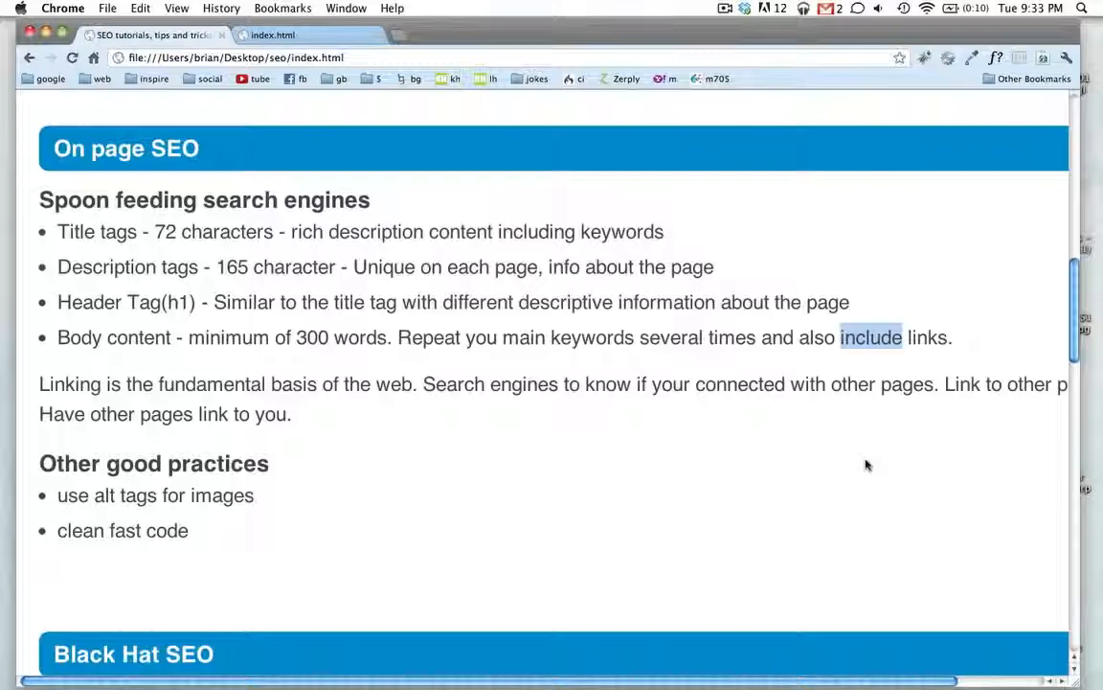
pyautogui.moveTo(331, 415)
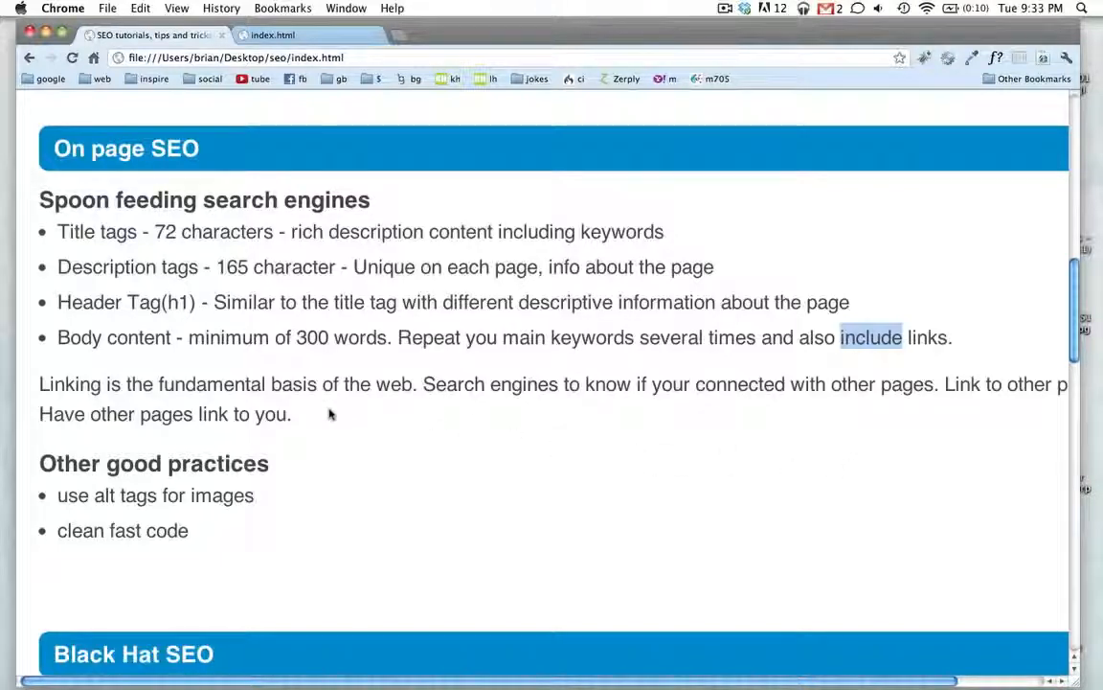
pyautogui.scroll(-3)
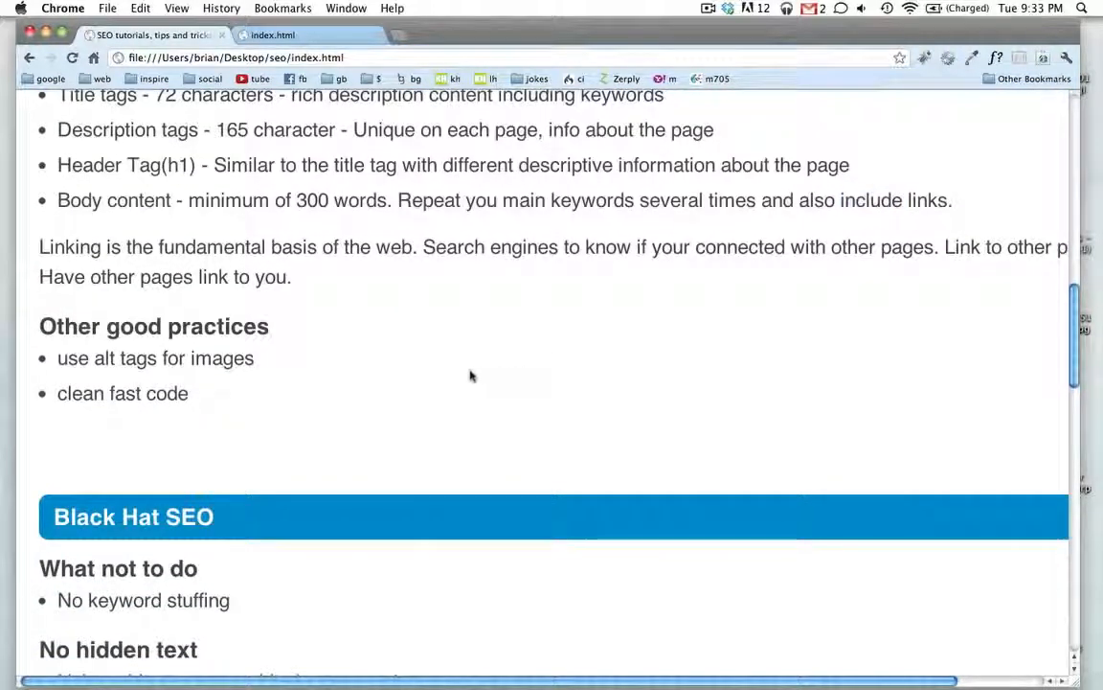
pyautogui.scroll(-3)
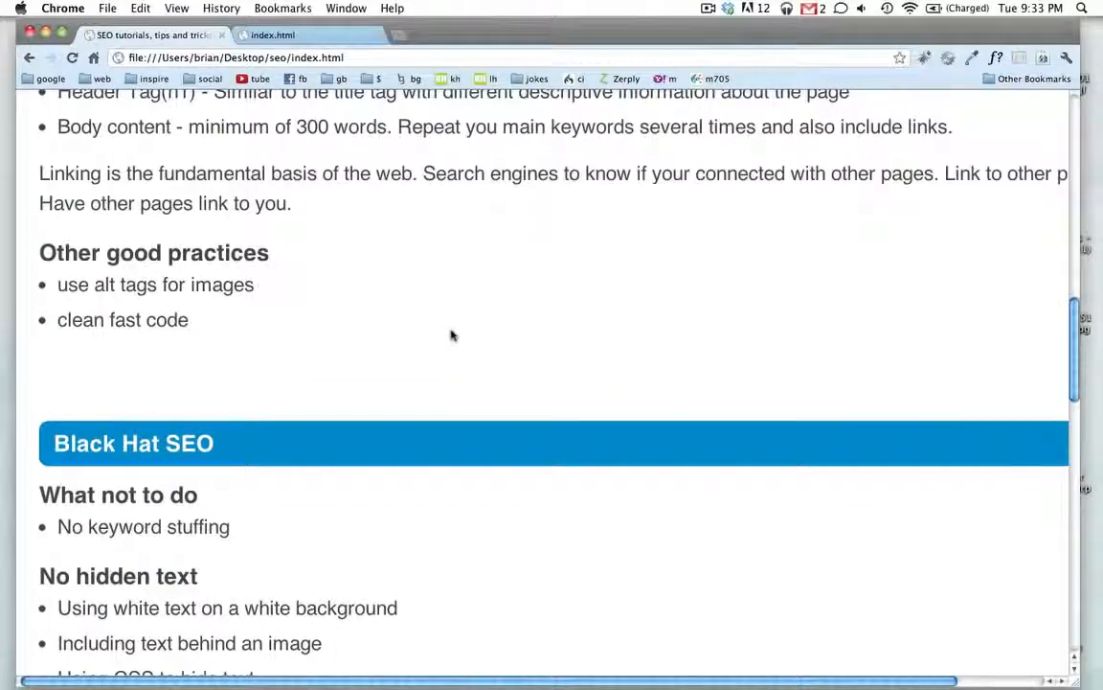
pyautogui.click(275, 36)
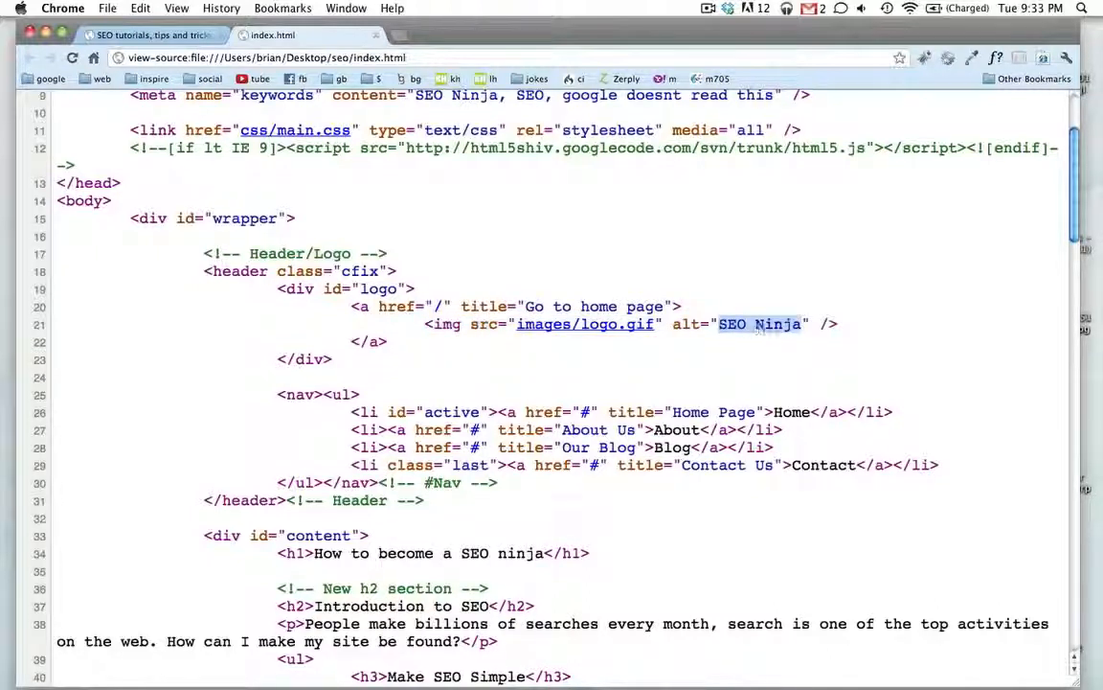
pyautogui.moveTo(738, 359)
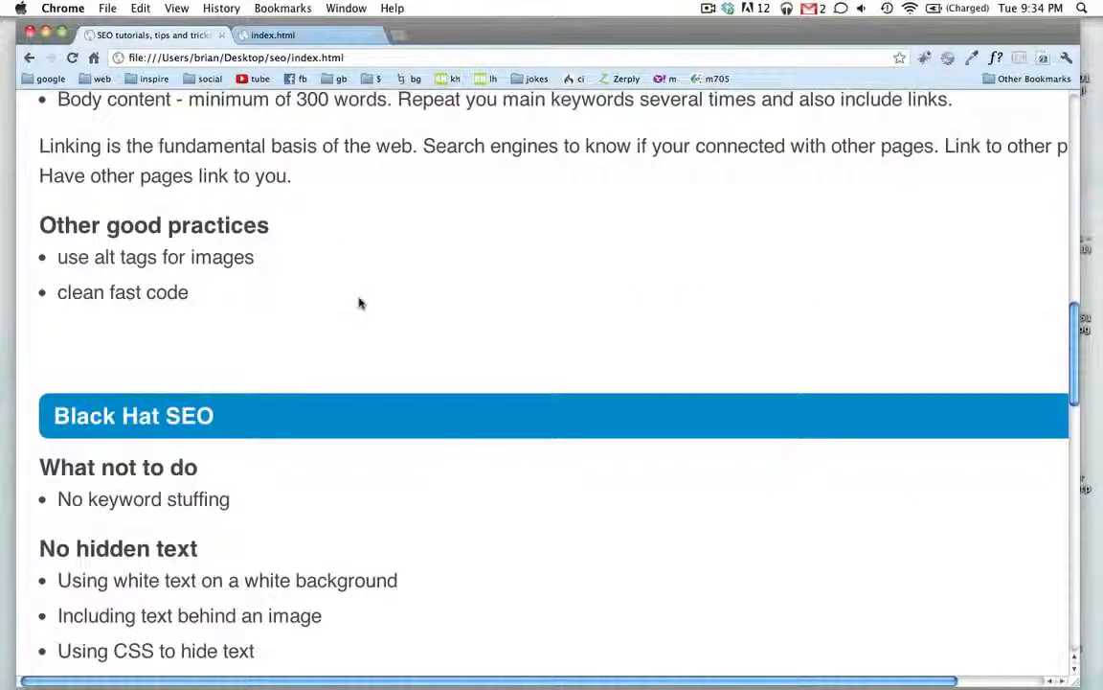
# Step: Scroll to the Black Hat SEO section and clear its heading highlight
pyautogui.scroll(-3)
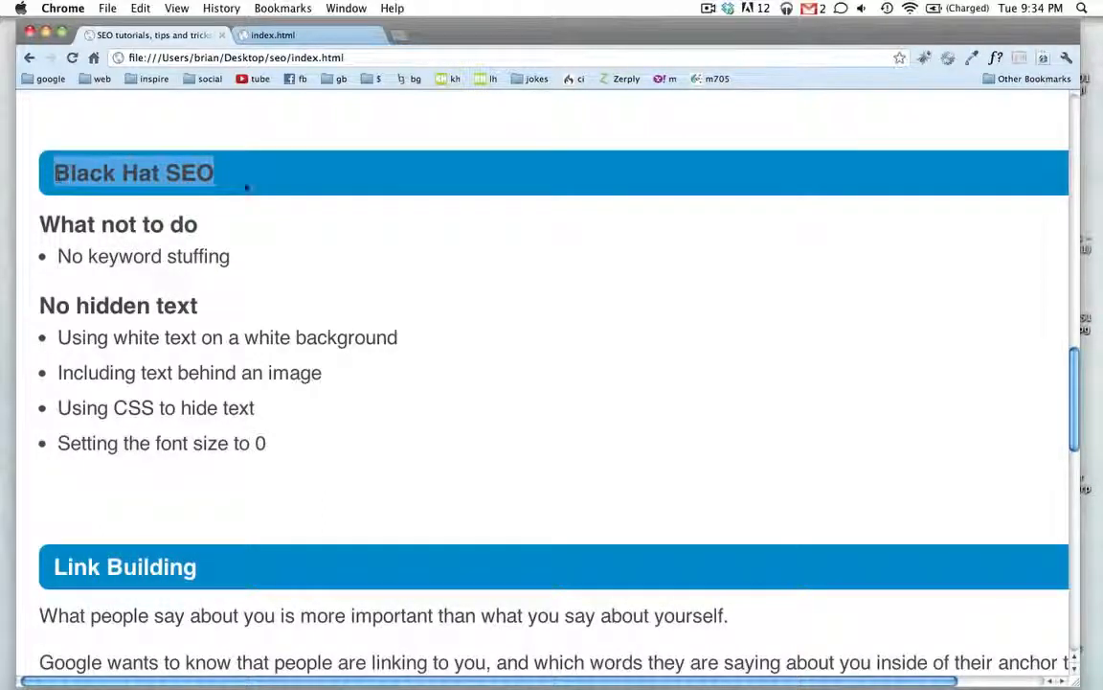
pyautogui.click(409, 266)
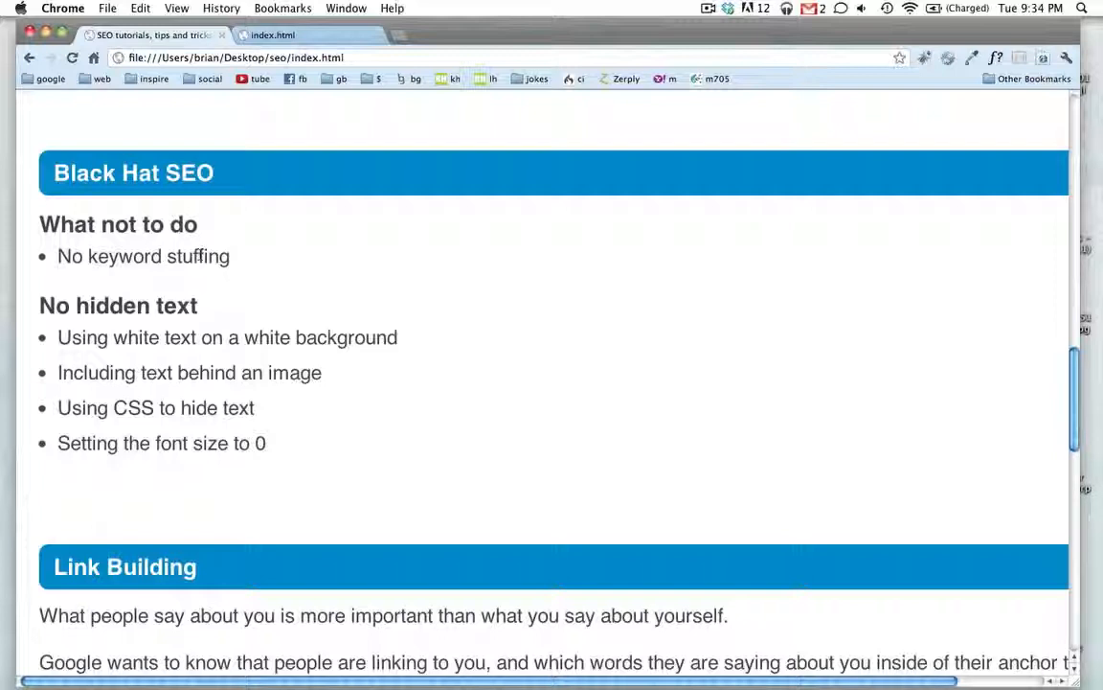
pyautogui.moveTo(466, 272)
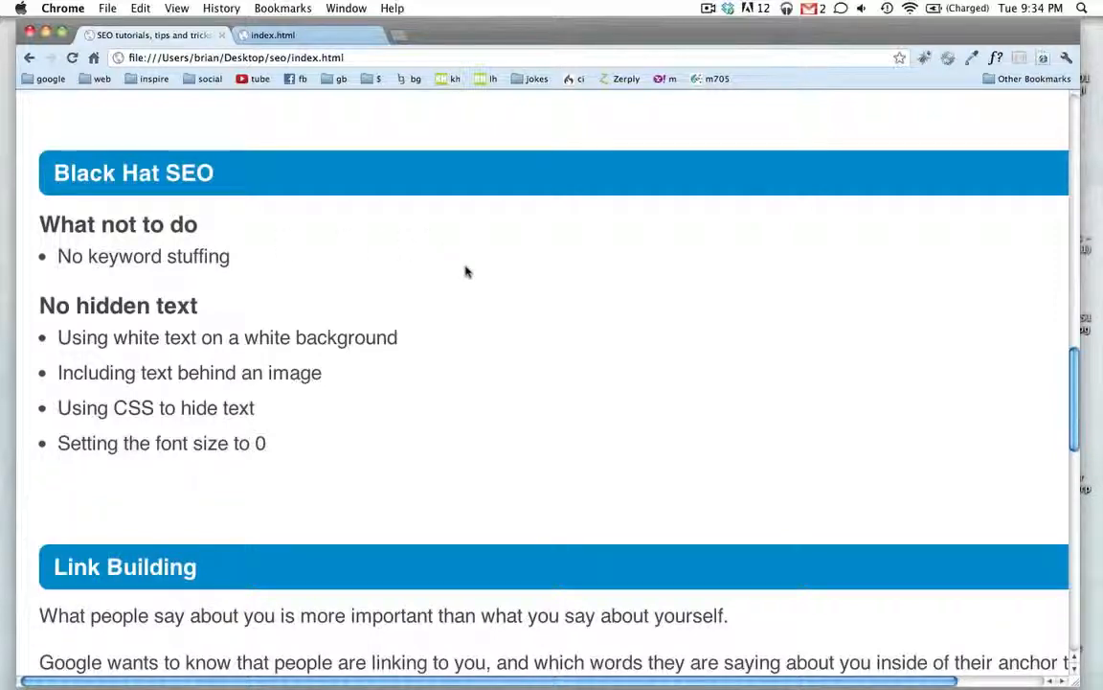
pyautogui.scroll(-3)
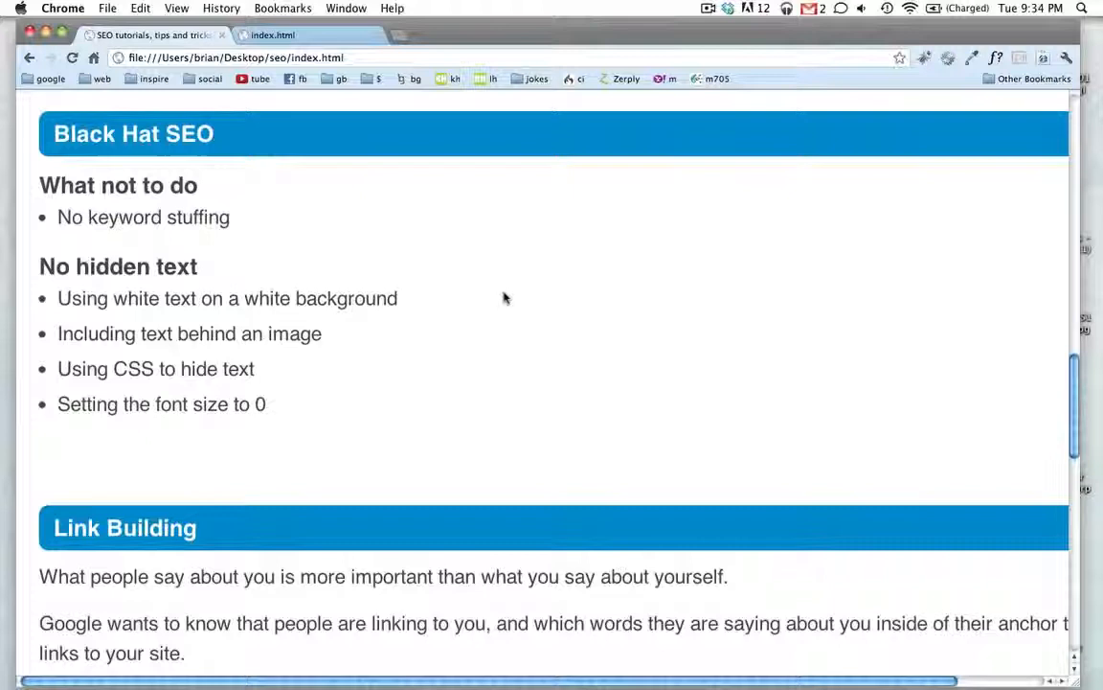
pyautogui.scroll(-3)
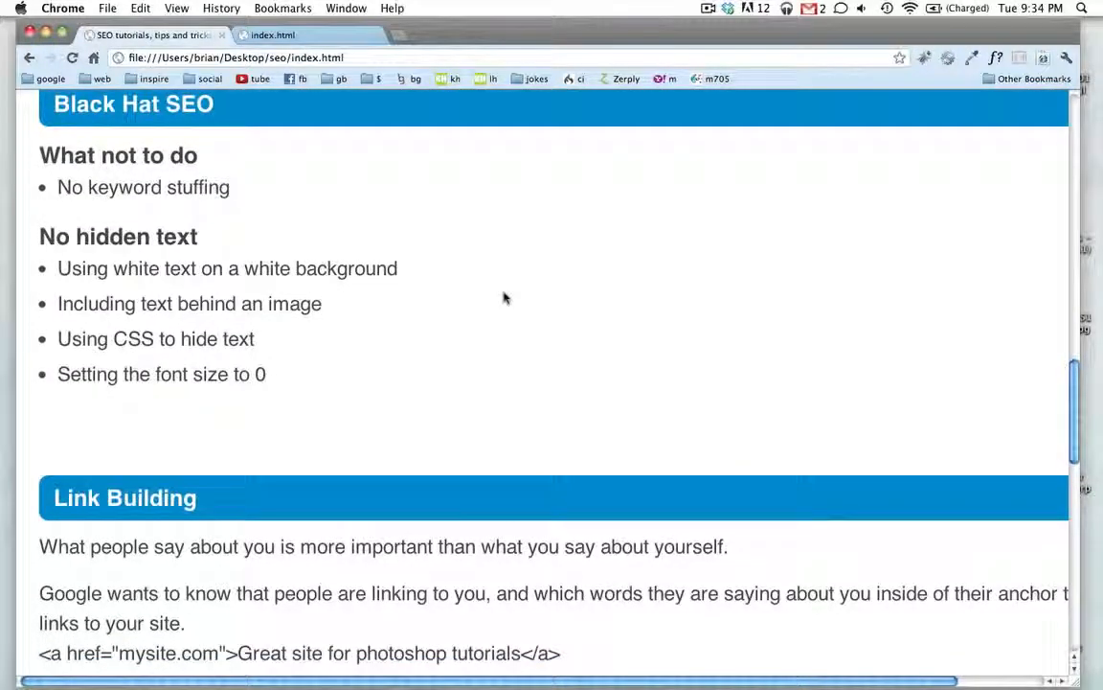
pyautogui.scroll(3)
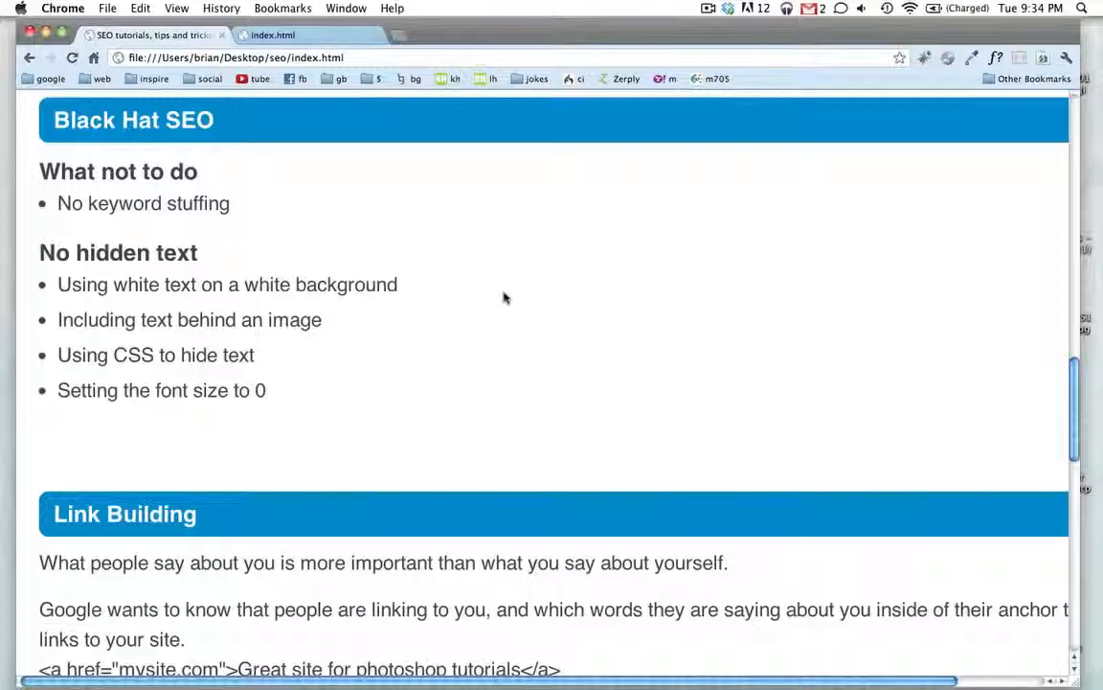
pyautogui.moveTo(467, 289)
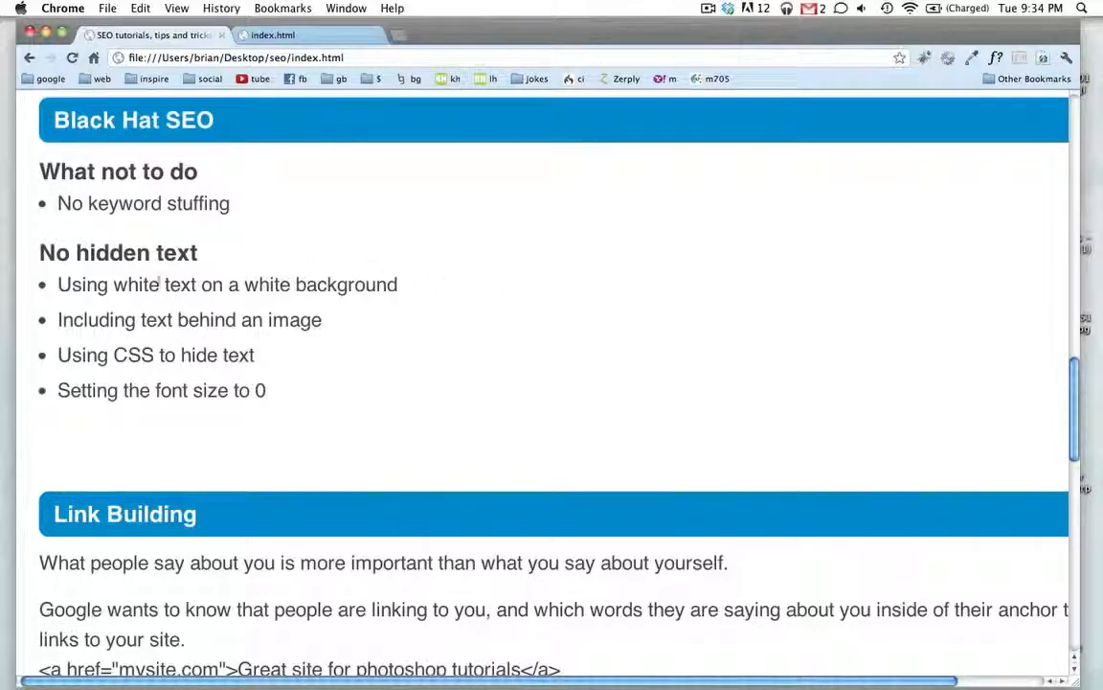
# Step: Highlight the white-text-on-white-background tip, then scroll on to Link Building
pyautogui.doubleClick(135, 284)
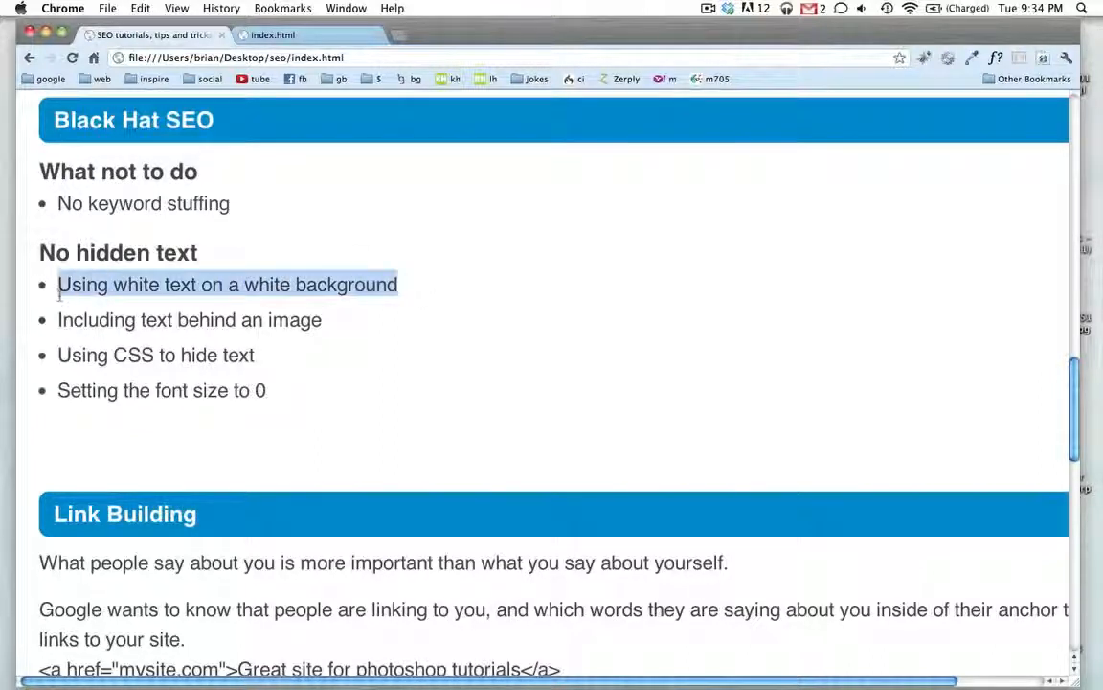
pyautogui.click(407, 285)
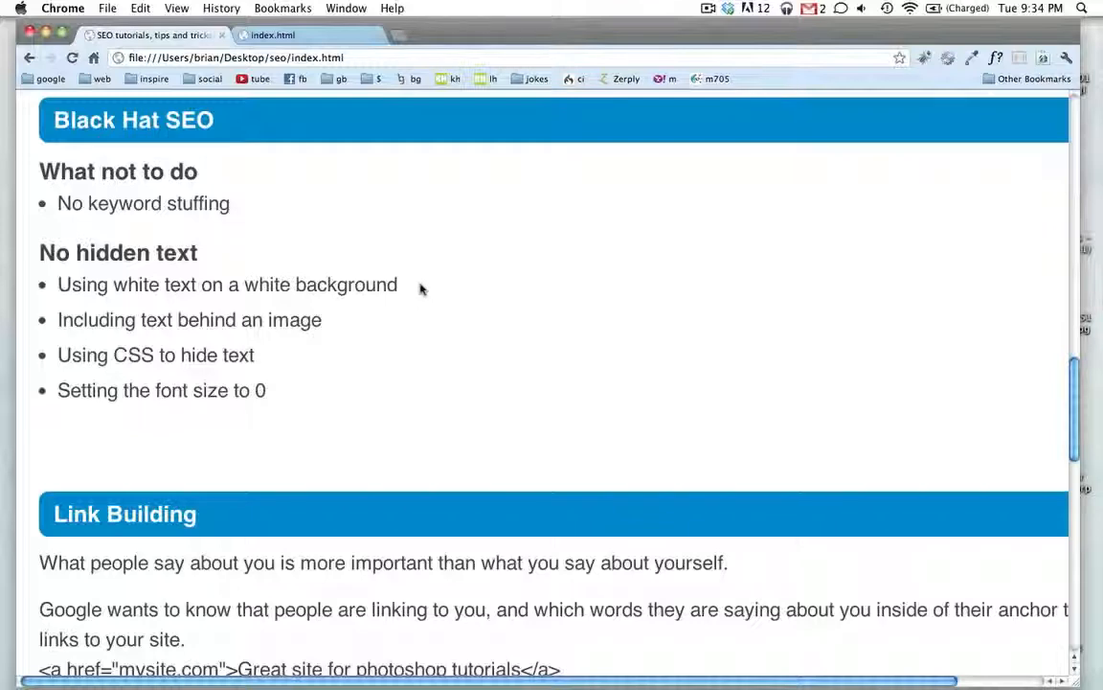
pyautogui.moveTo(472, 345)
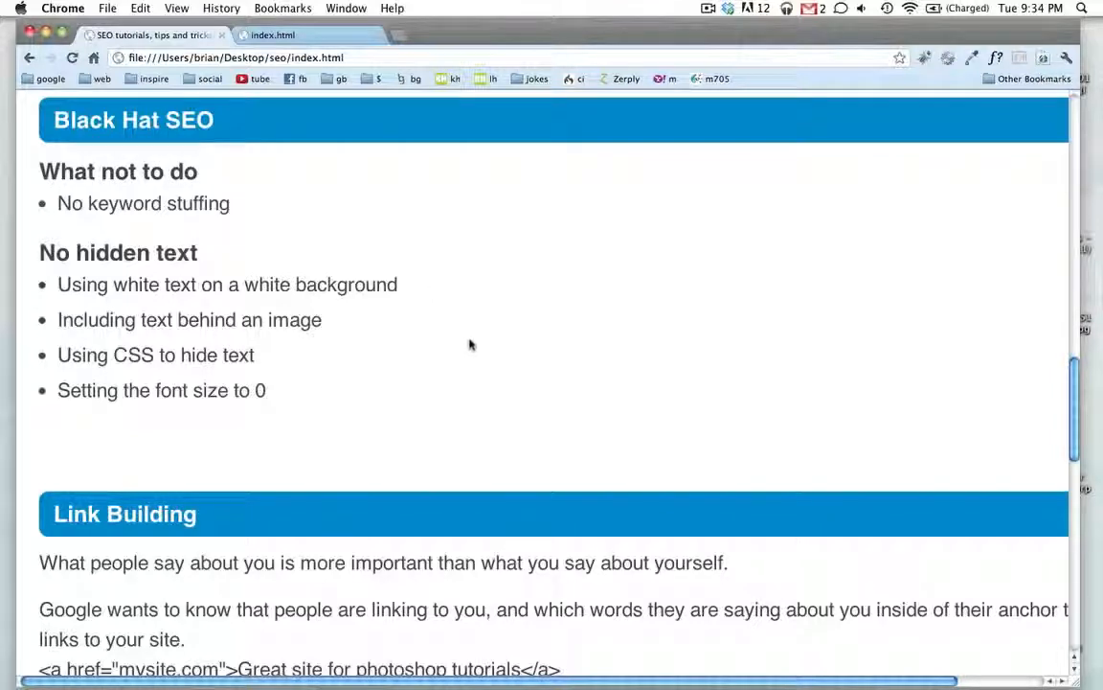
pyautogui.scroll(3)
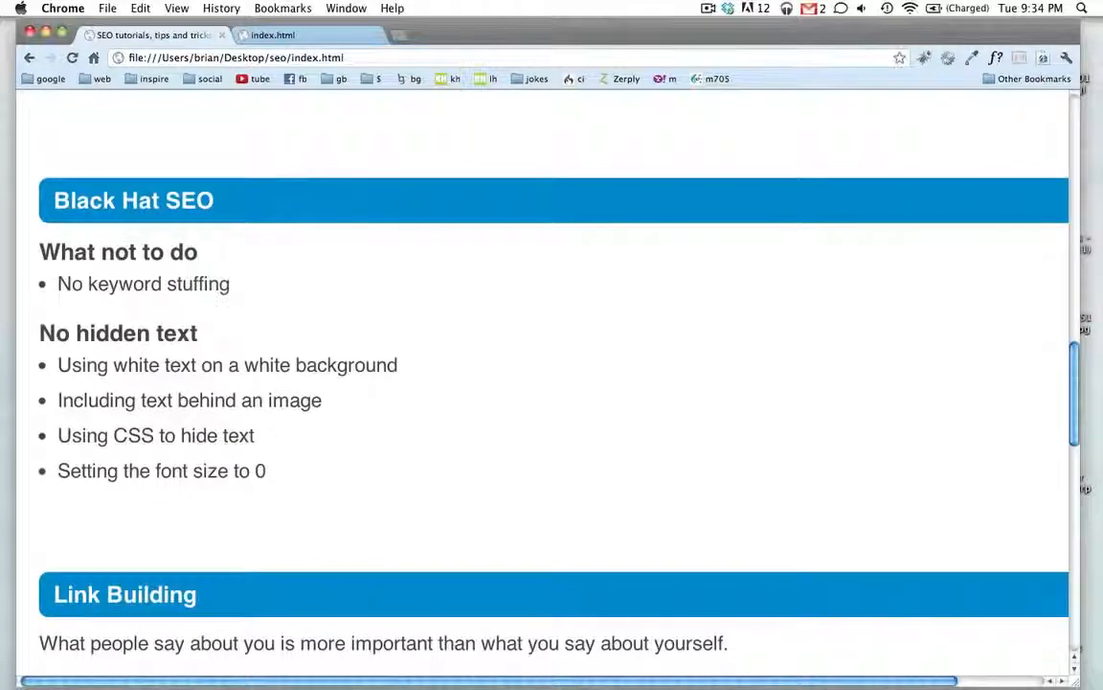
pyautogui.scroll(-3)
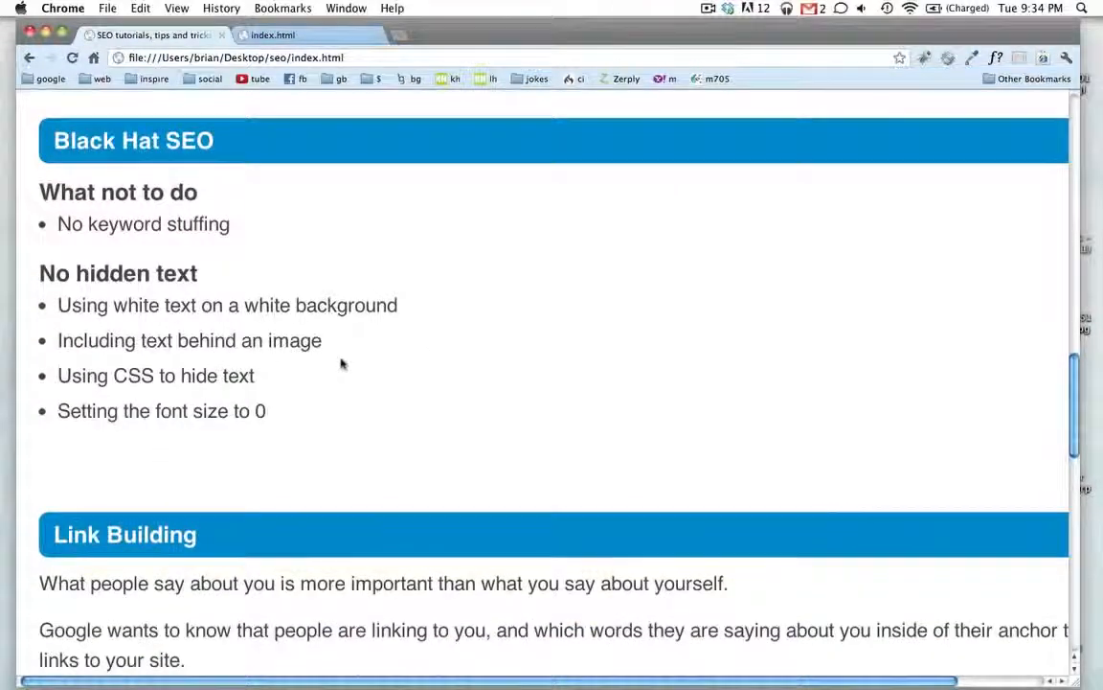
pyautogui.scroll(-3)
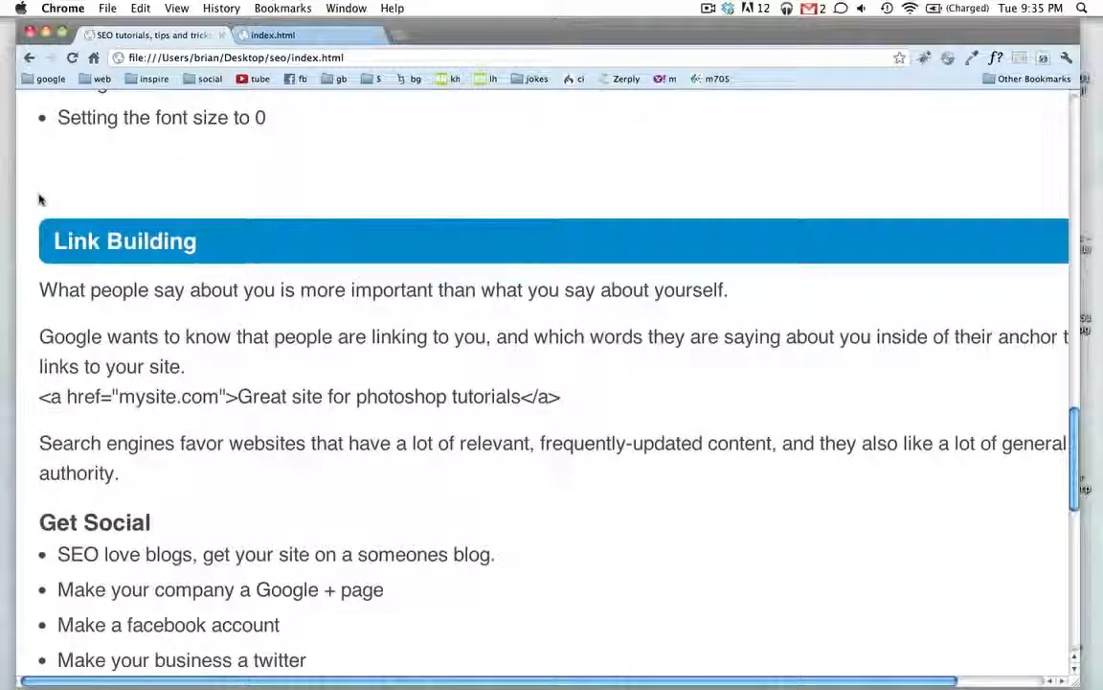
# Step: Scroll to Get Social and highlight the example link line and its anchor text
pyautogui.scroll(-3)
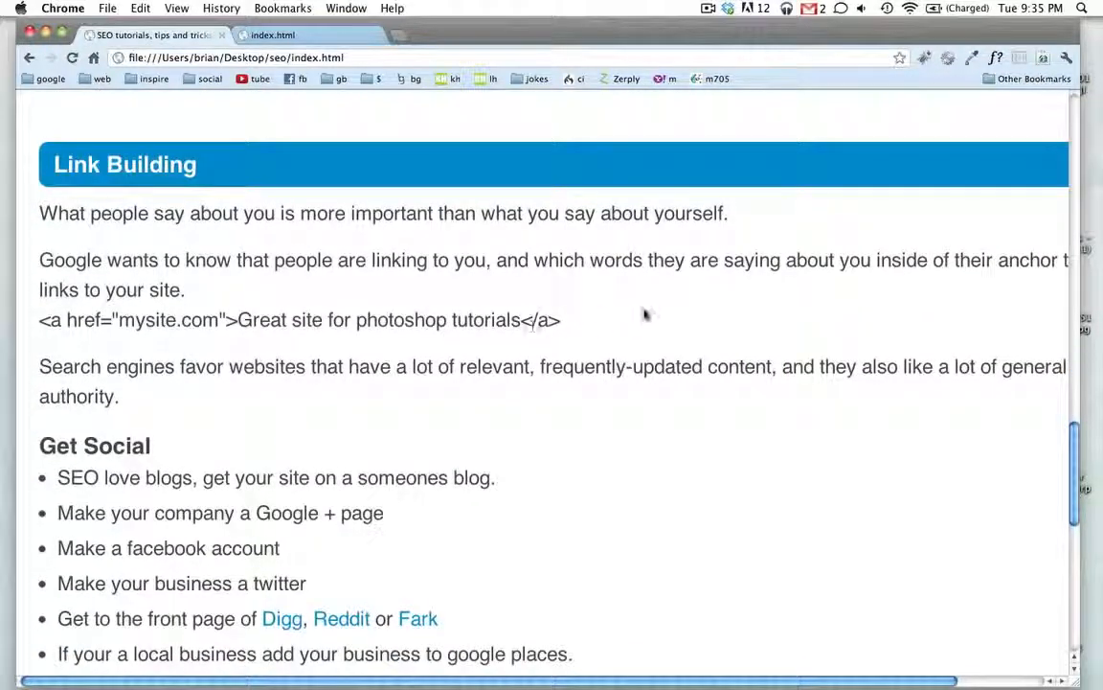
pyautogui.moveTo(641, 321)
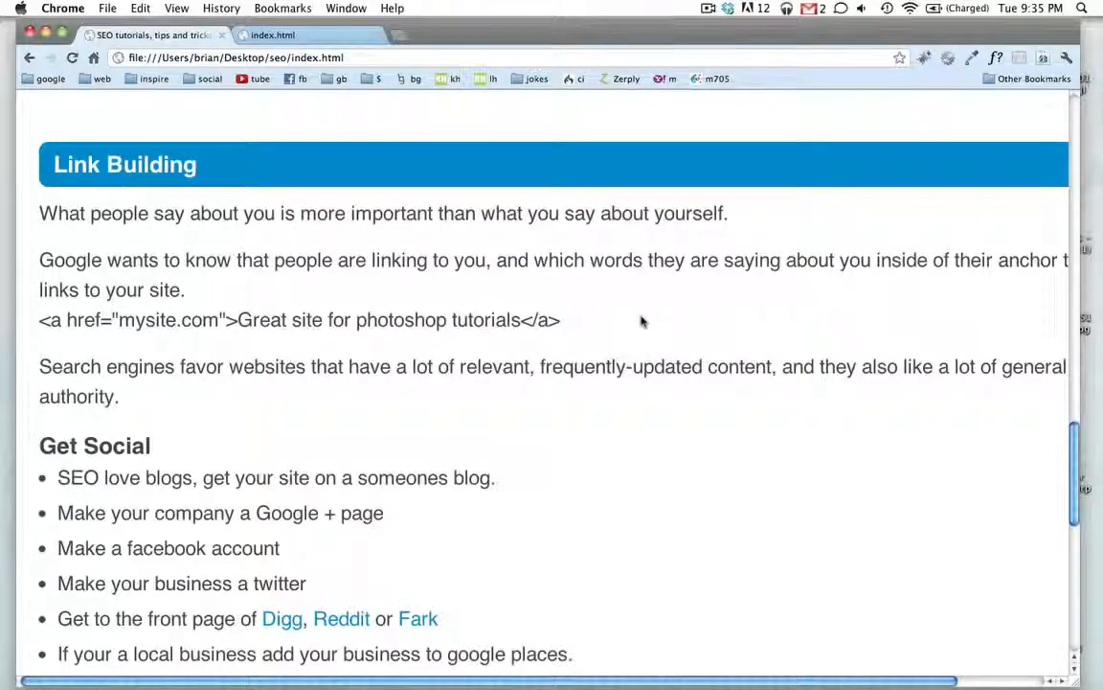
pyautogui.scroll(-3)
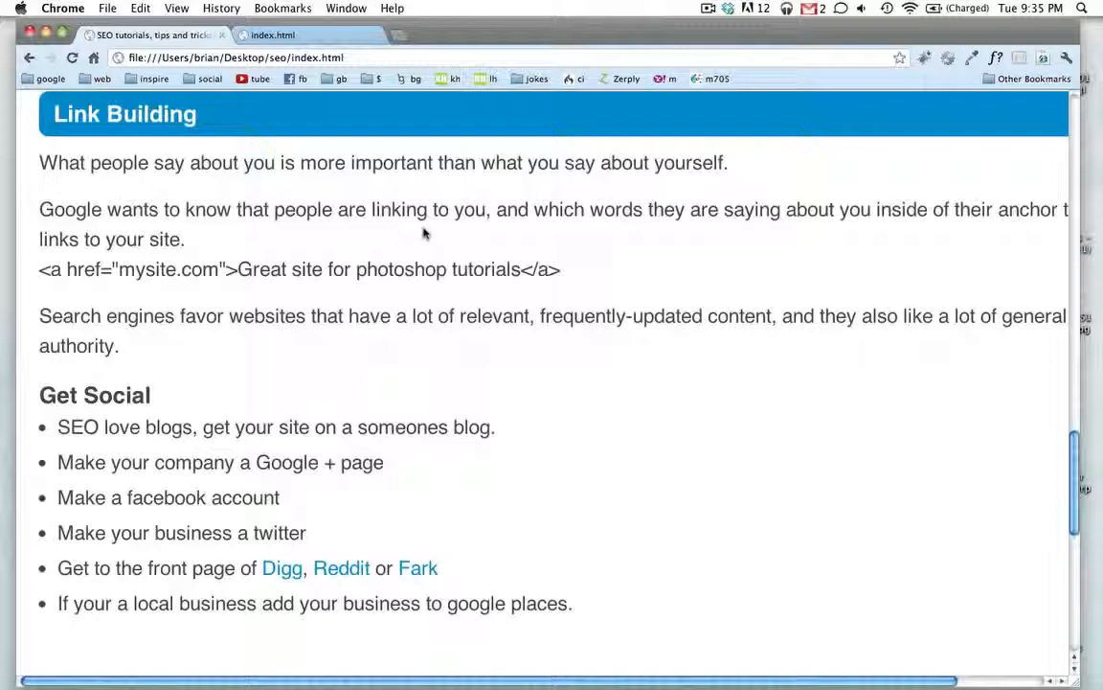
pyautogui.moveTo(284, 222)
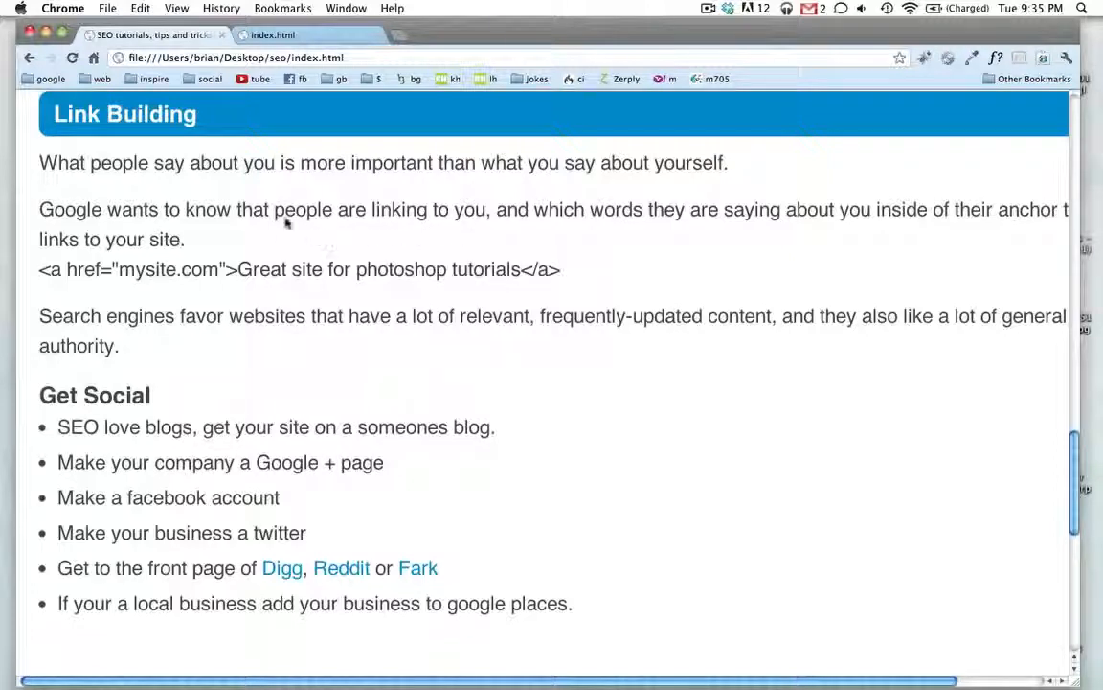
pyautogui.moveTo(478, 238)
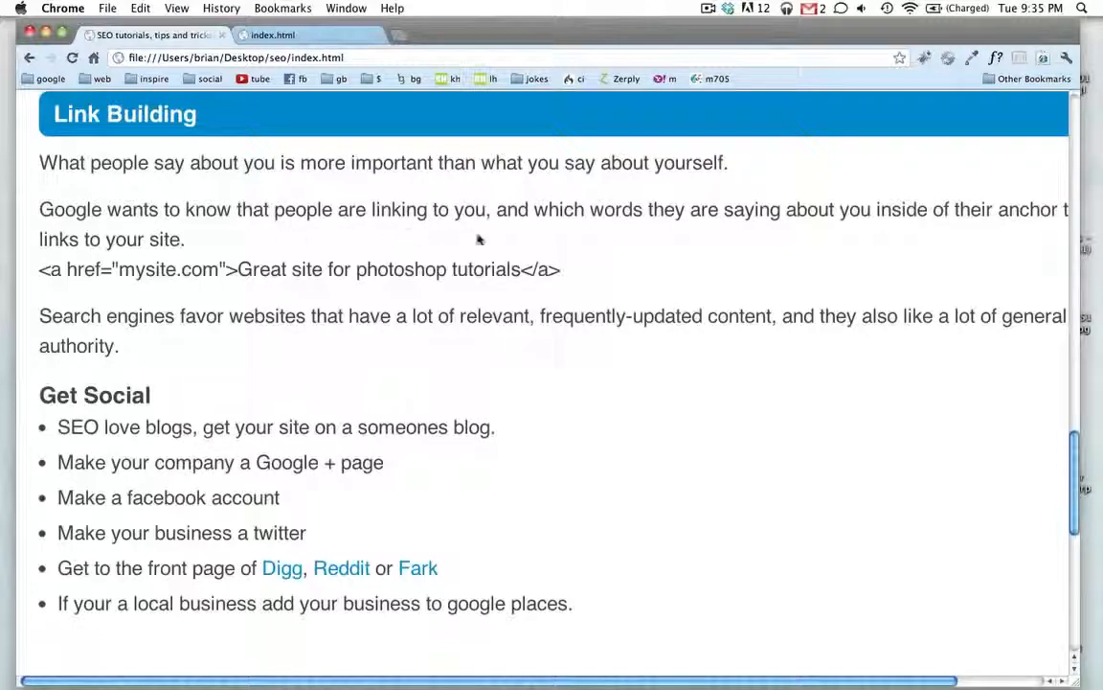
pyautogui.moveTo(614, 241)
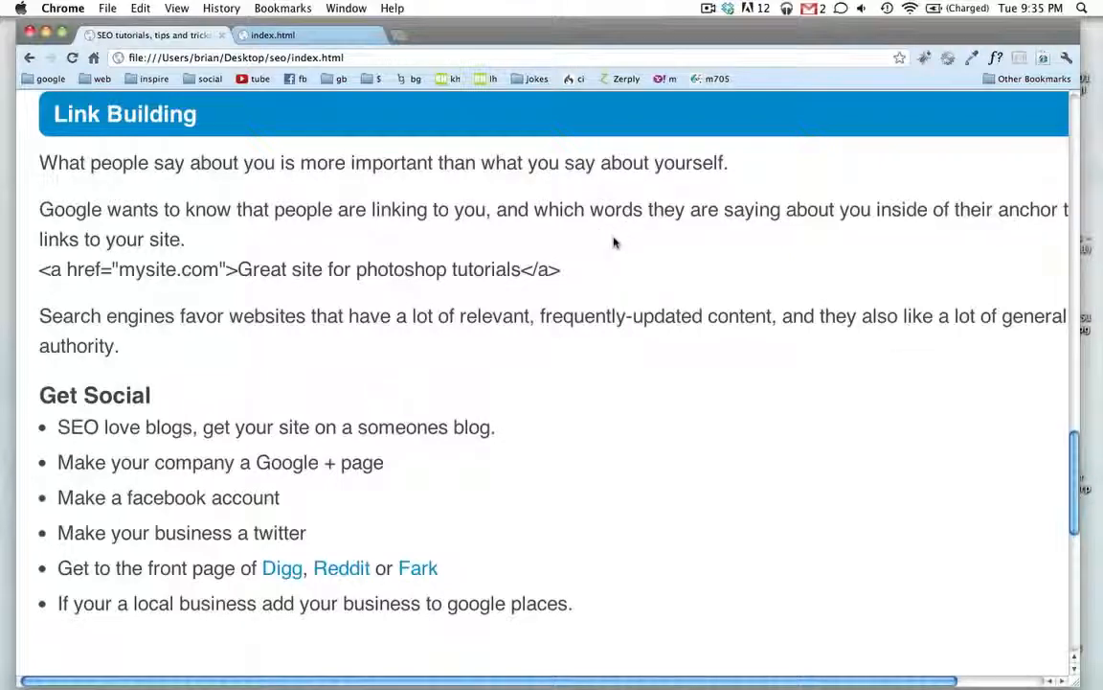
pyautogui.moveTo(257, 245)
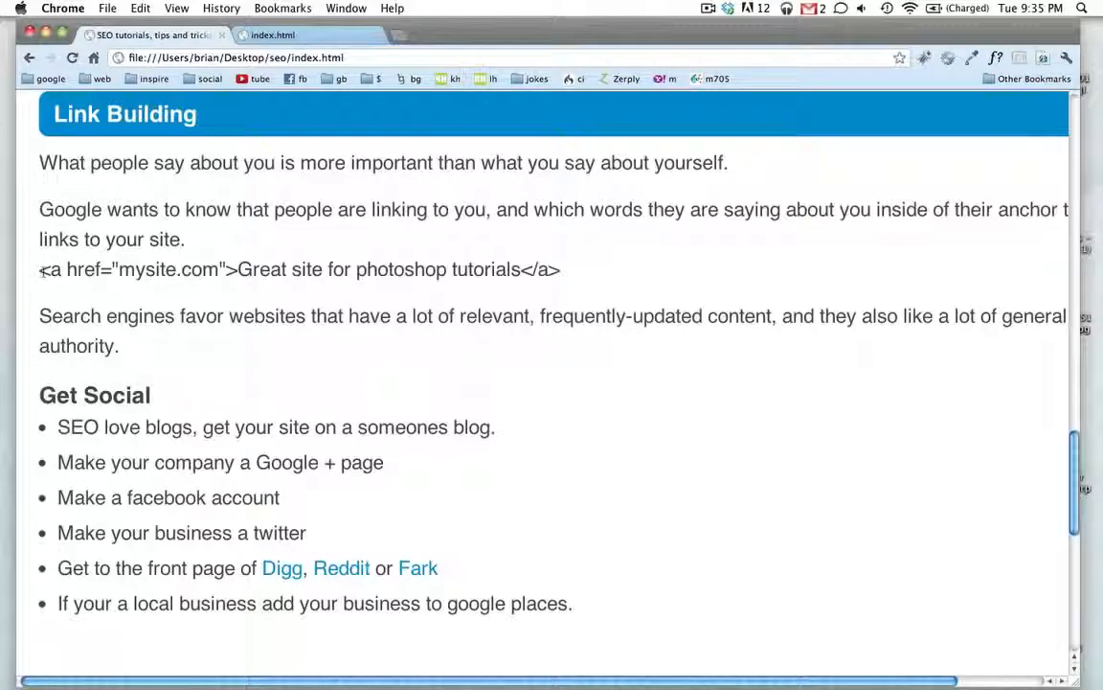
pyautogui.moveTo(39, 269); pyautogui.dragTo(238, 269)
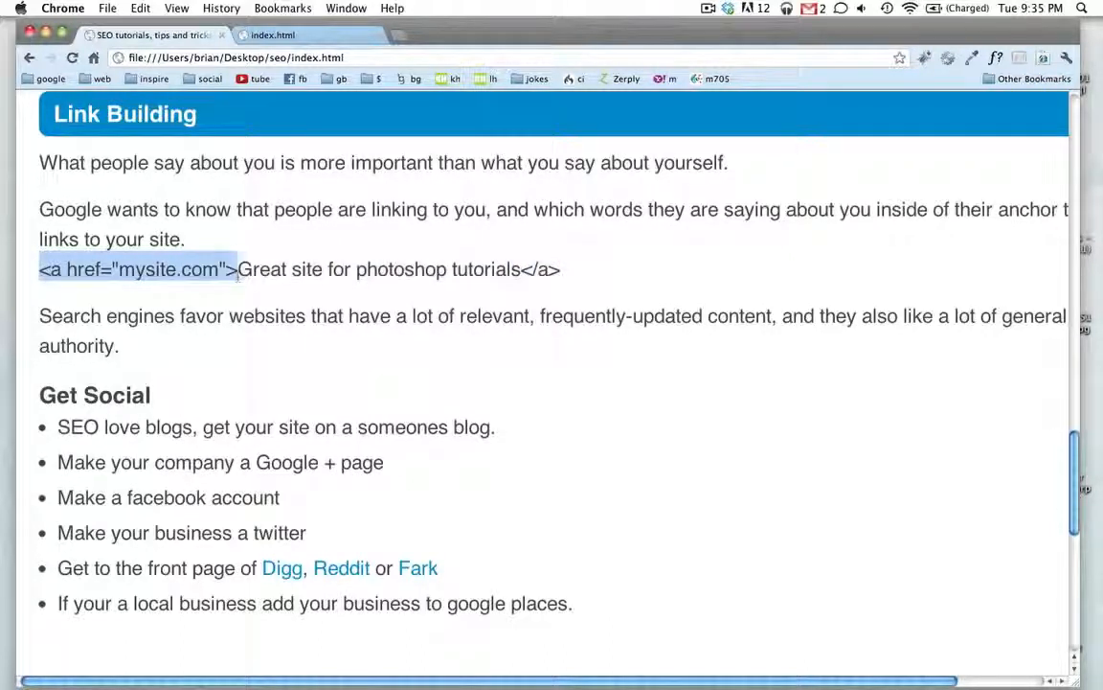
pyautogui.moveTo(234, 269); pyautogui.dragTo(560, 270)
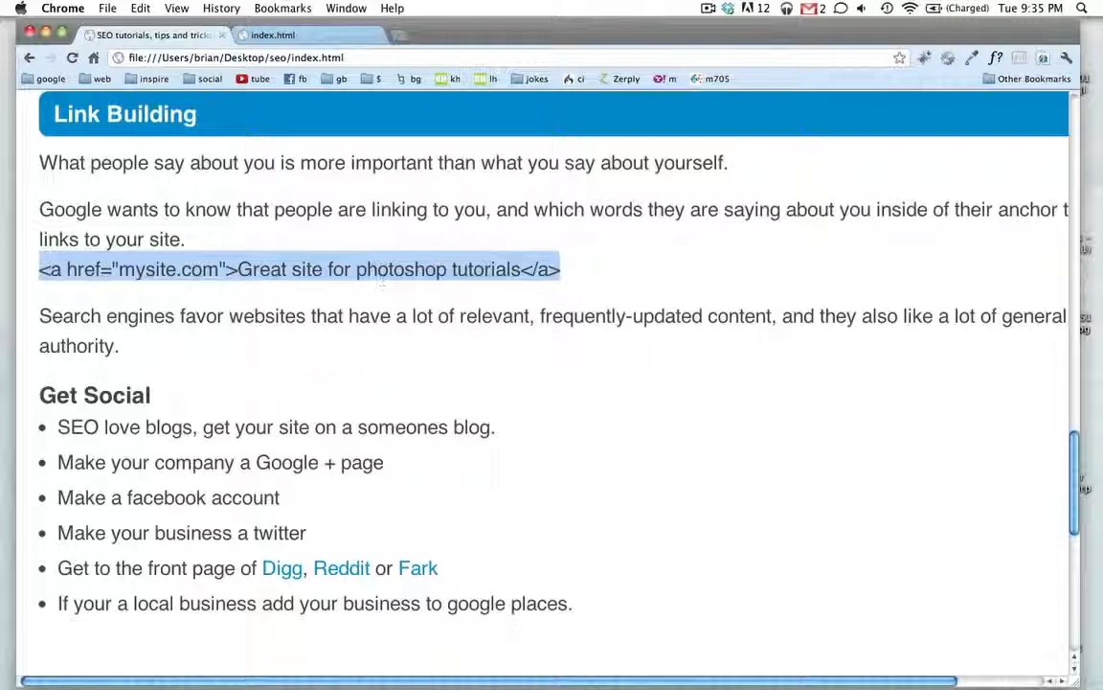
pyautogui.doubleClick(170, 269)
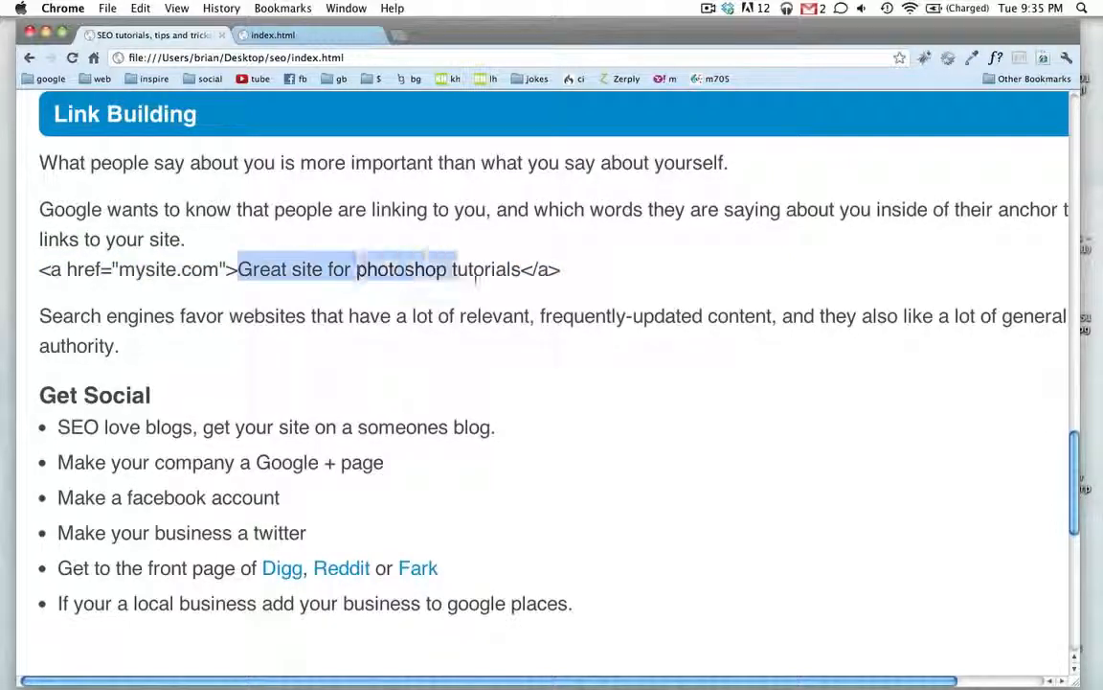
pyautogui.click(567, 269)
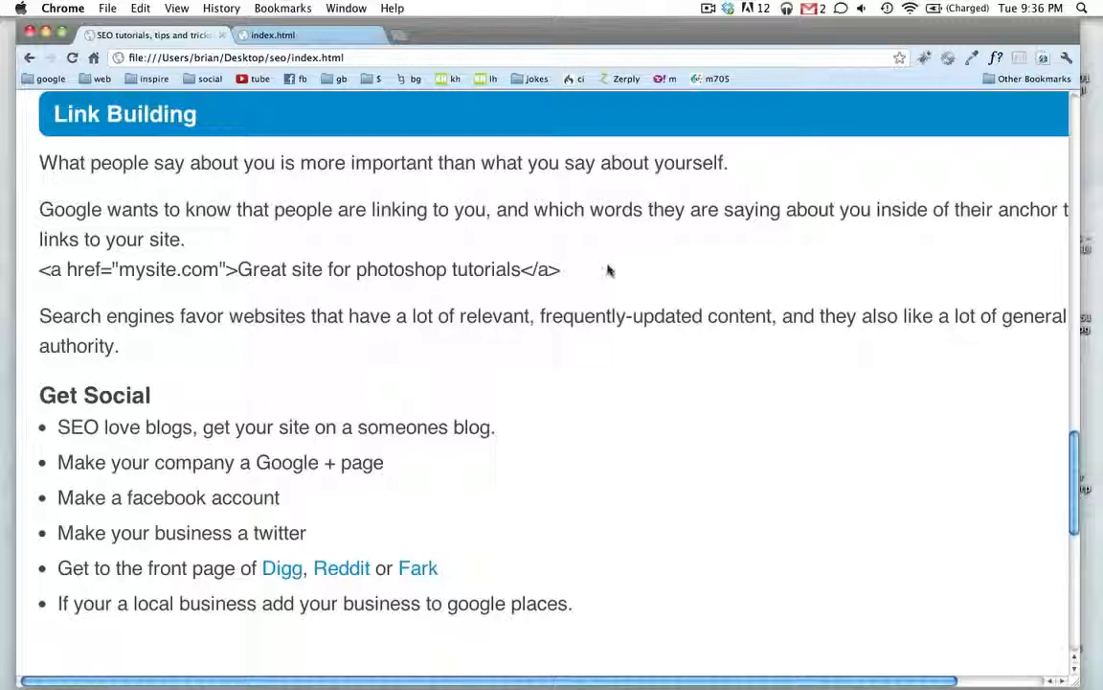
pyautogui.moveTo(601, 275)
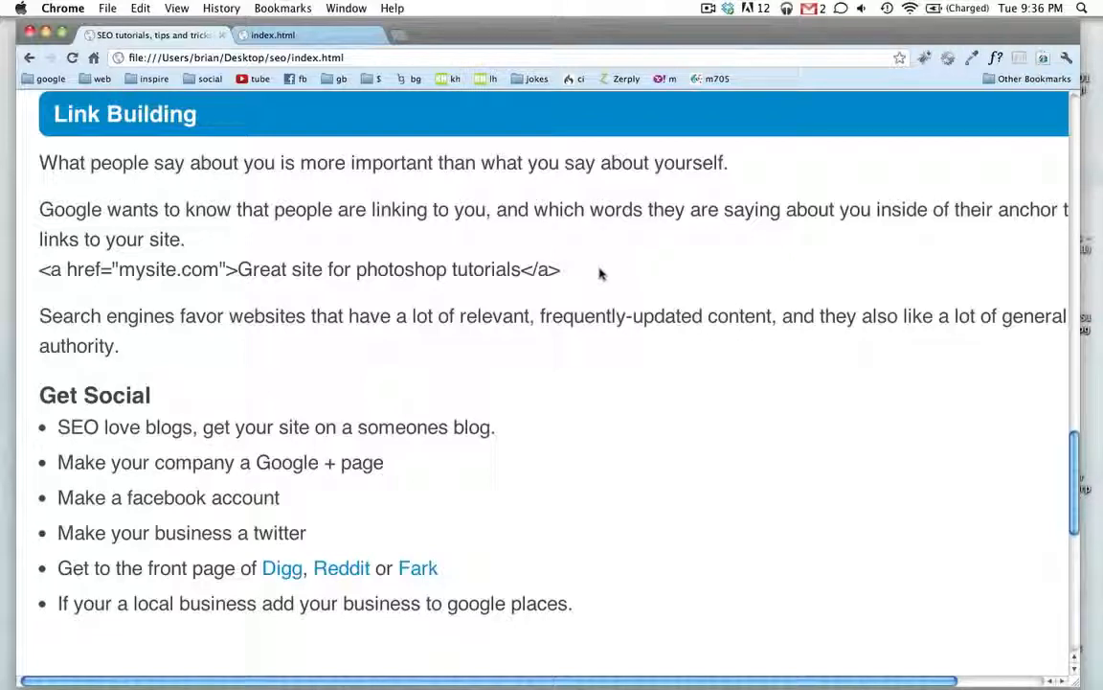
pyautogui.moveTo(586, 275)
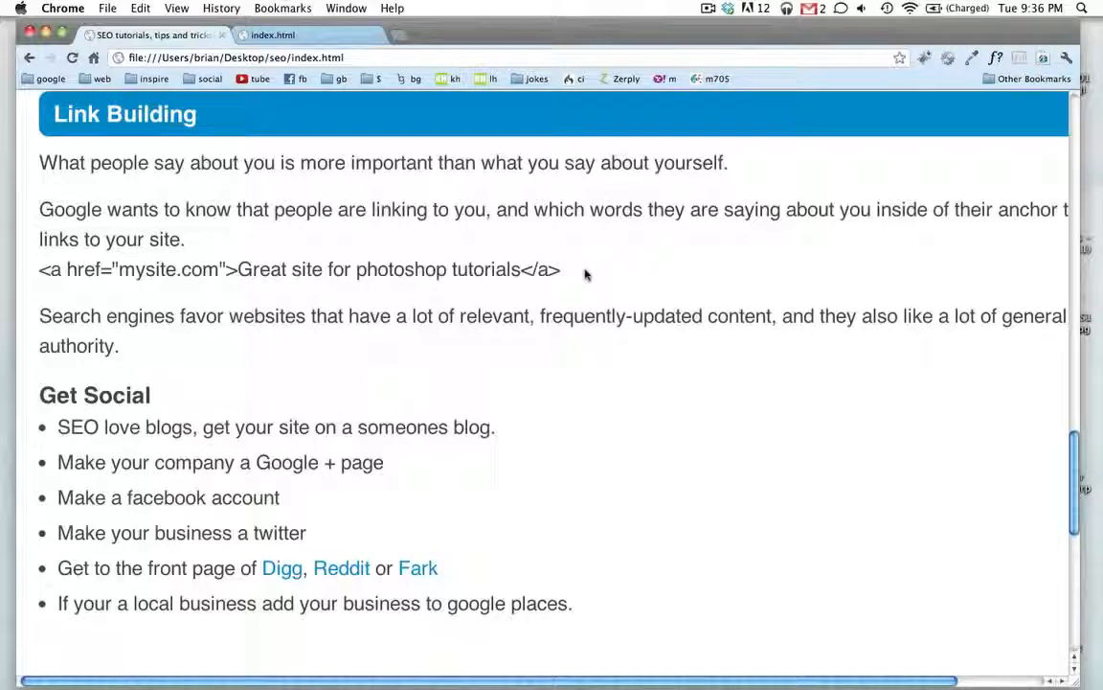
pyautogui.moveTo(506, 375)
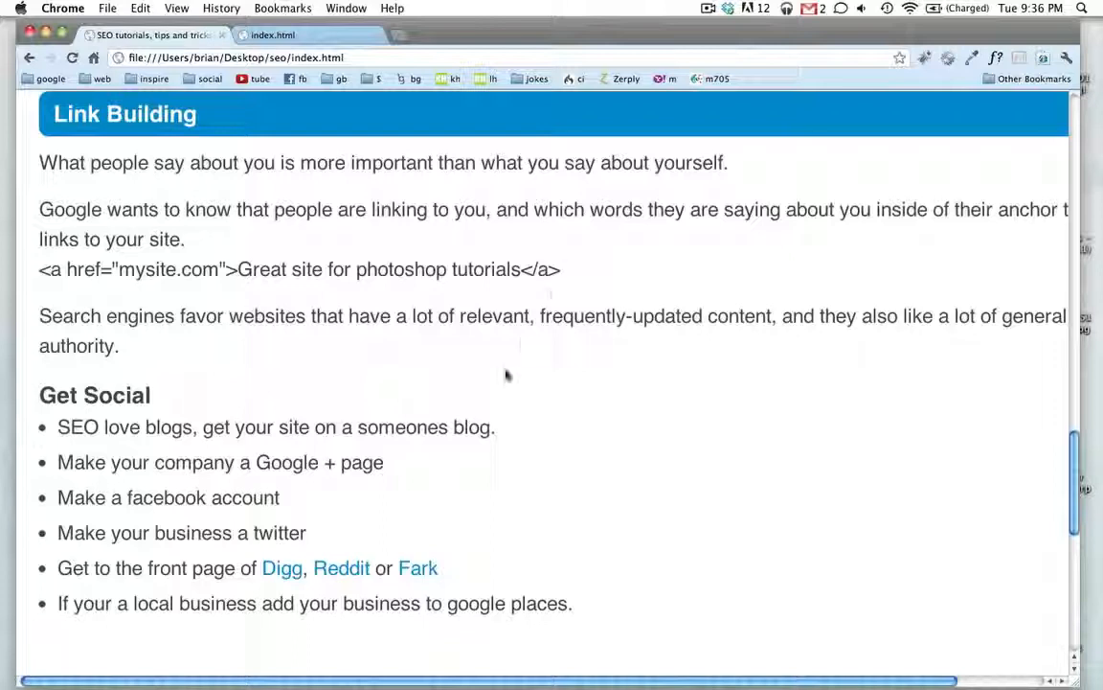
pyautogui.moveTo(90, 412)
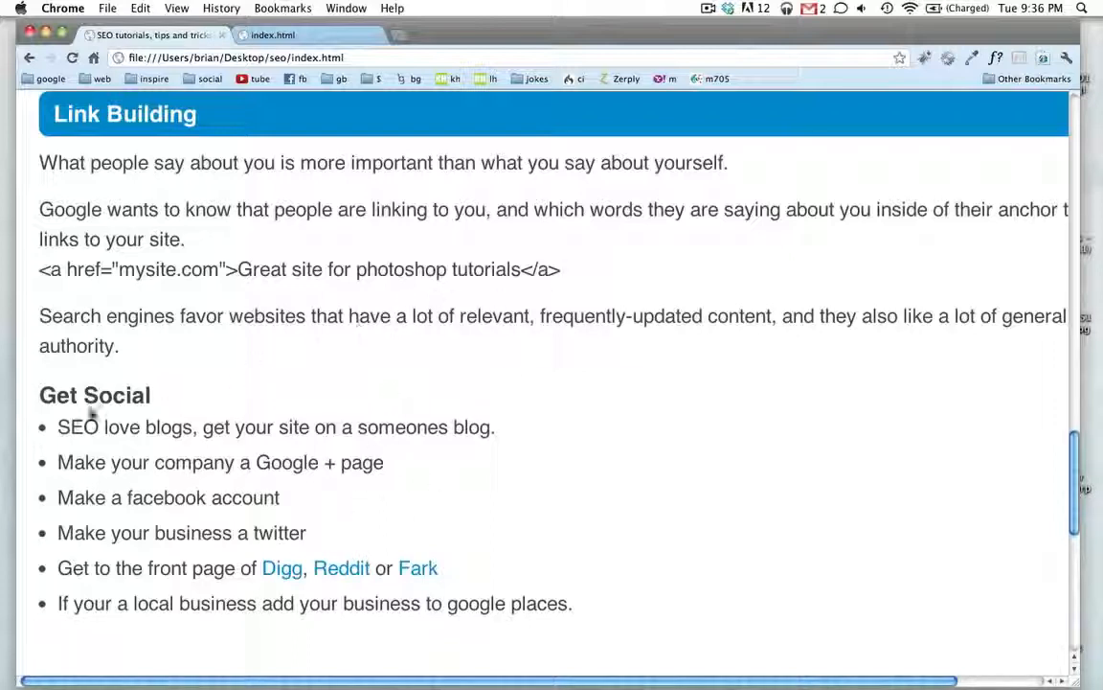
# Step: Highlight words including 'twitter' in the Get Social tips and open the Digg link
pyautogui.doubleClick(115, 395)
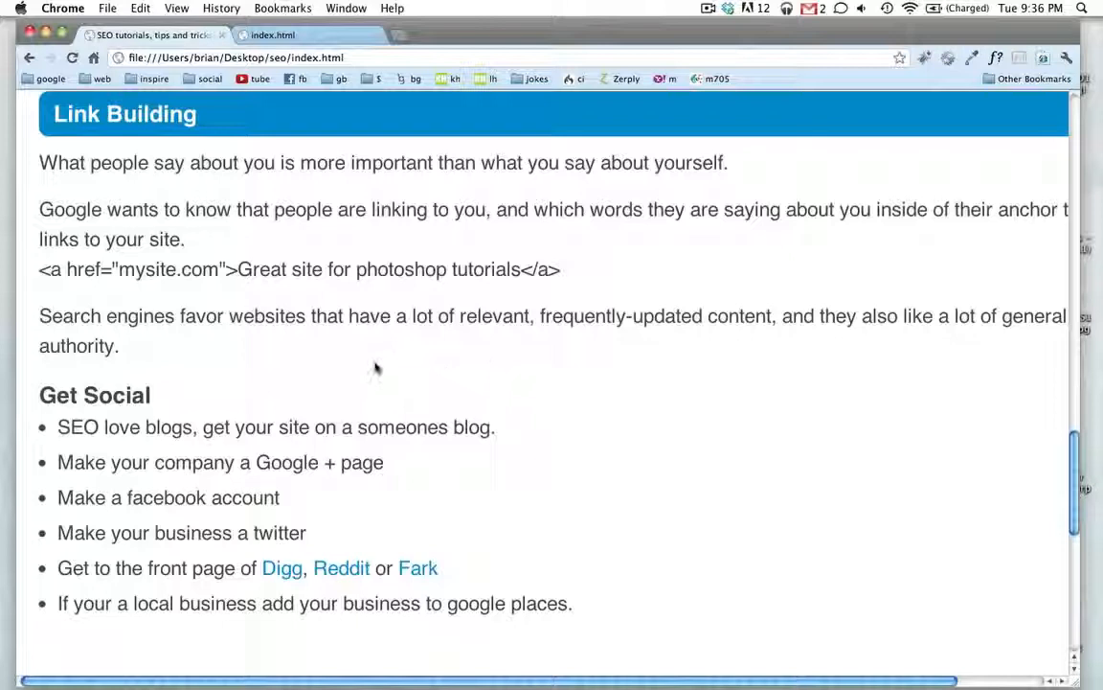
pyautogui.doubleClick(93, 394)
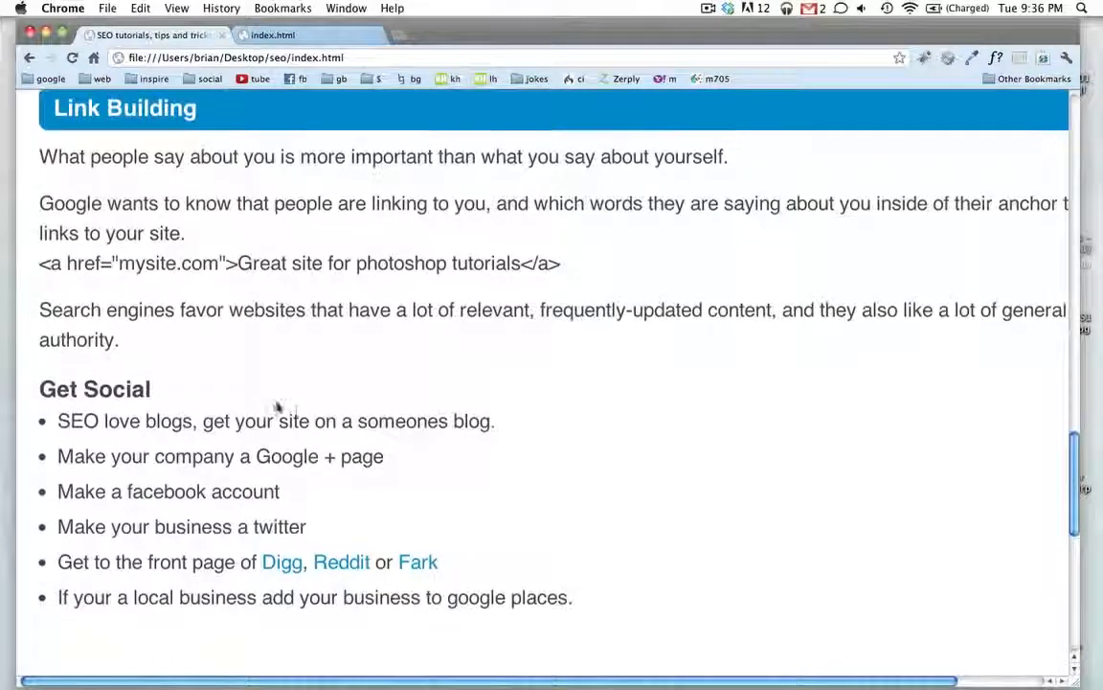
pyautogui.scroll(-3)
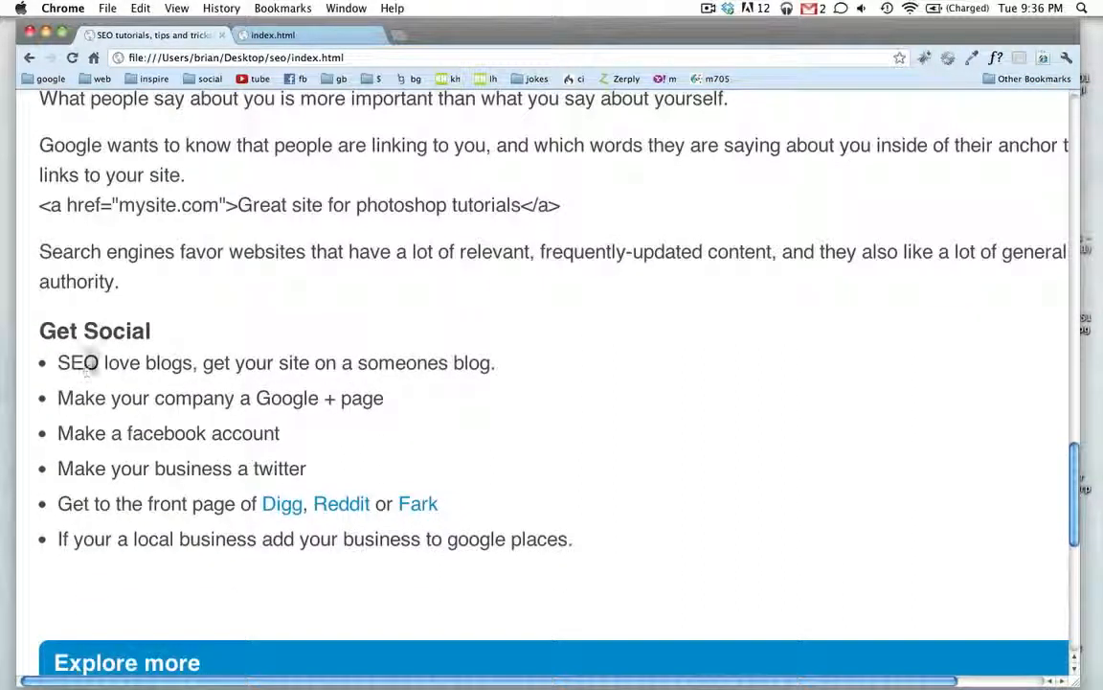
pyautogui.scroll(-3)
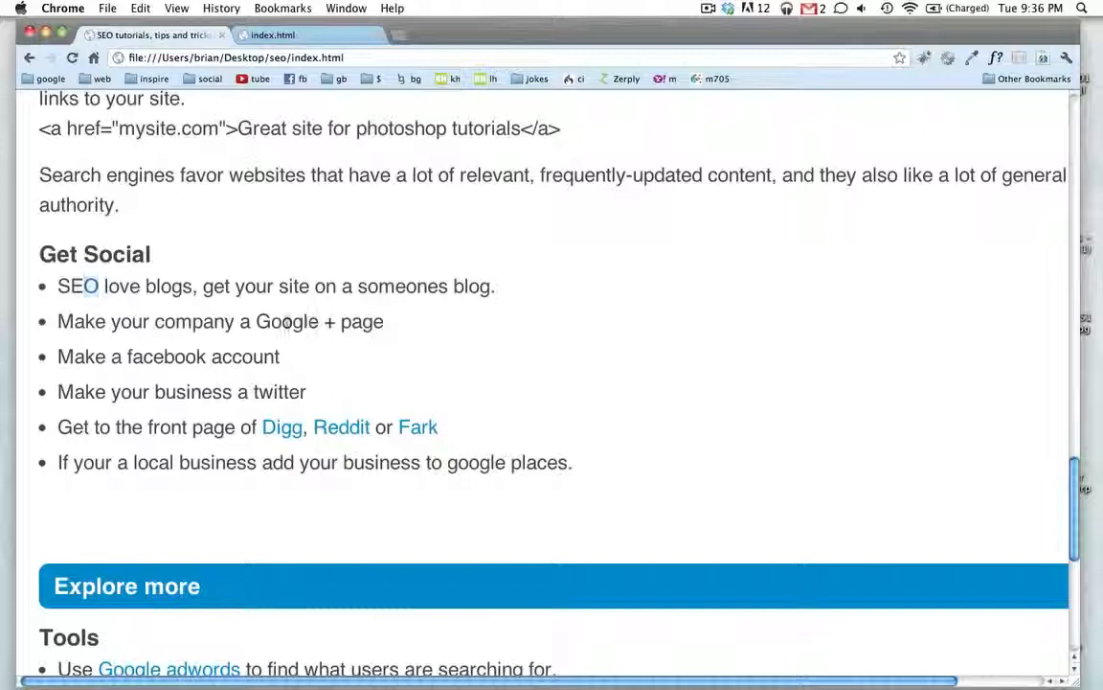
pyautogui.doubleClick(164, 356)
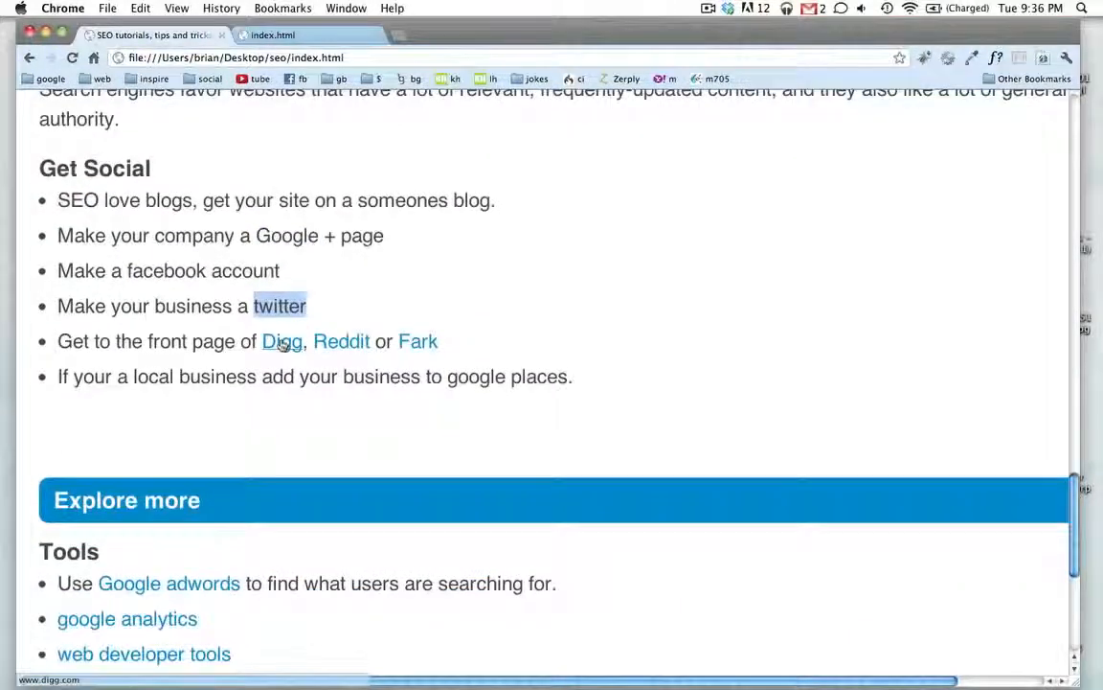
pyautogui.click(418, 341)
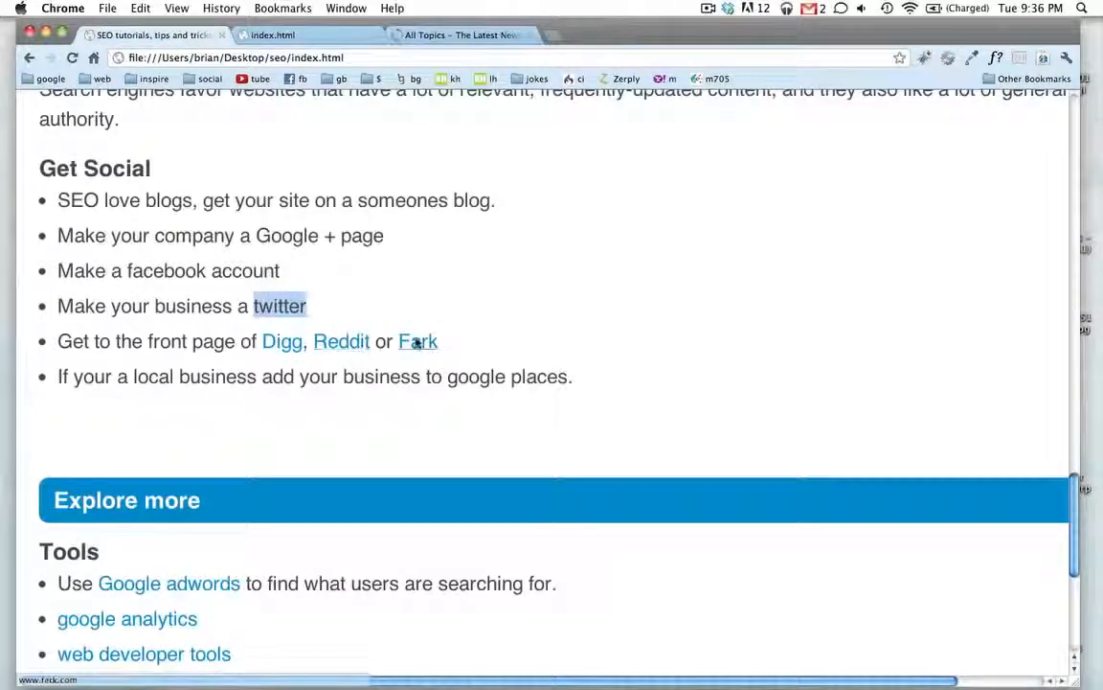
pyautogui.click(281, 341)
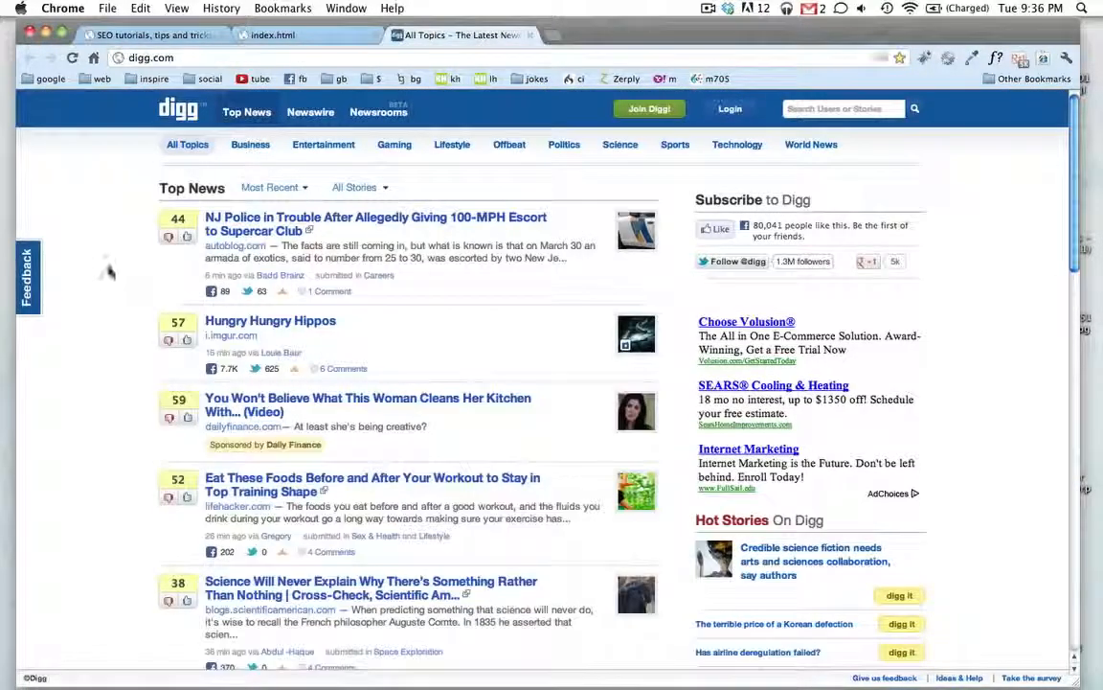
pyautogui.scroll(-3)
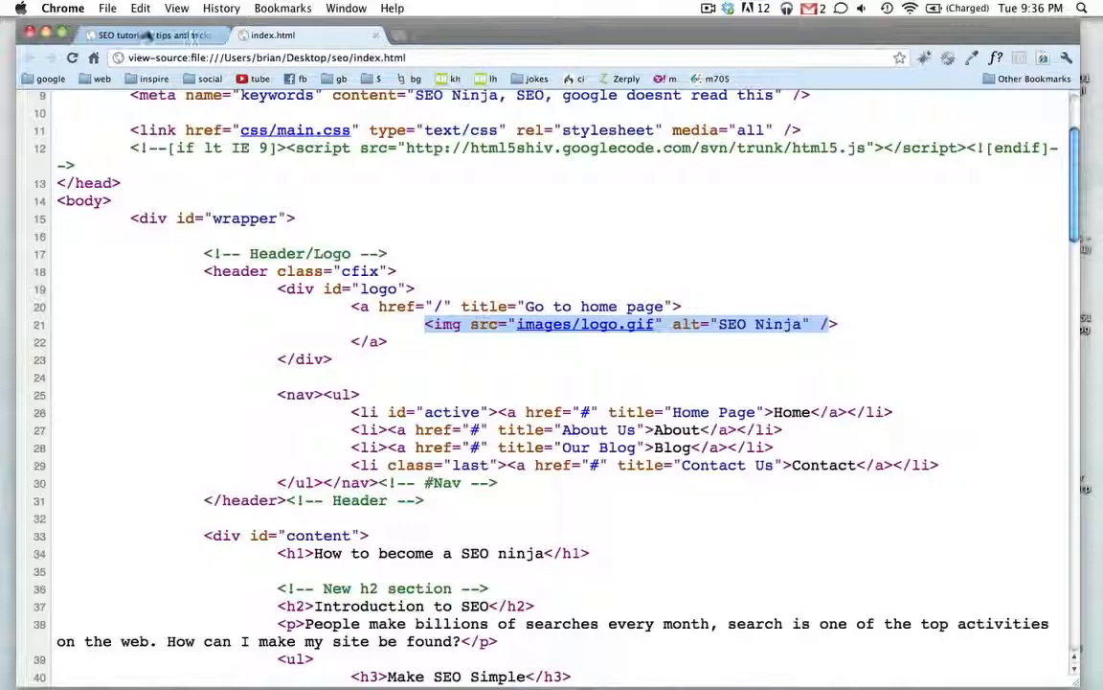
pyautogui.click(271, 36)
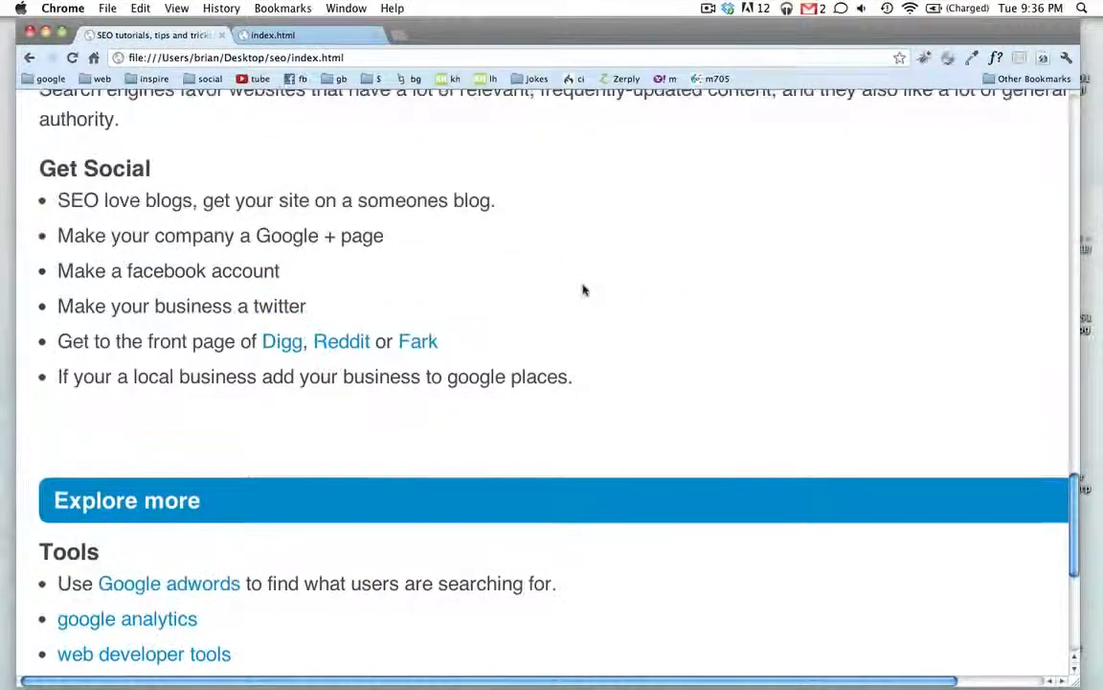
pyautogui.scroll(-3)
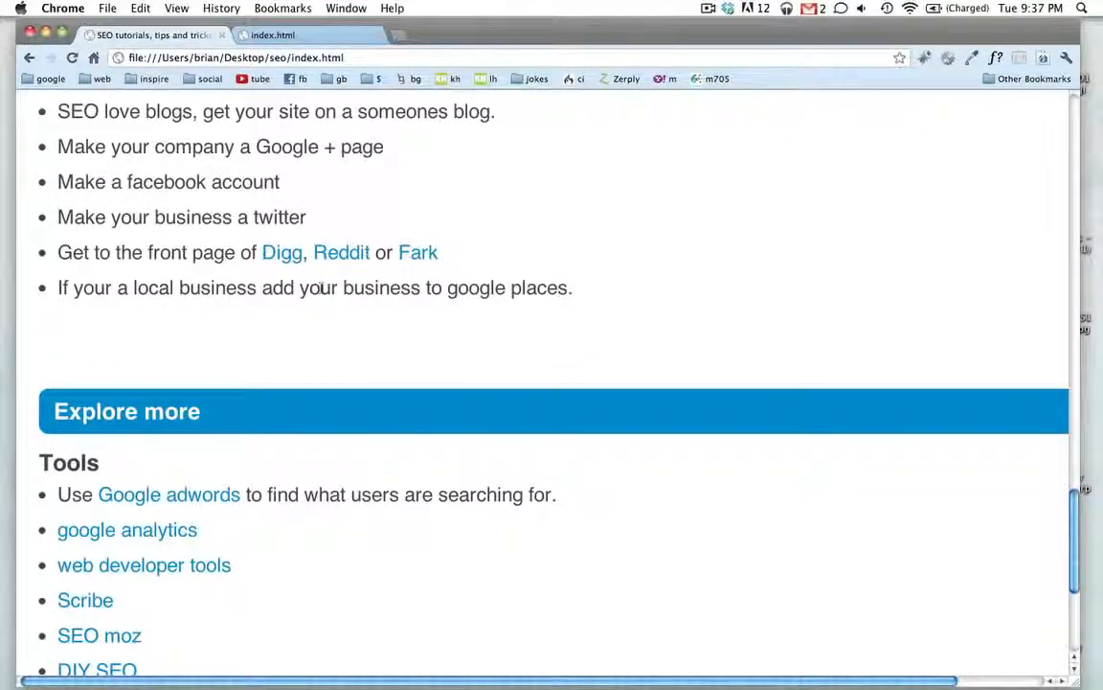
pyautogui.write('spencerlandscaping.com')
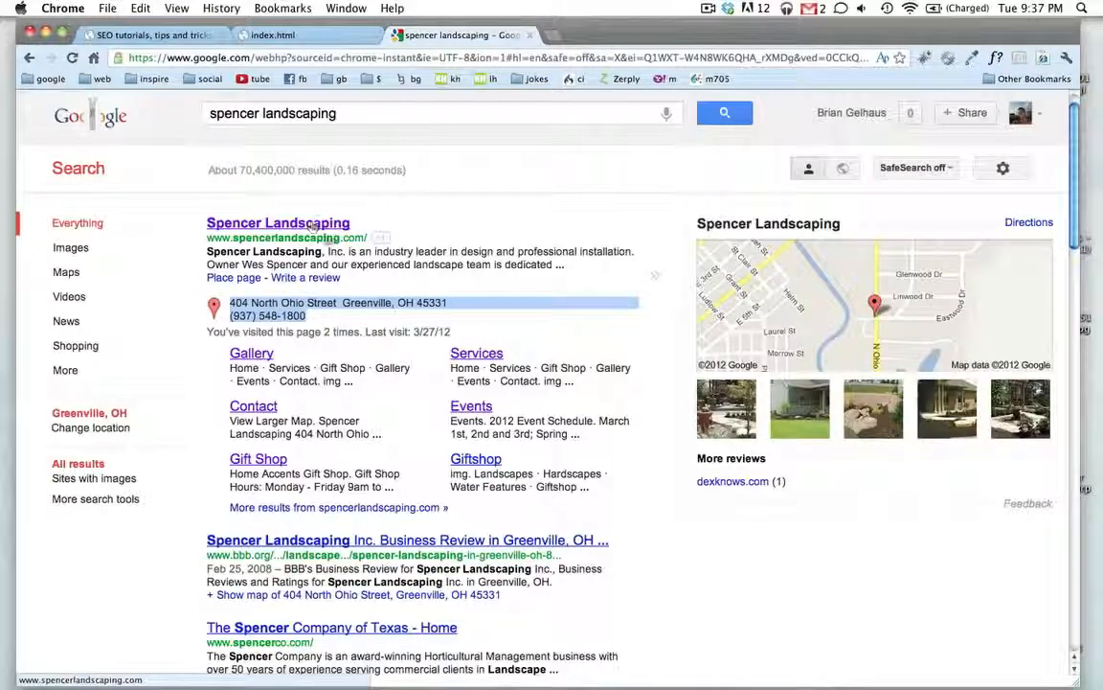
pyautogui.scroll(-3)
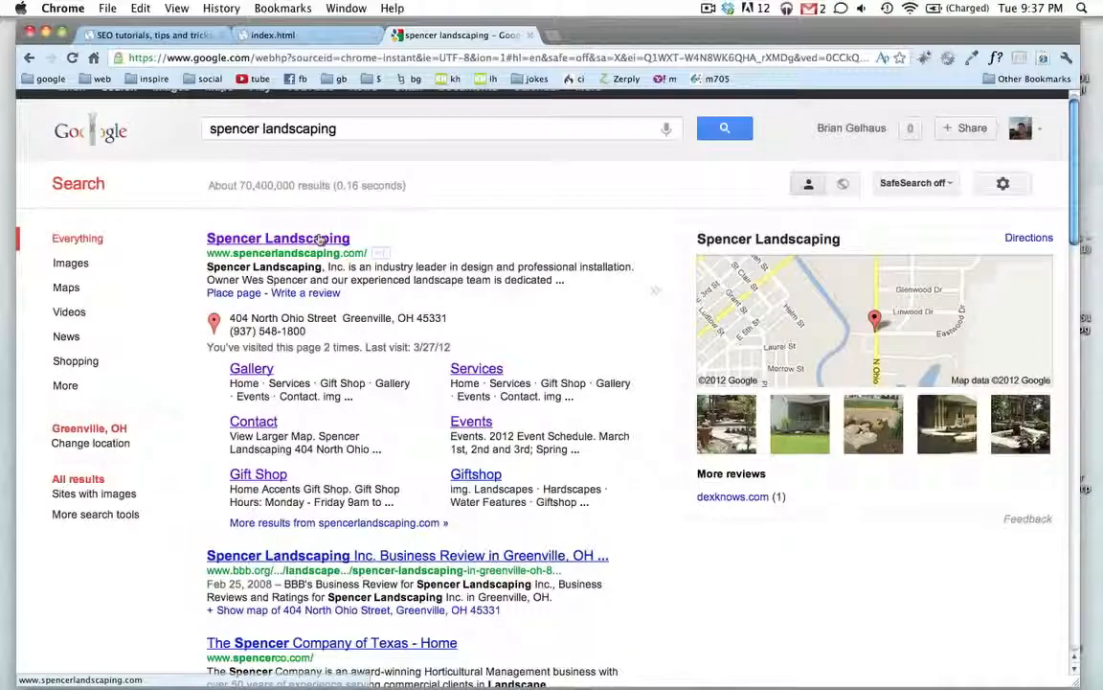
pyautogui.scroll(-3)
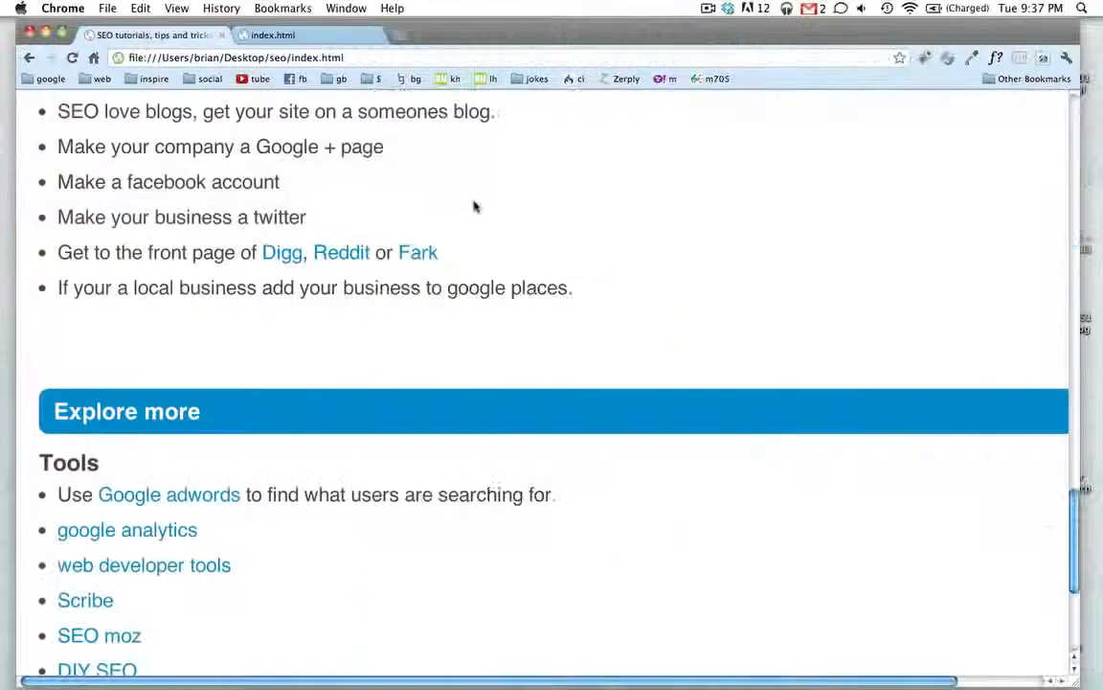
# Step: Scroll to the Explore more tools list and open the Google adwords link
pyautogui.scroll(-3)
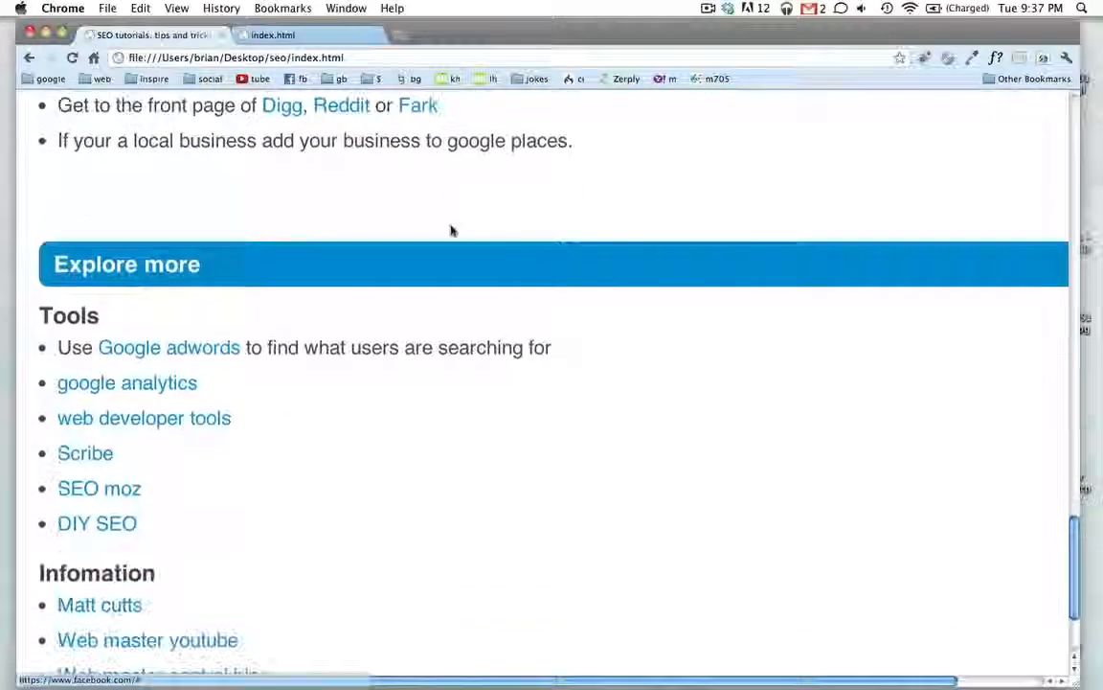
pyautogui.scroll(-3)
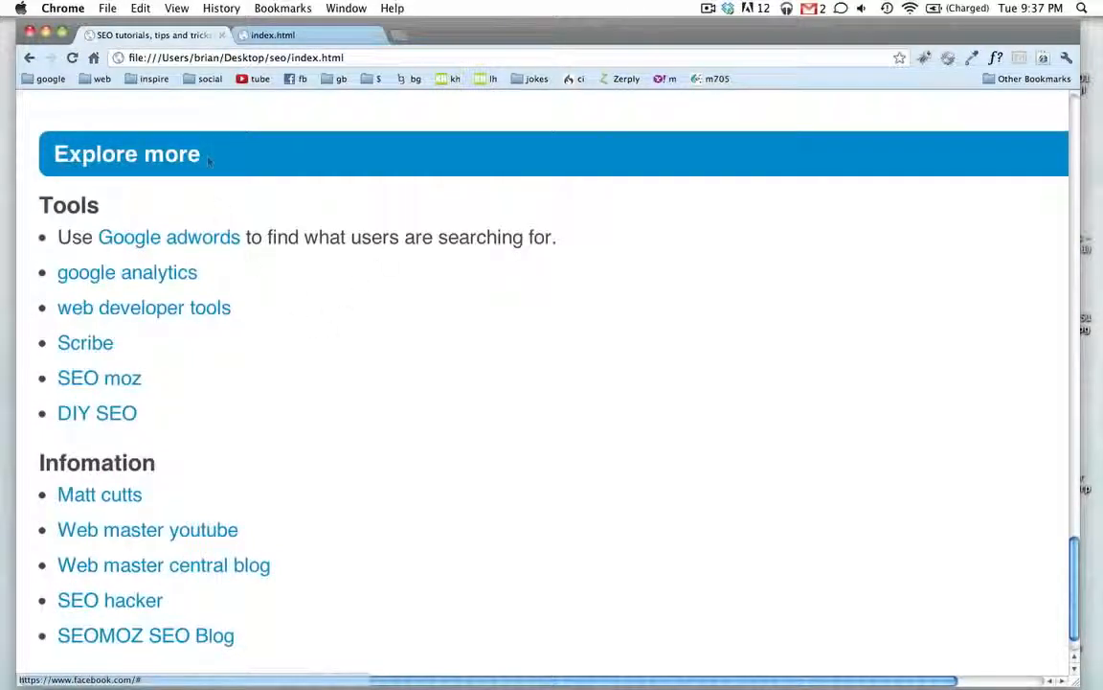
pyautogui.scroll(-3)
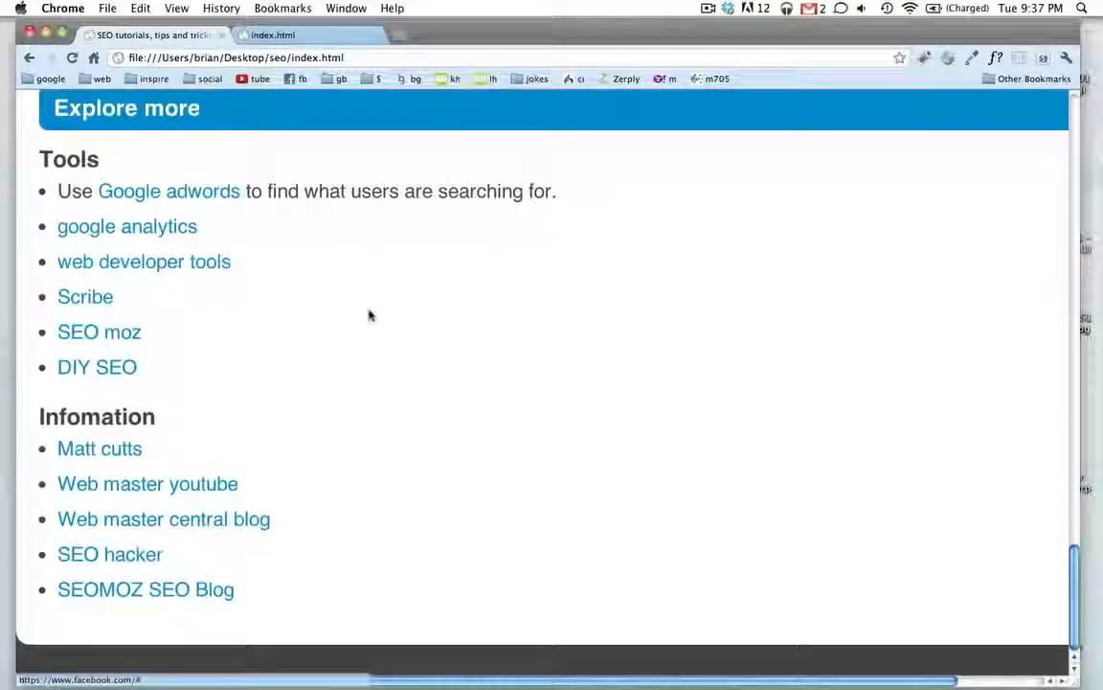
pyautogui.scroll(-3)
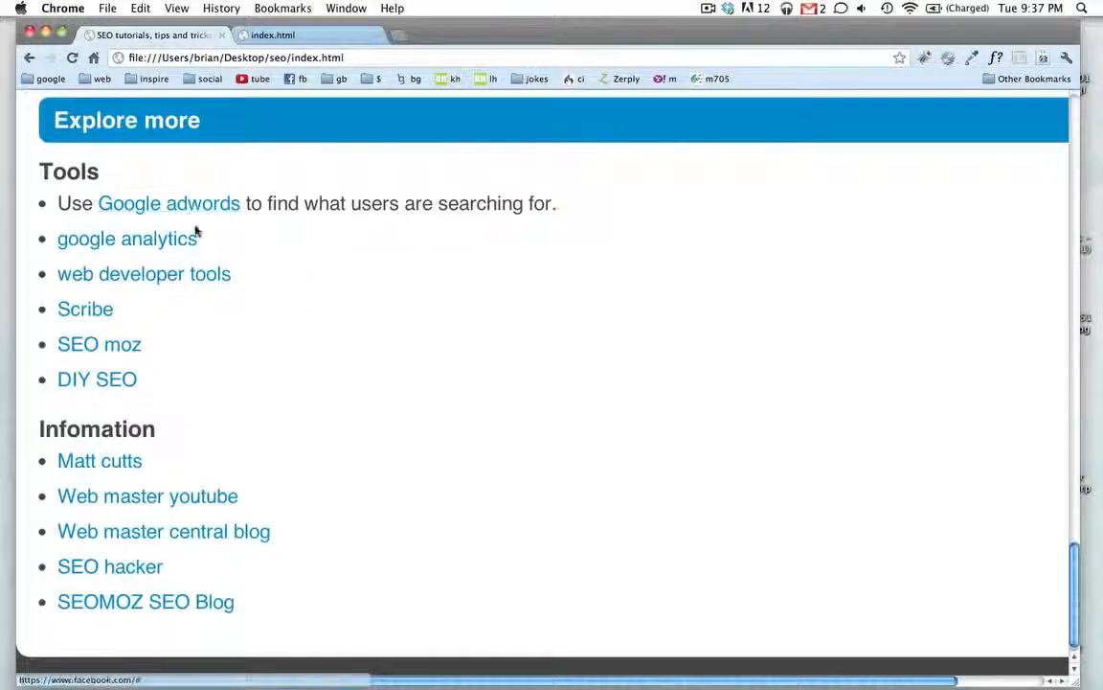
pyautogui.moveTo(189, 227)
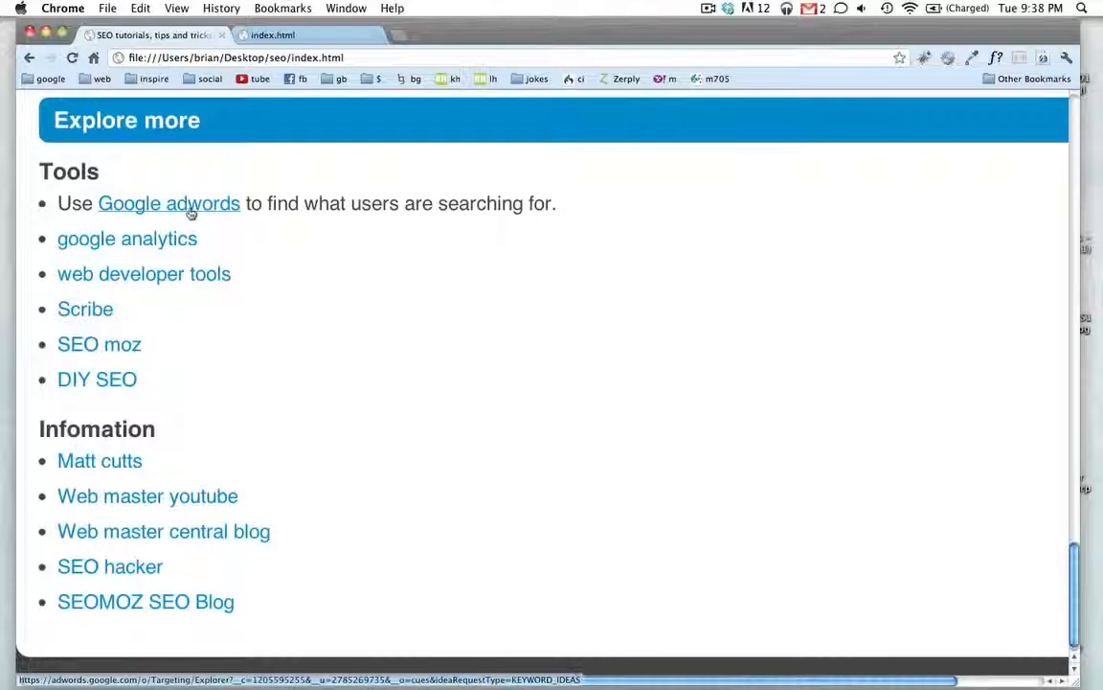
pyautogui.click(169, 203)
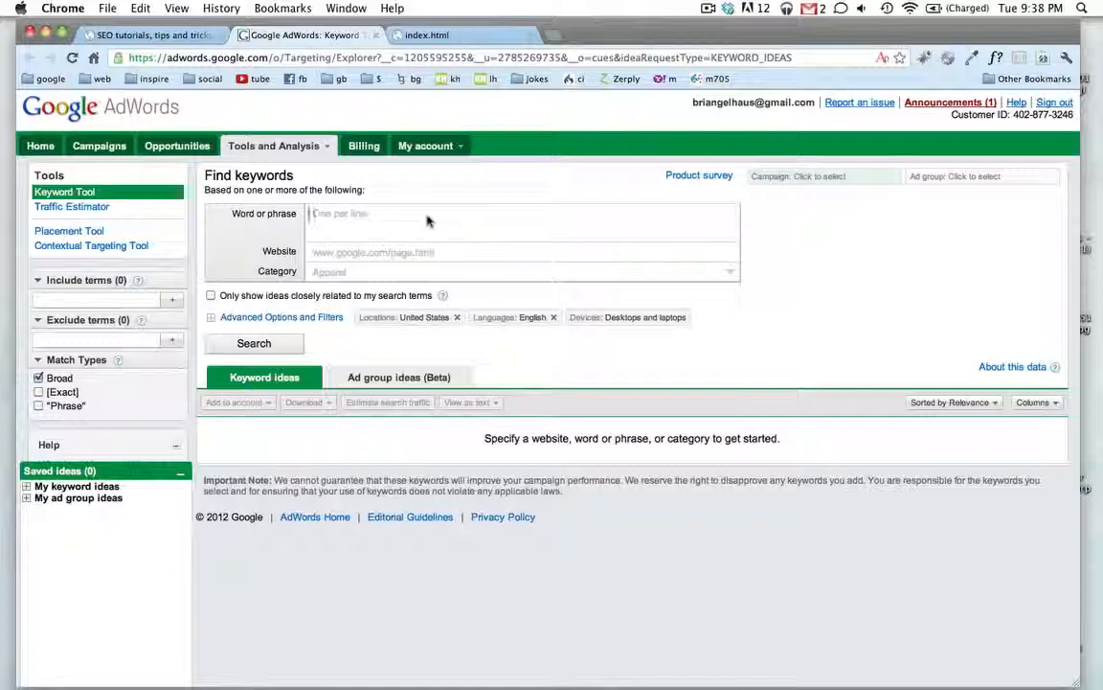
# Step: Search the AdWords Keyword Tool for 'funny dog' keyword ideas
pyautogui.write('funny dog')
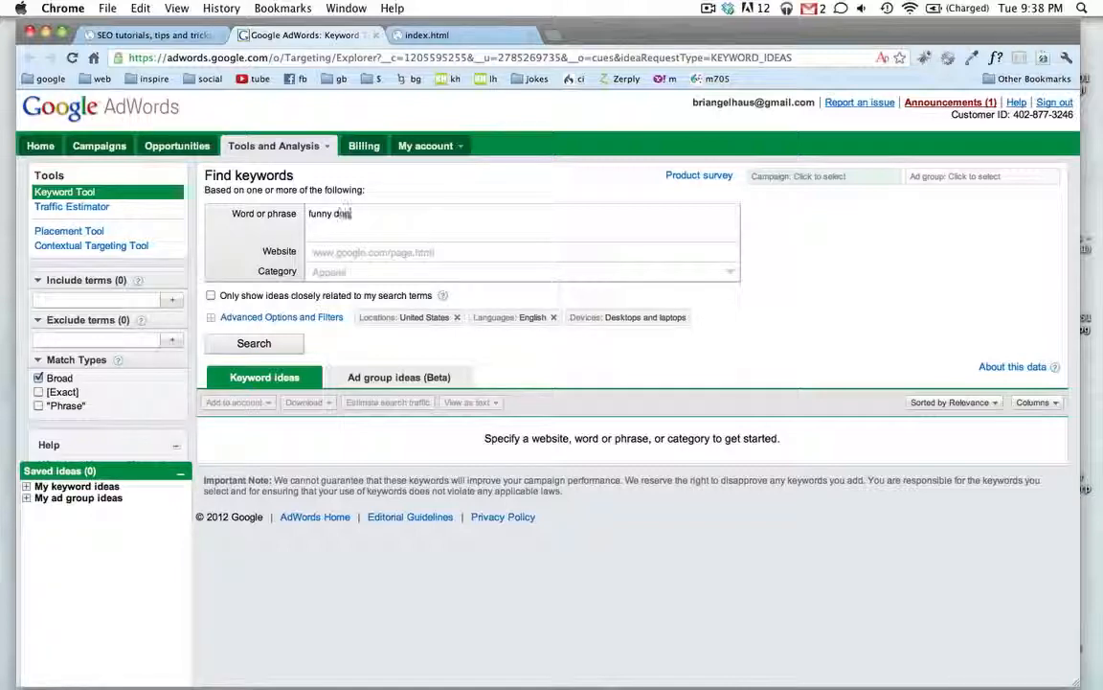
pyautogui.click(254, 343)
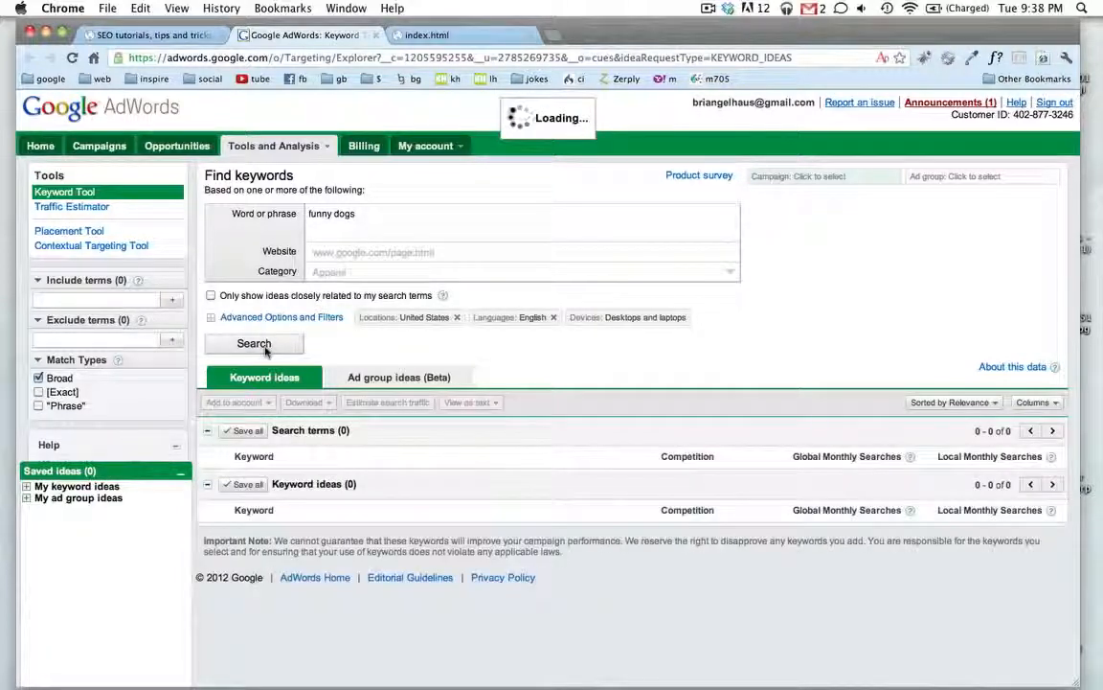
pyautogui.click(254, 343)
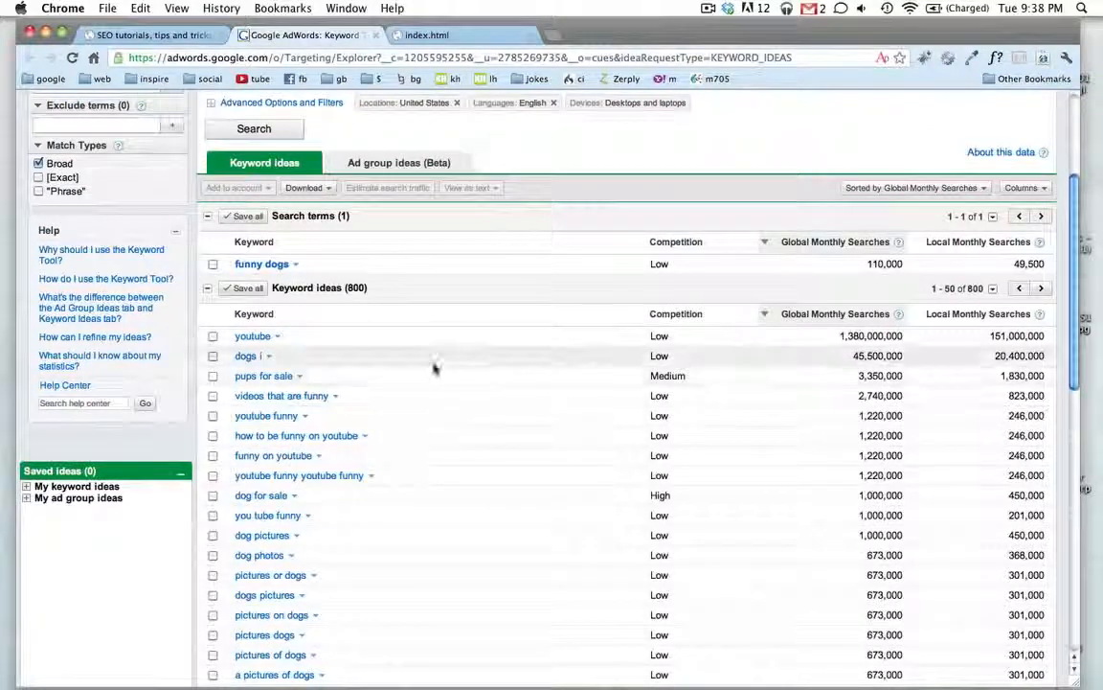
pyautogui.moveTo(744, 341)
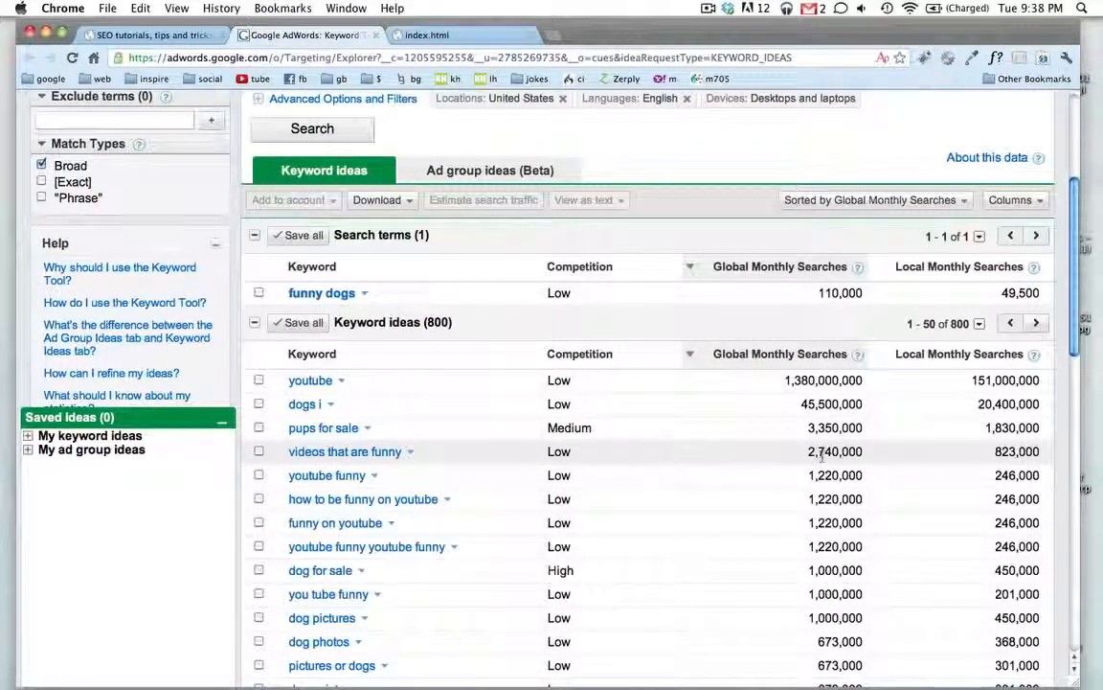
pyautogui.moveTo(661, 450)
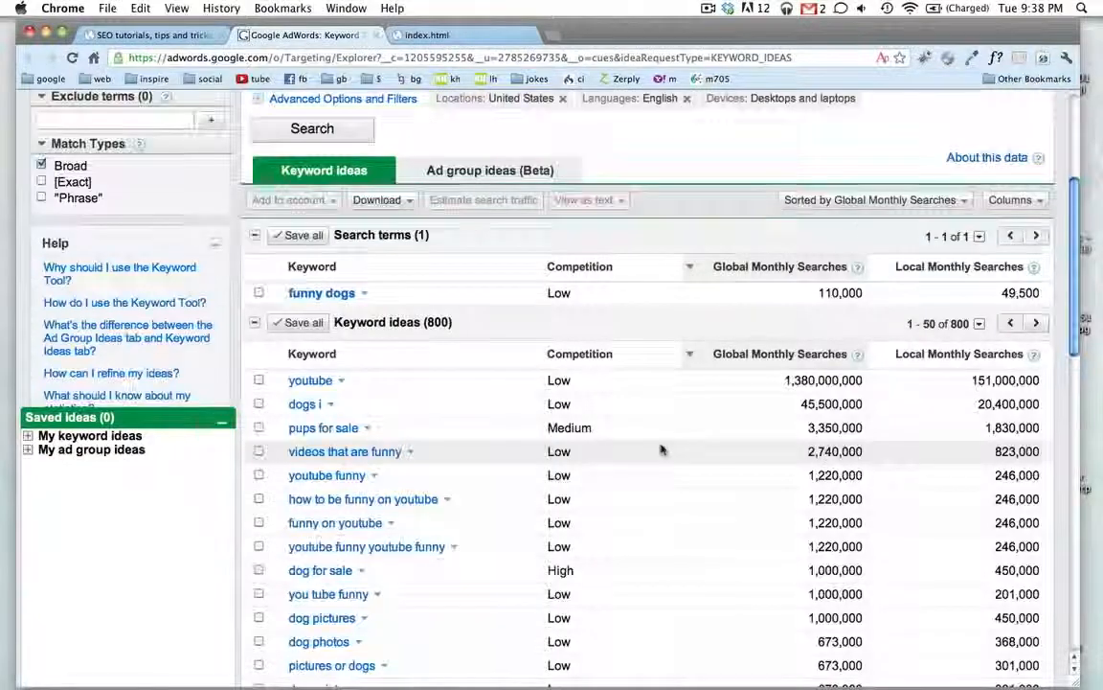
# Step: Scroll through the 800 keyword results, then open the tutorial's google analytics link
pyautogui.scroll(-3)
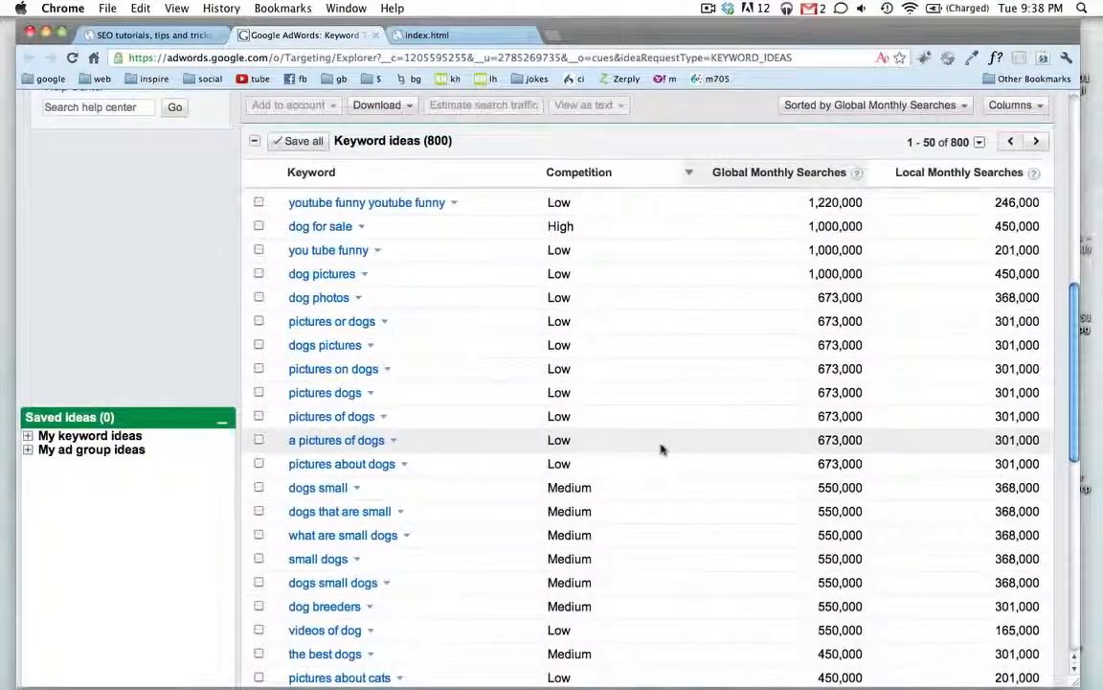
pyautogui.scroll(-3)
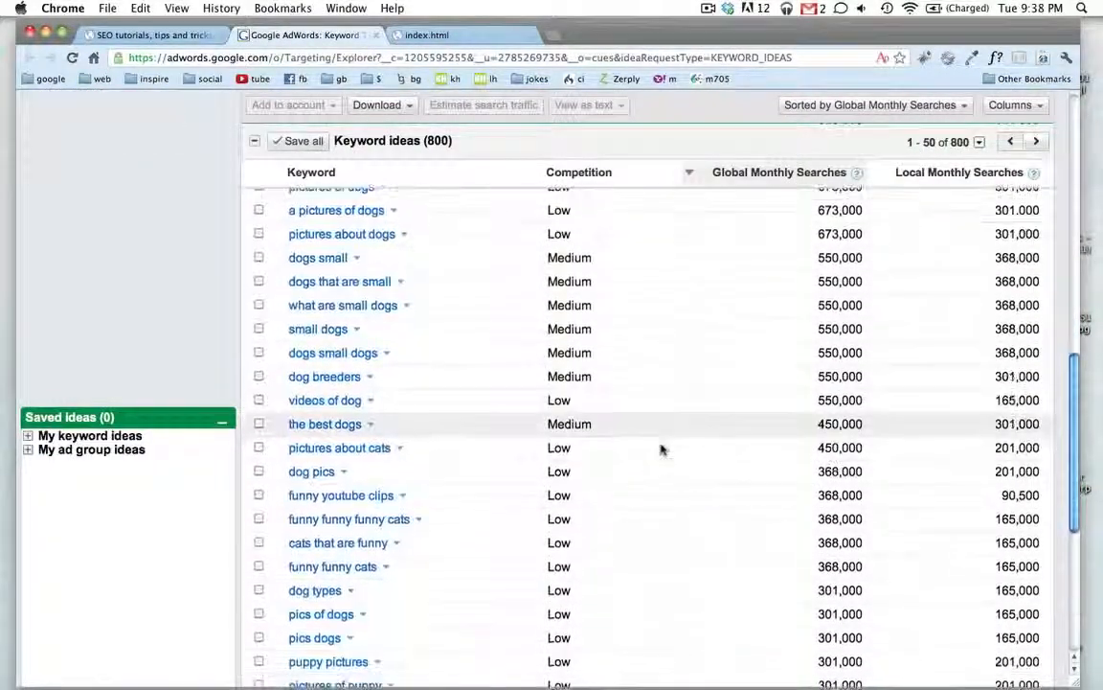
pyautogui.scroll(-3)
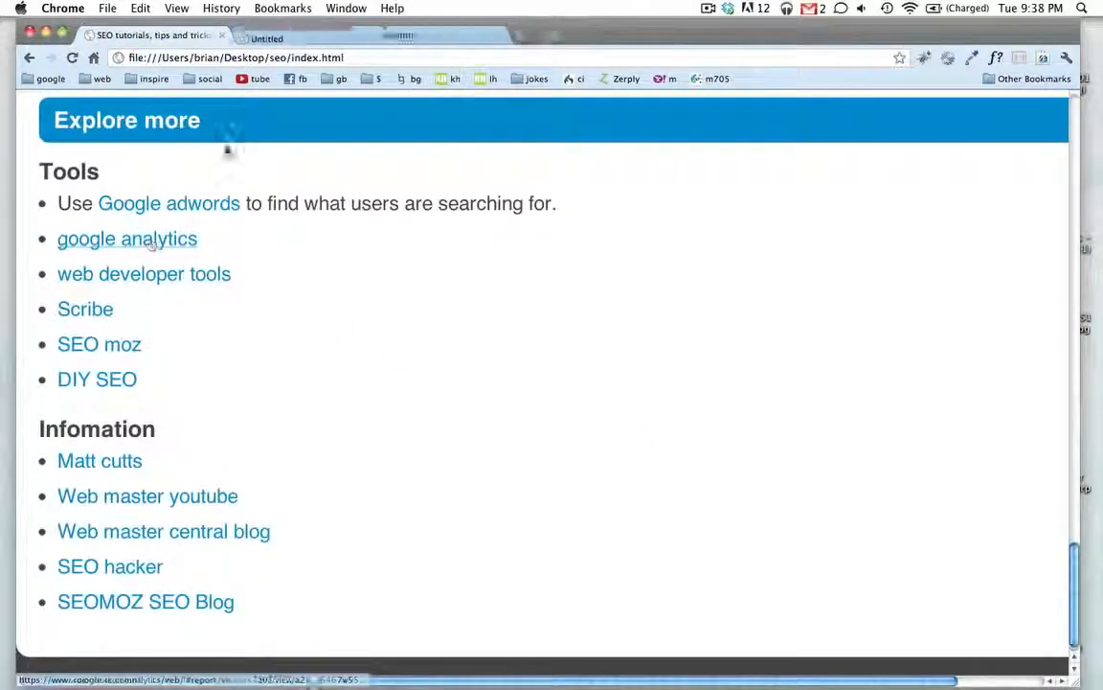
pyautogui.click(126, 239)
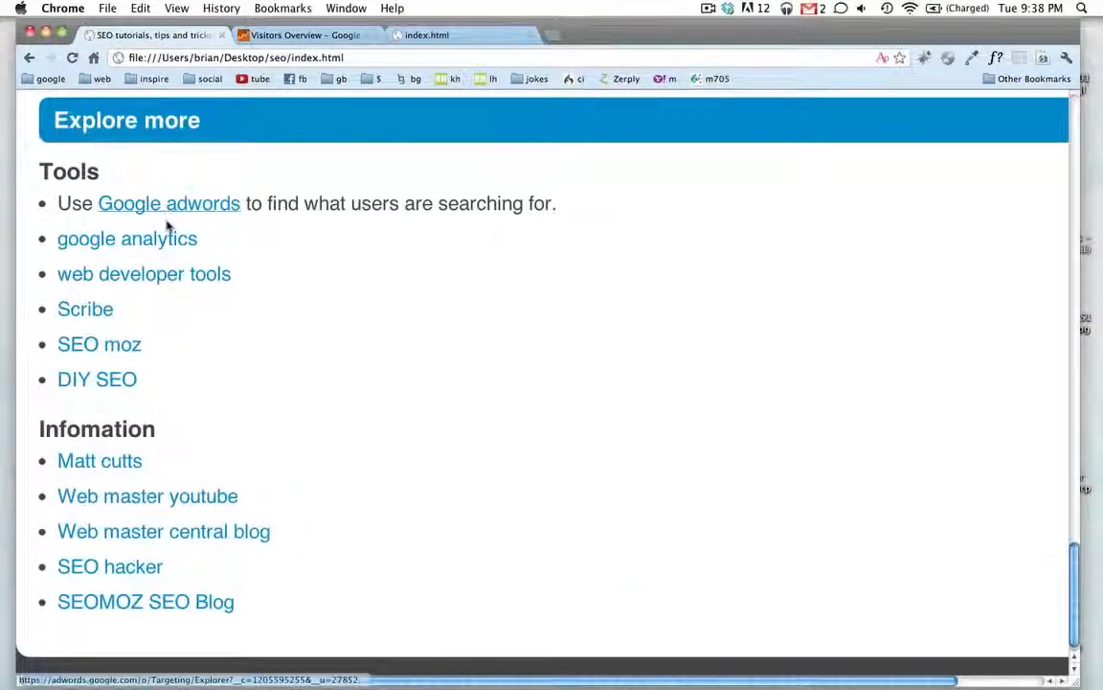
pyautogui.moveTo(162, 283)
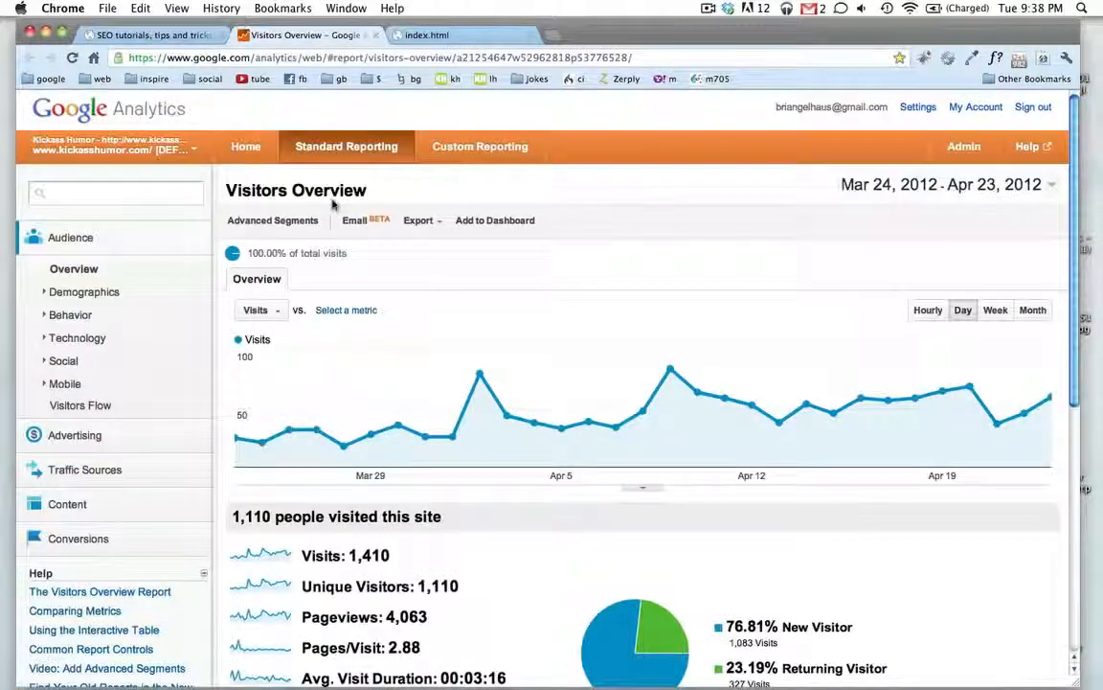
pyautogui.moveTo(421, 269)
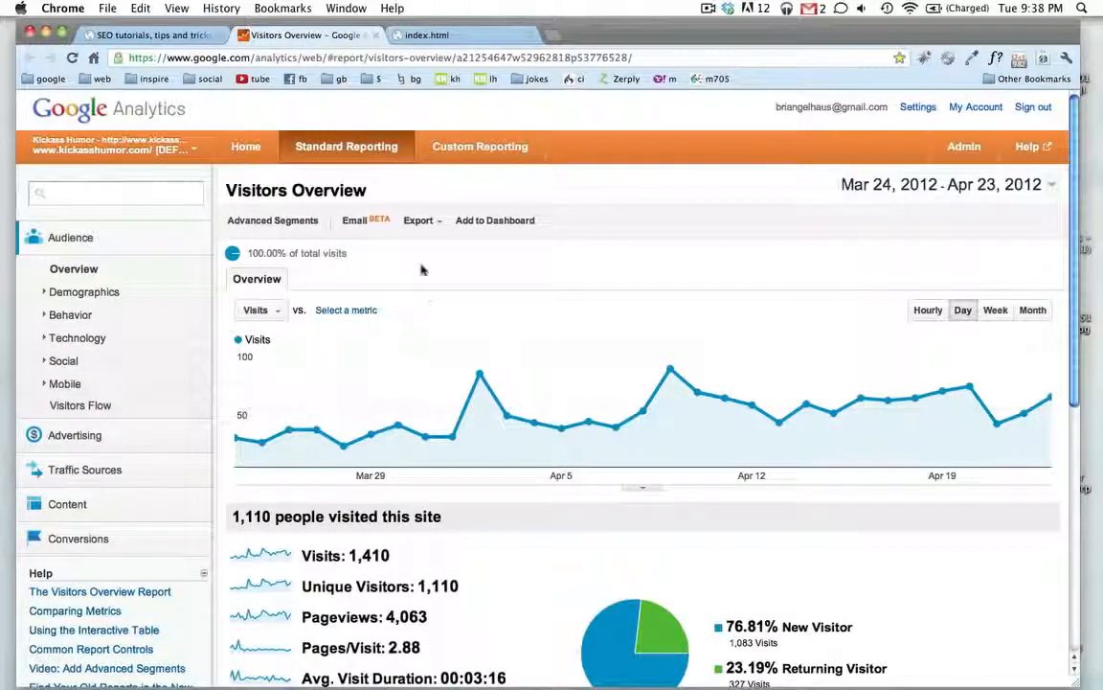
pyautogui.moveTo(685, 382)
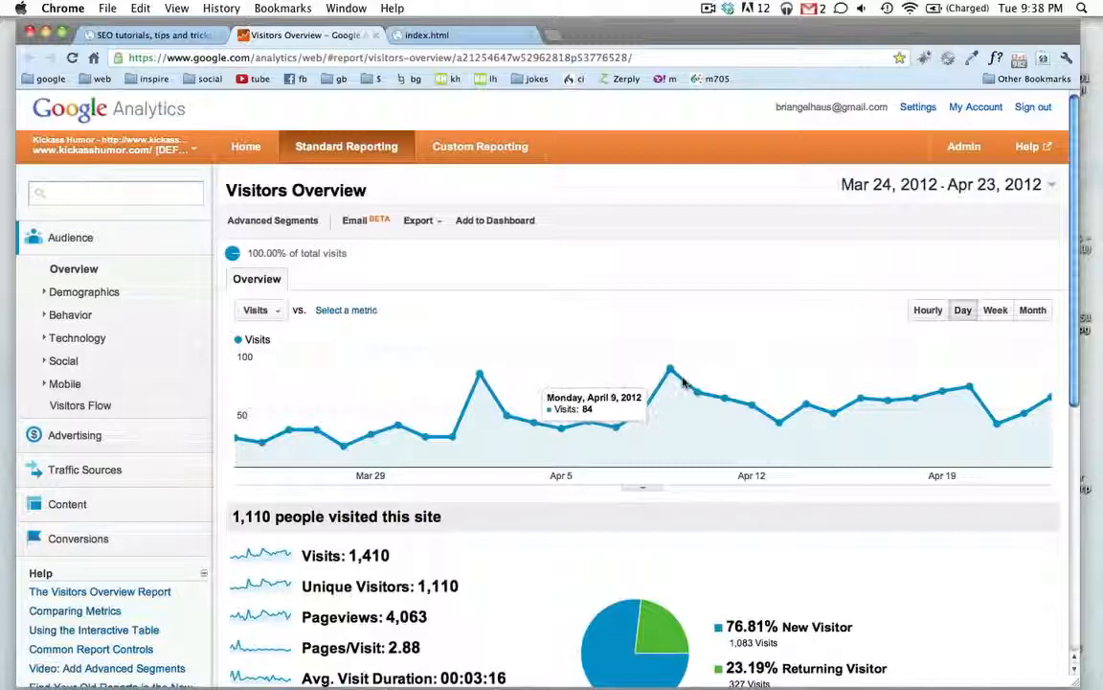
# Step: Open the visitor Location report and drill into visits from the United States
pyautogui.scroll(-3)
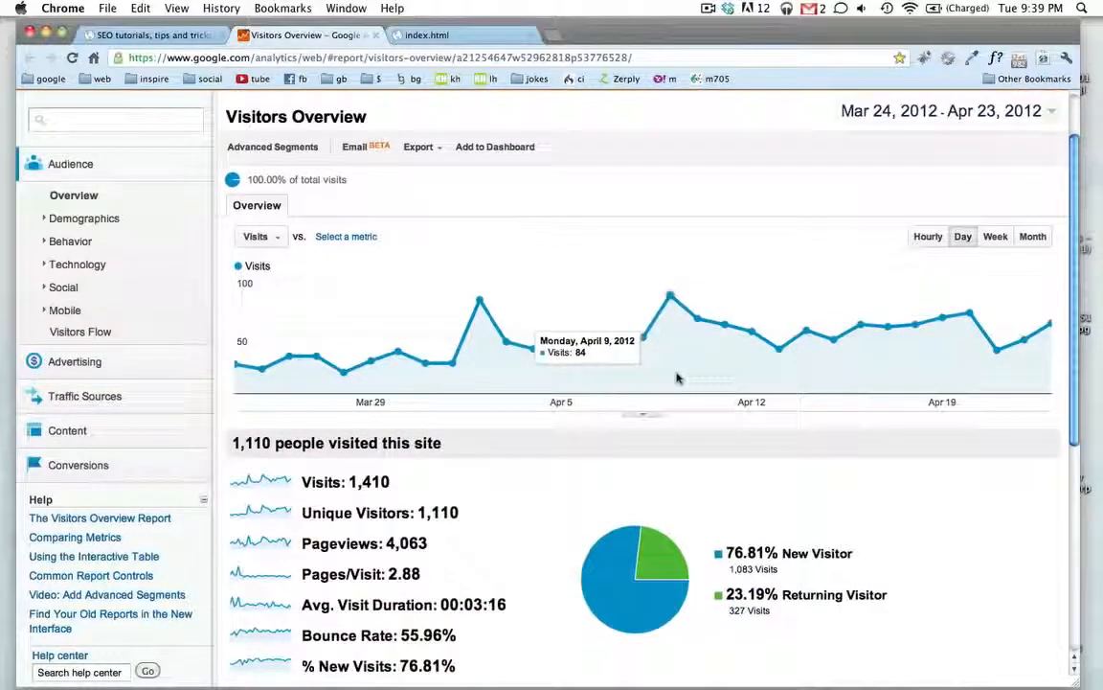
pyautogui.moveTo(839, 331)
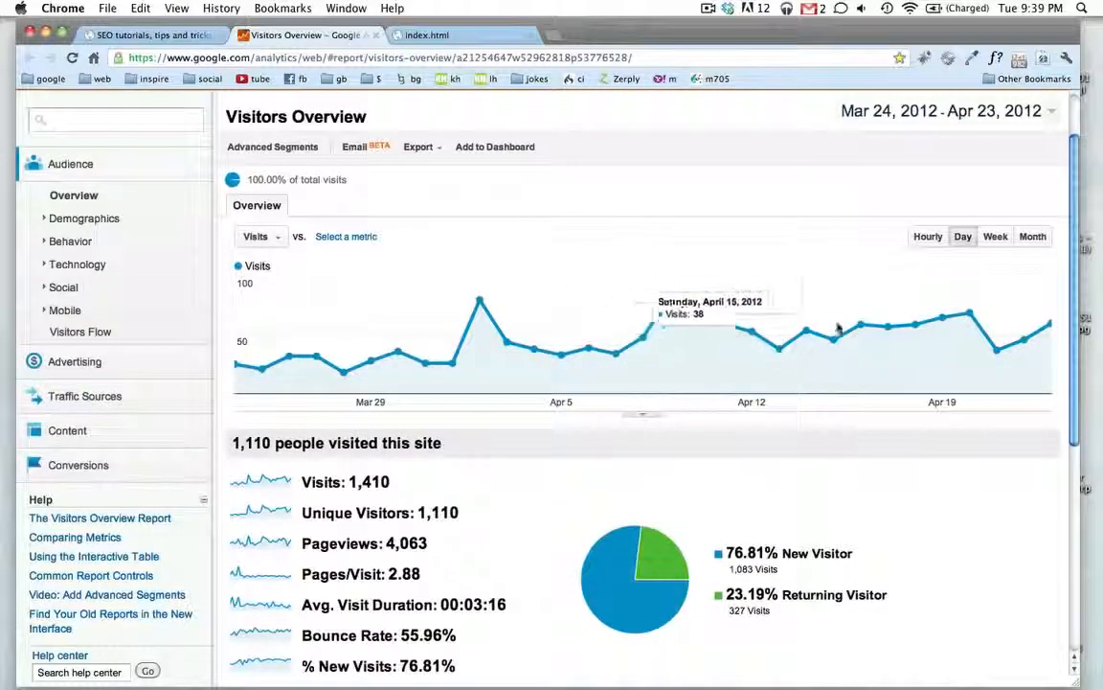
pyautogui.scroll(-3)
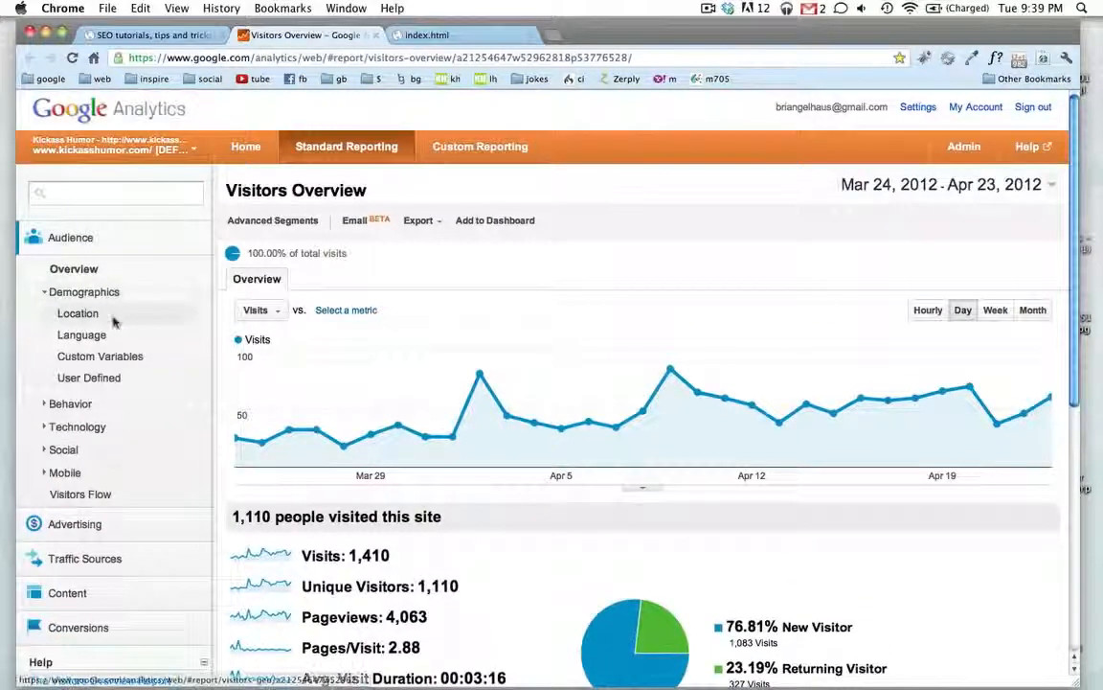
pyautogui.click(77, 313)
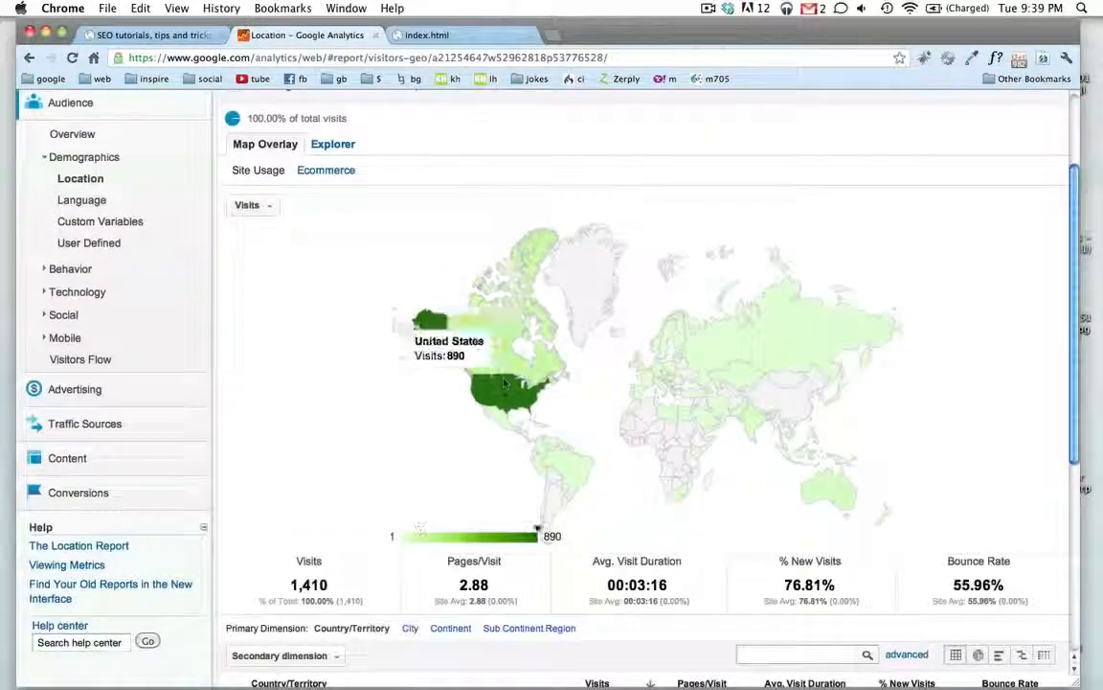
pyautogui.click(504, 383)
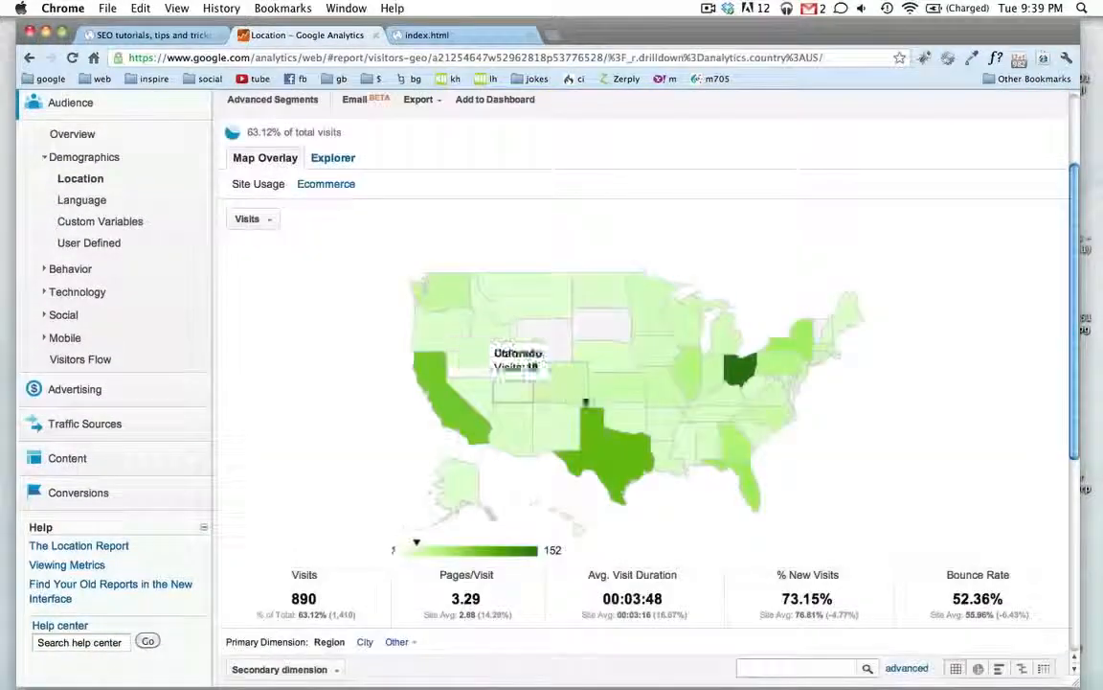
pyautogui.scroll(-3)
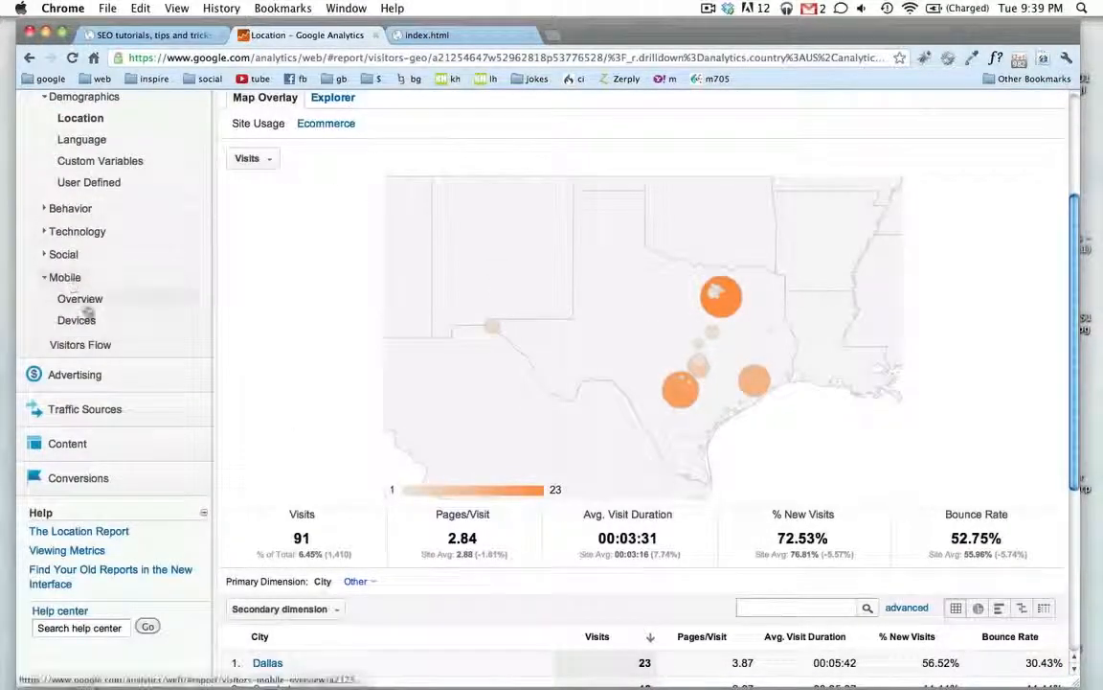
# Step: View Mobile Overview, expand Social, Technology and Behavior, then close Analytics for Webmaster Tools
pyautogui.click(80, 298)
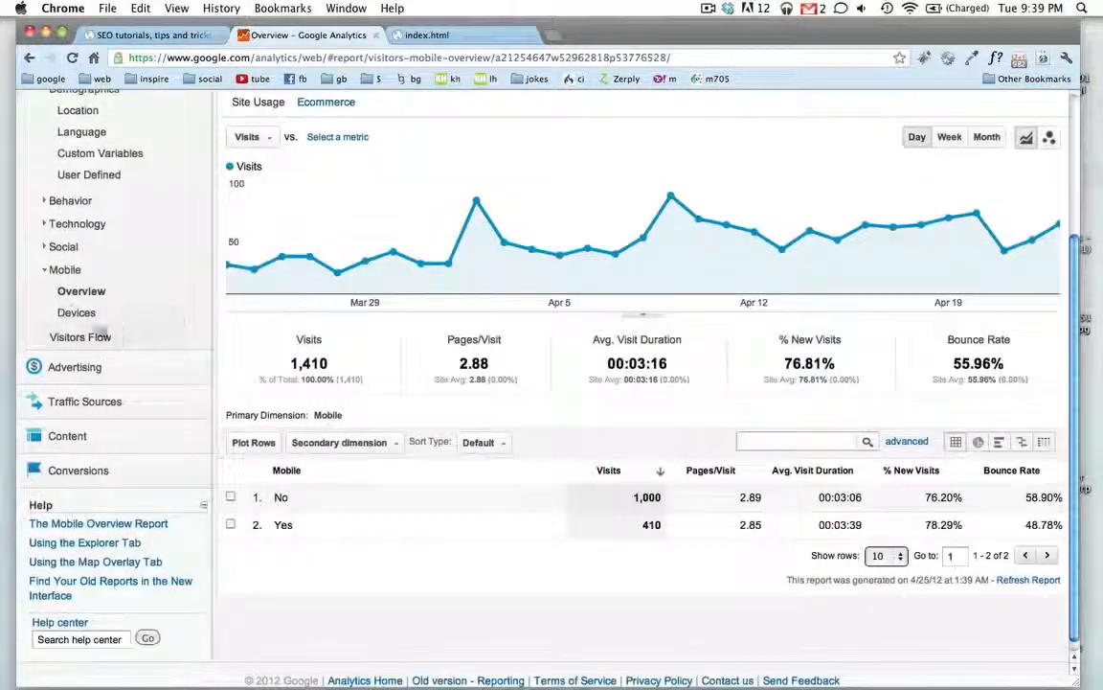
pyautogui.click(62, 246)
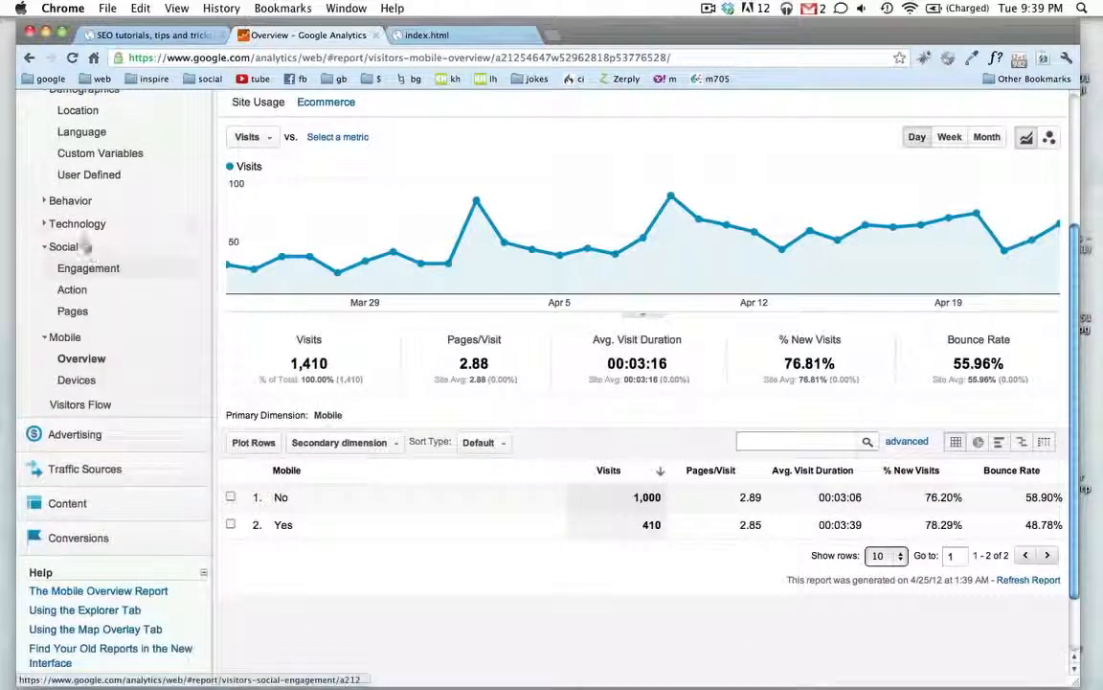
pyautogui.click(77, 223)
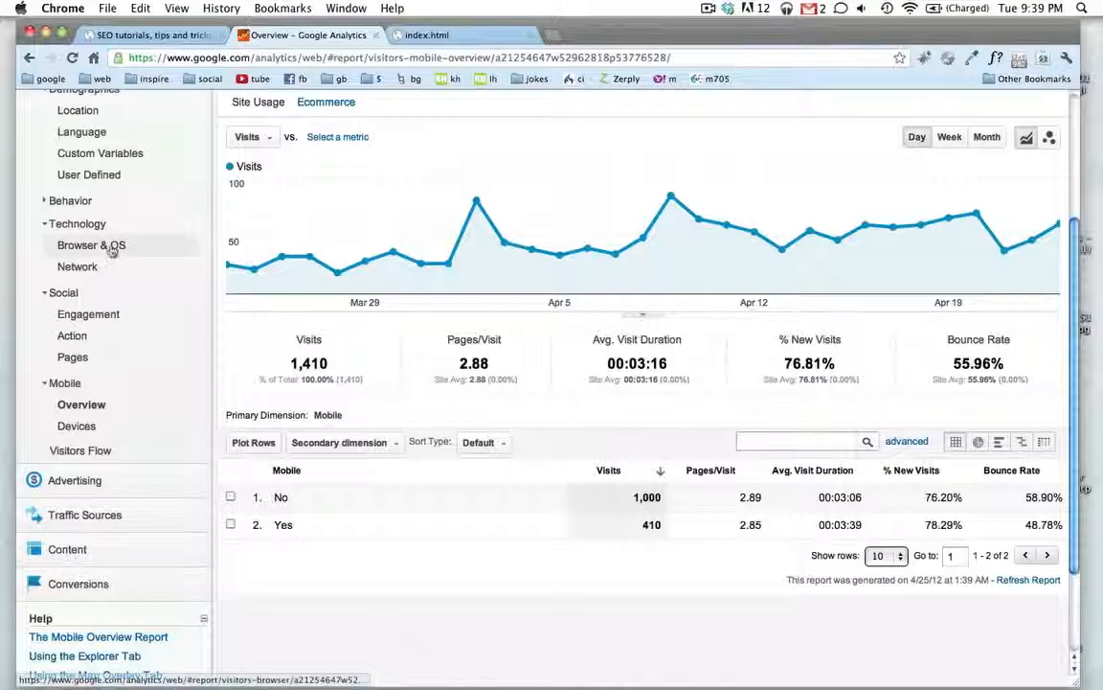
pyautogui.click(70, 200)
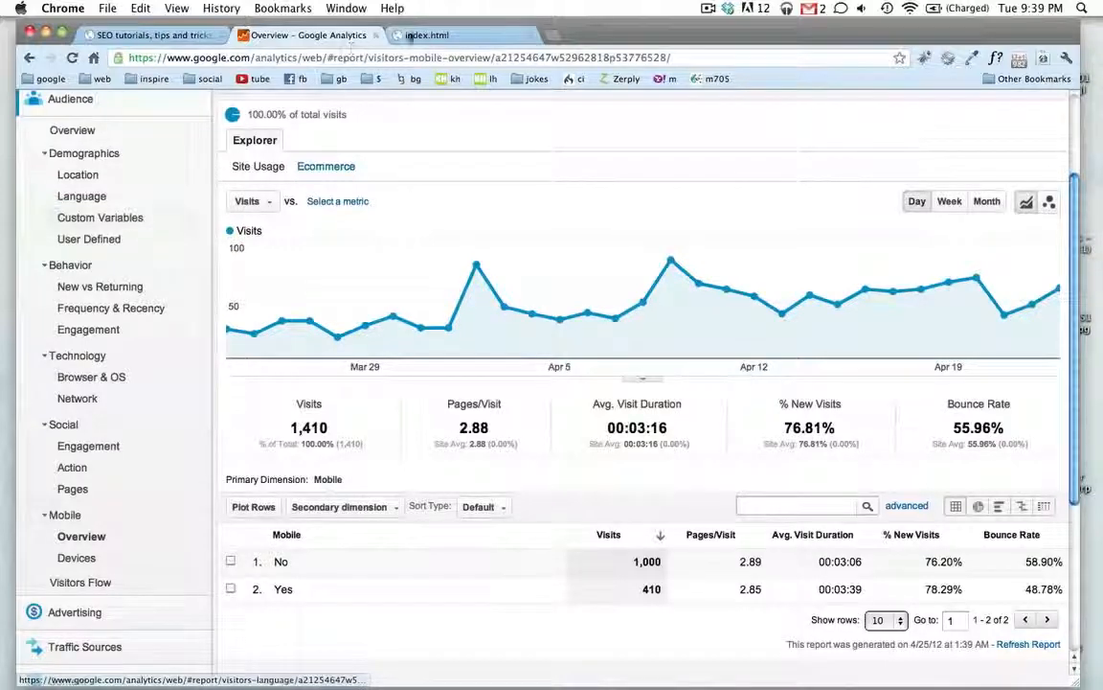
pyautogui.click(441, 36)
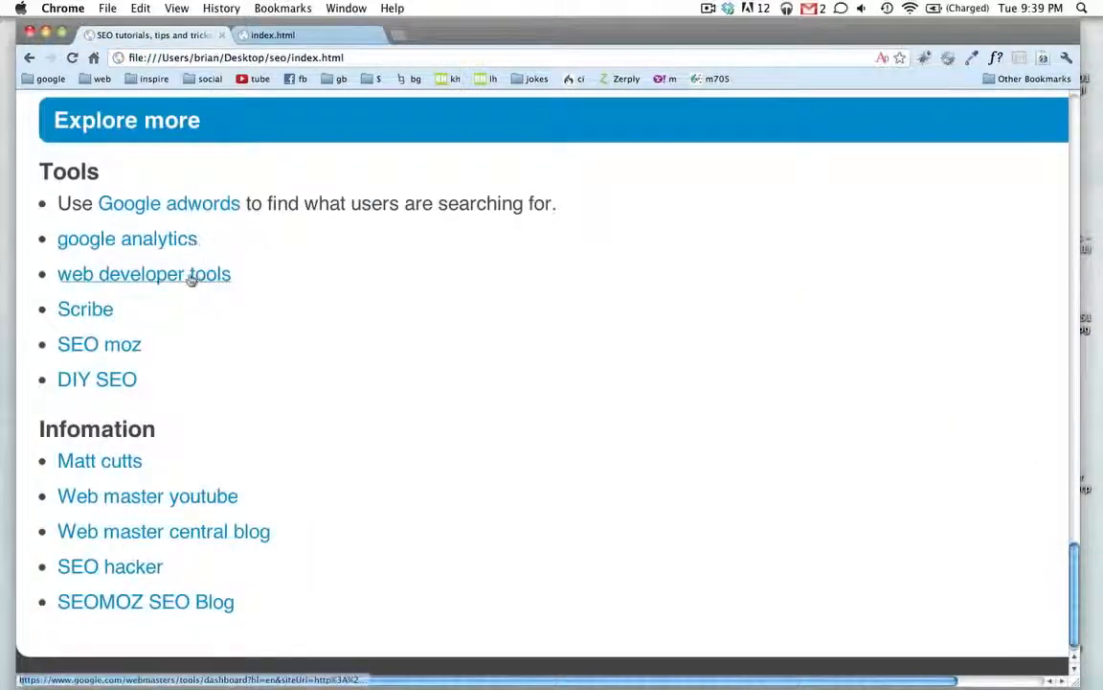
pyautogui.click(144, 274)
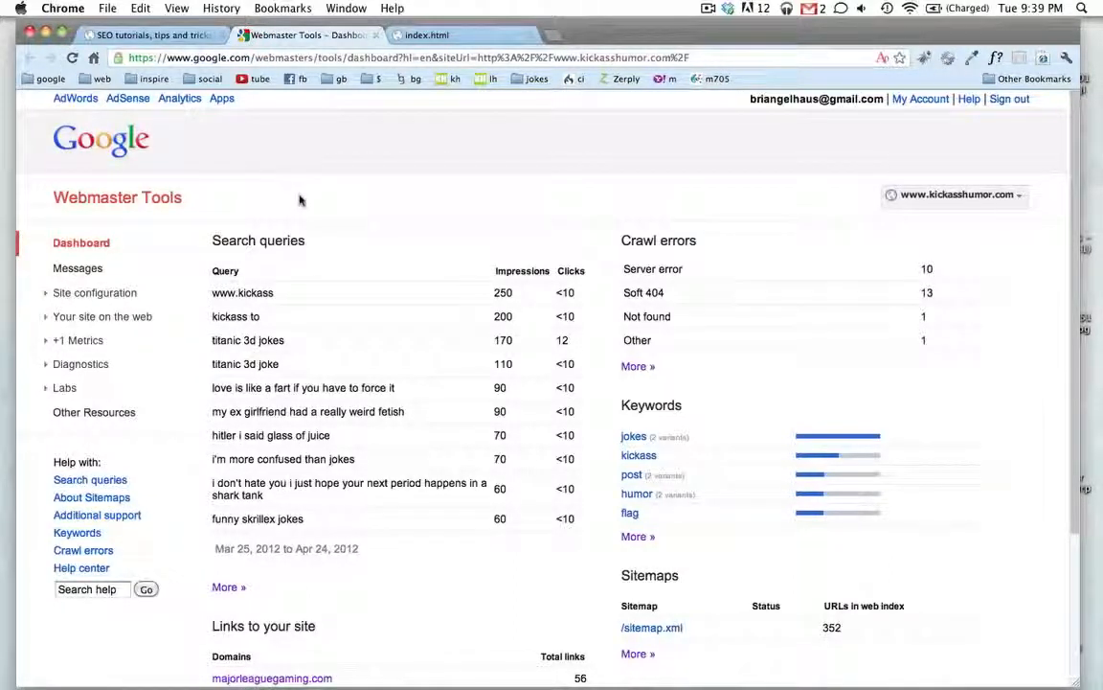
pyautogui.moveTo(415, 190)
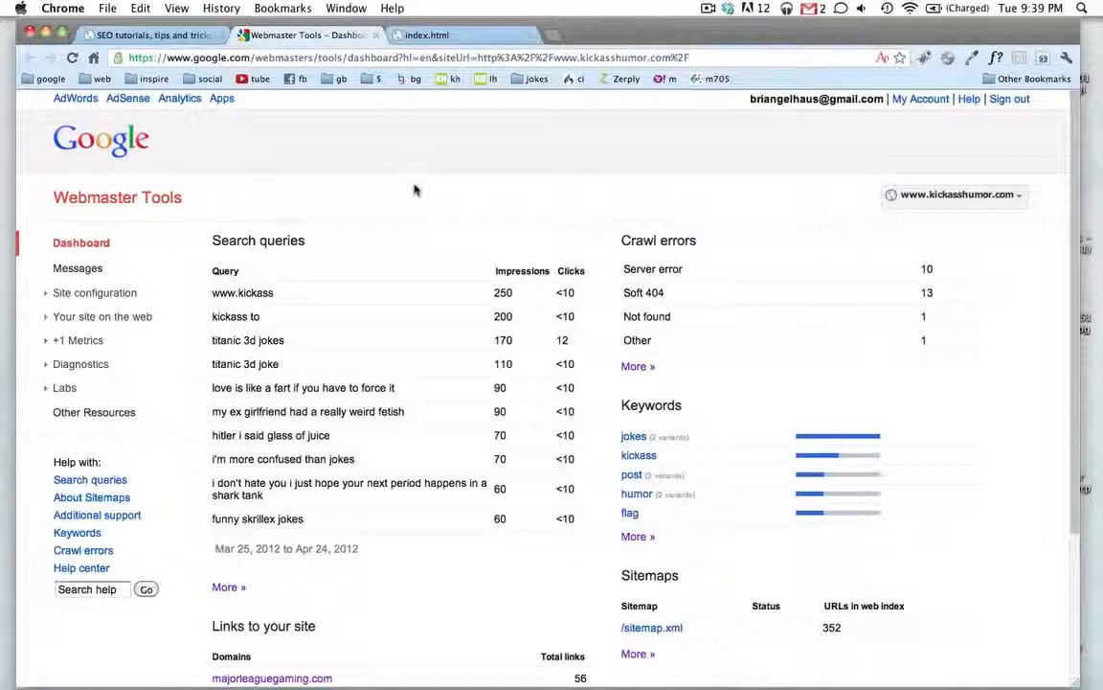
# Step: Scroll the Webmaster Tools queries and crawl errors, expand Site configuration, then close the tab
pyautogui.scroll(-3)
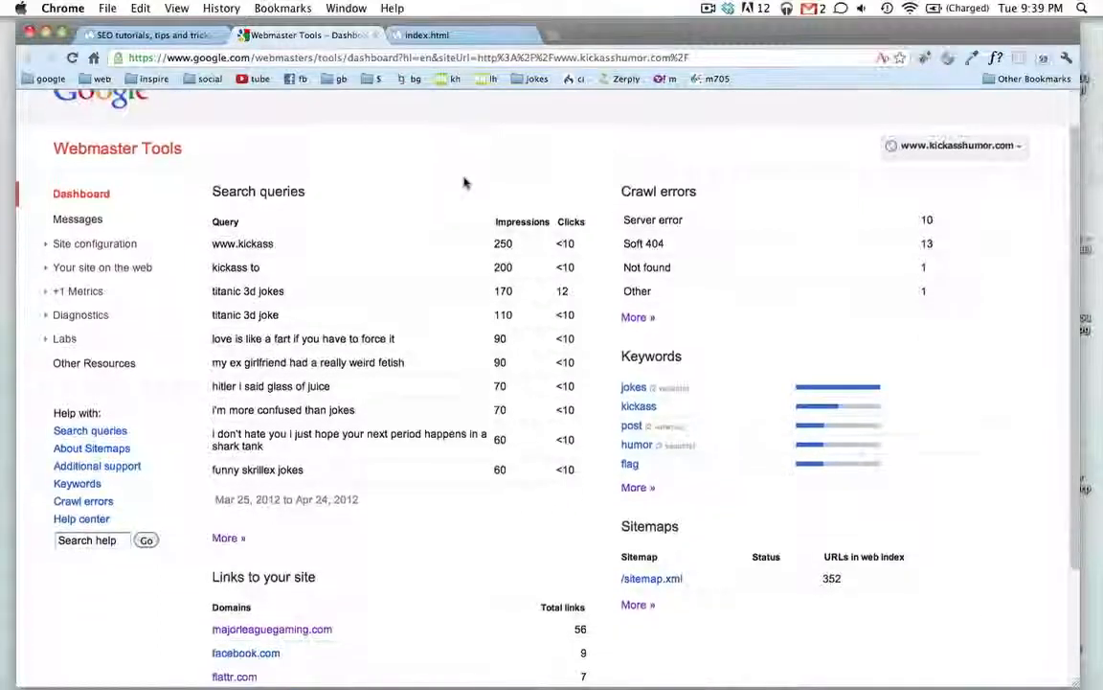
pyautogui.scroll(-3)
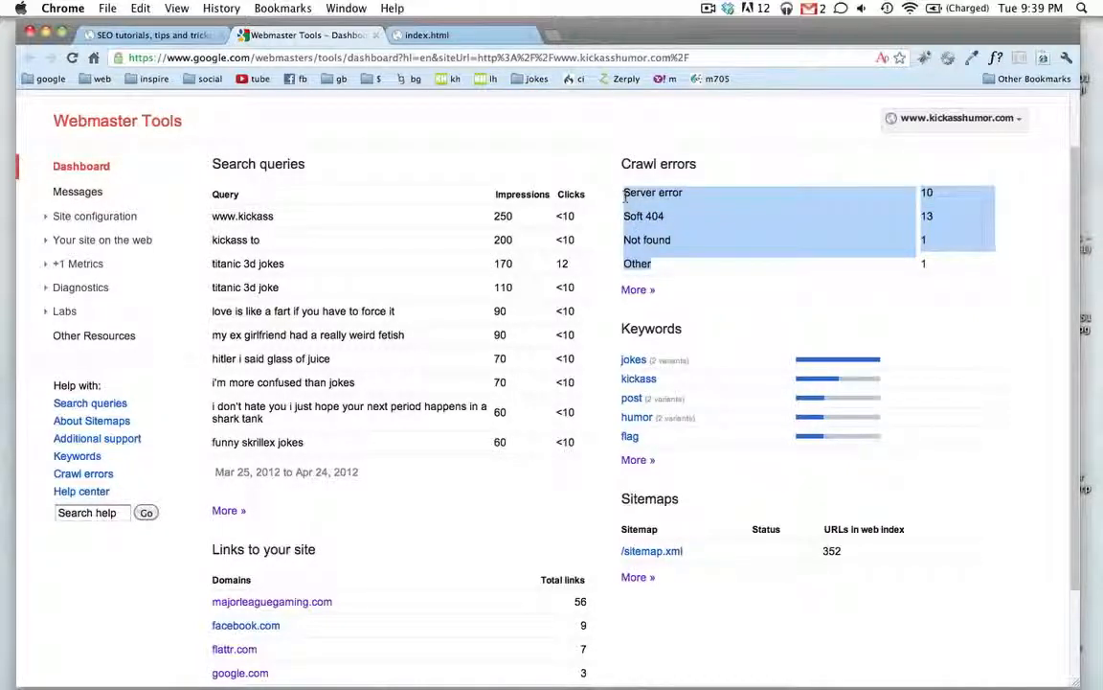
pyautogui.moveTo(632, 359)
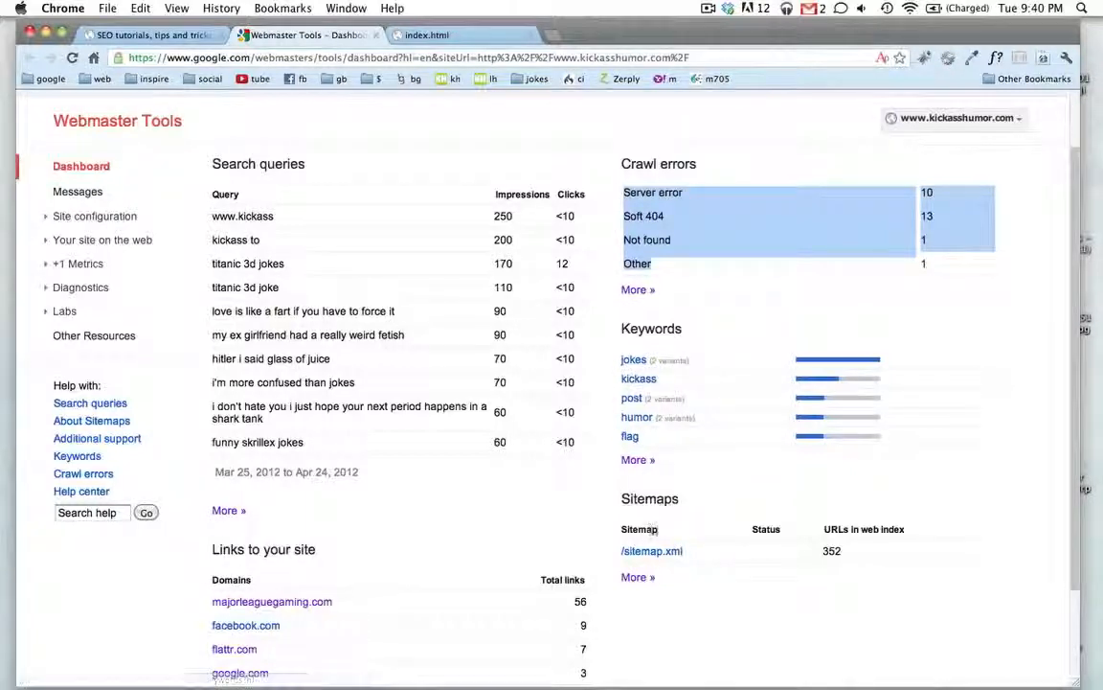
pyautogui.scroll(-3)
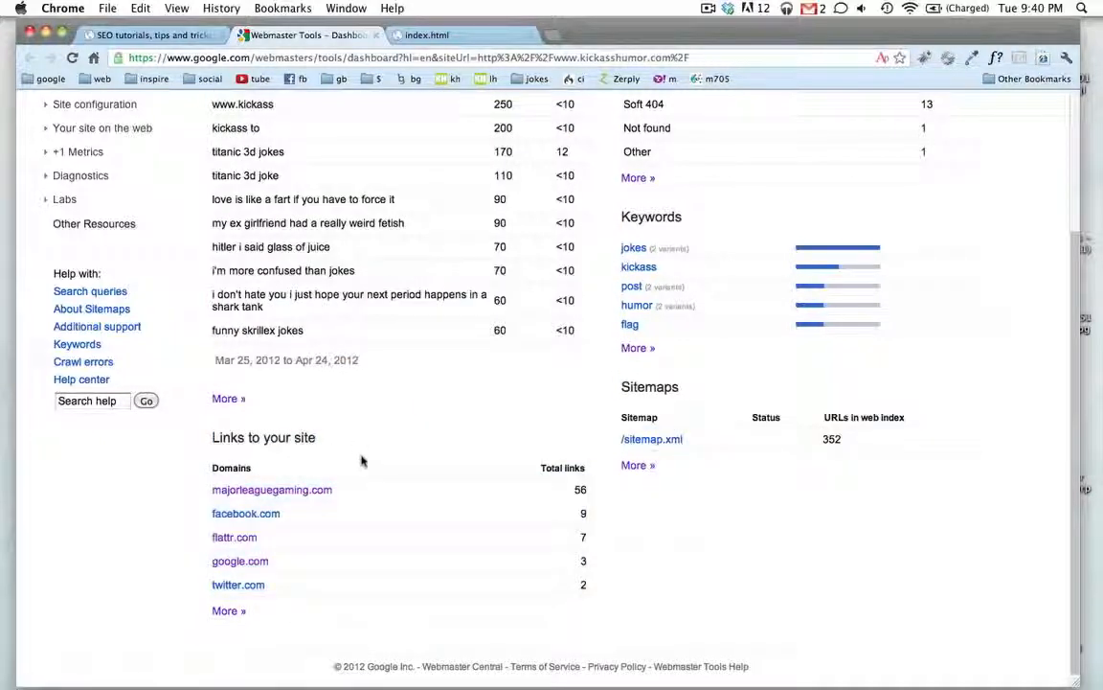
pyautogui.moveTo(263, 498)
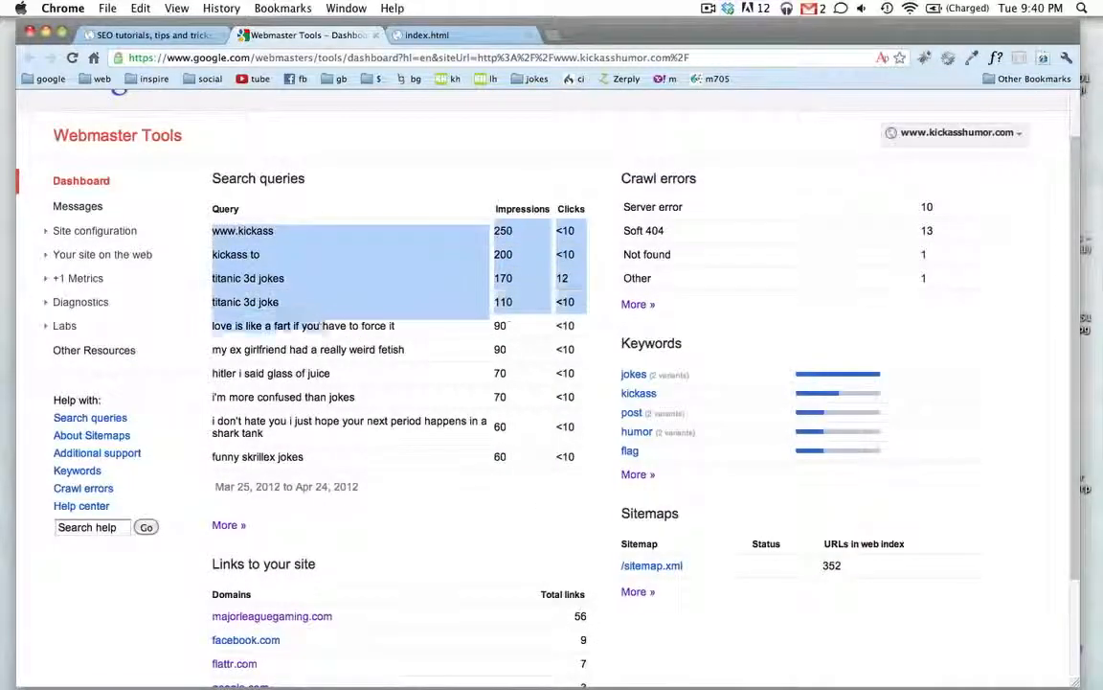
pyautogui.click(93, 230)
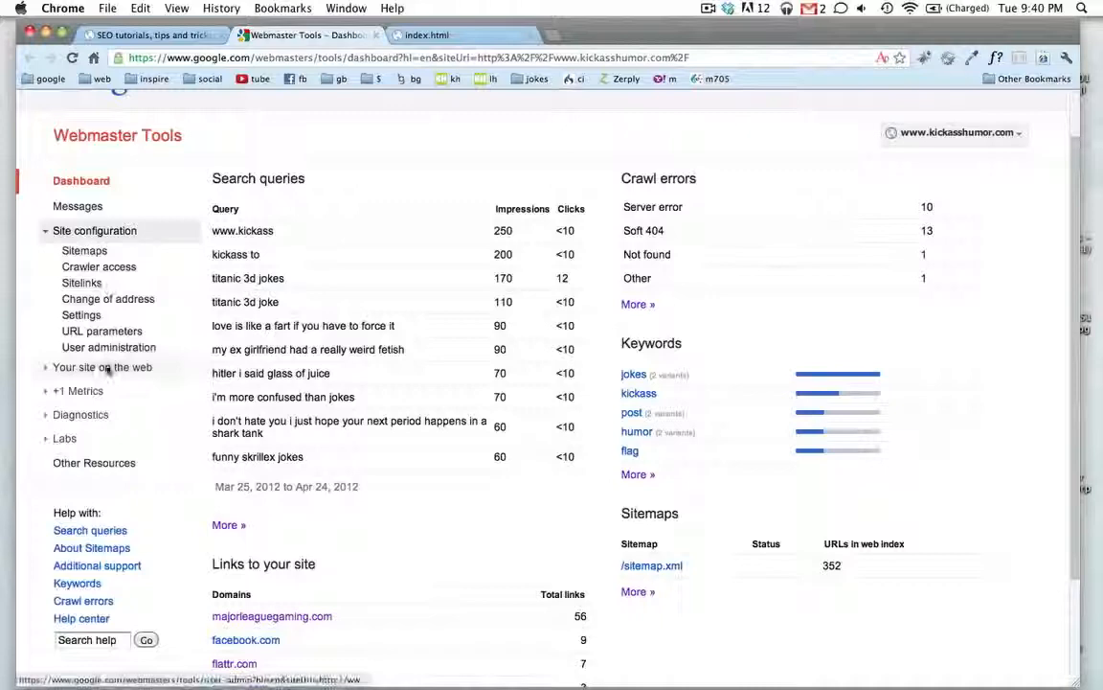
pyautogui.click(102, 367)
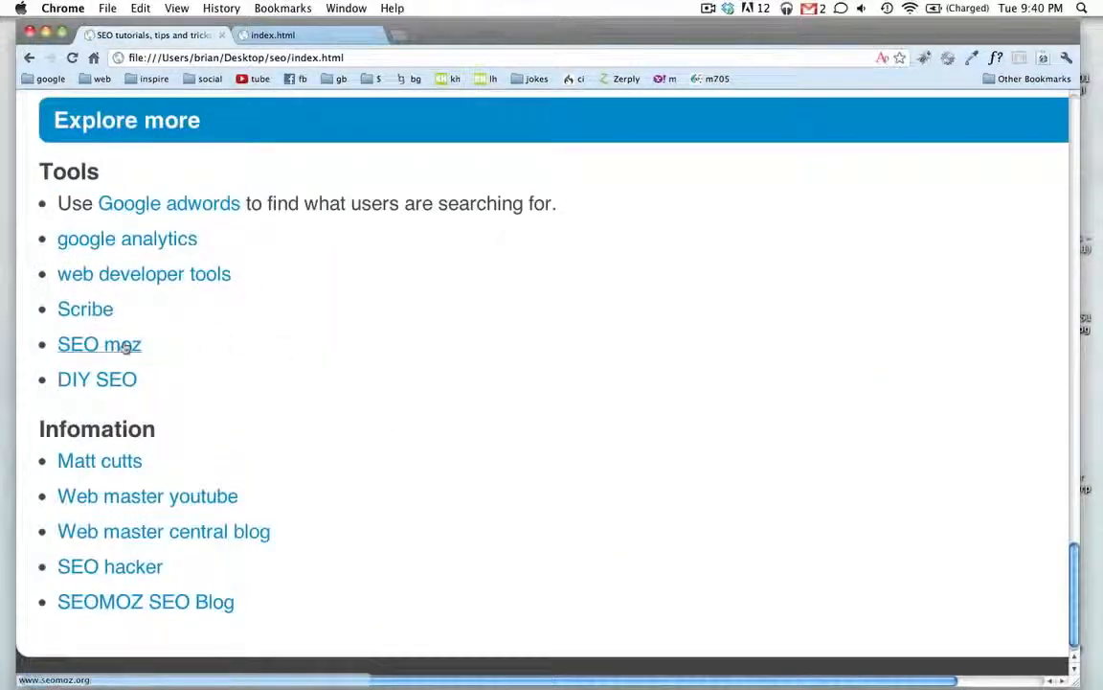
pyautogui.moveTo(85, 308)
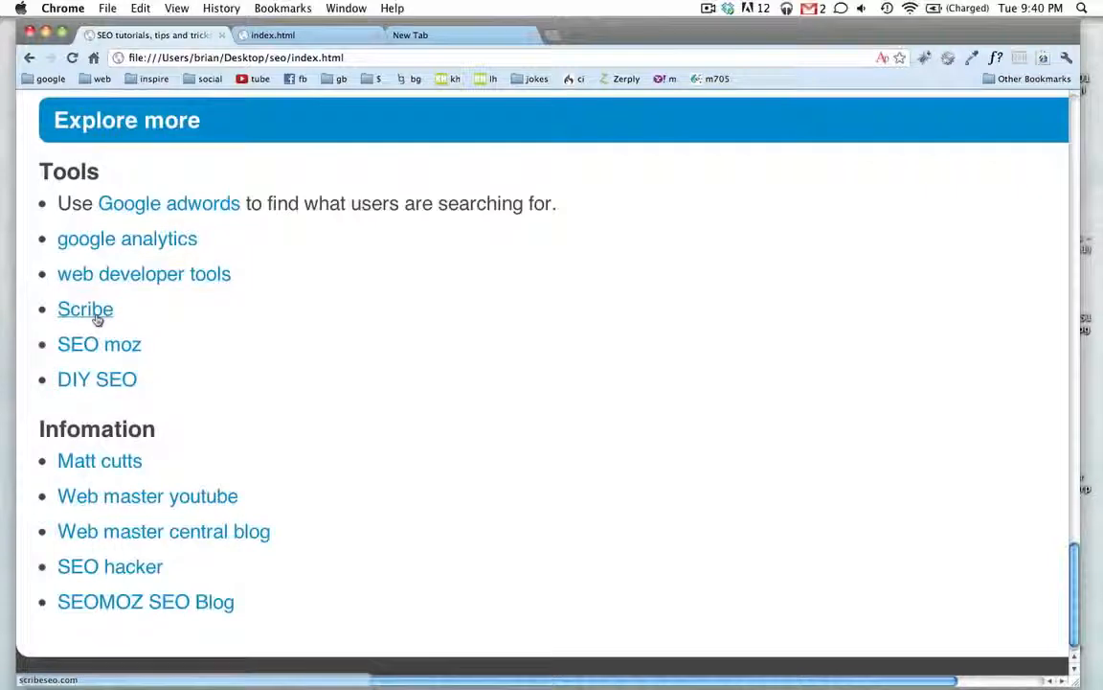
# Step: Open a new blank tab beside the tutorial and index.html tabs
pyautogui.click(417, 34)
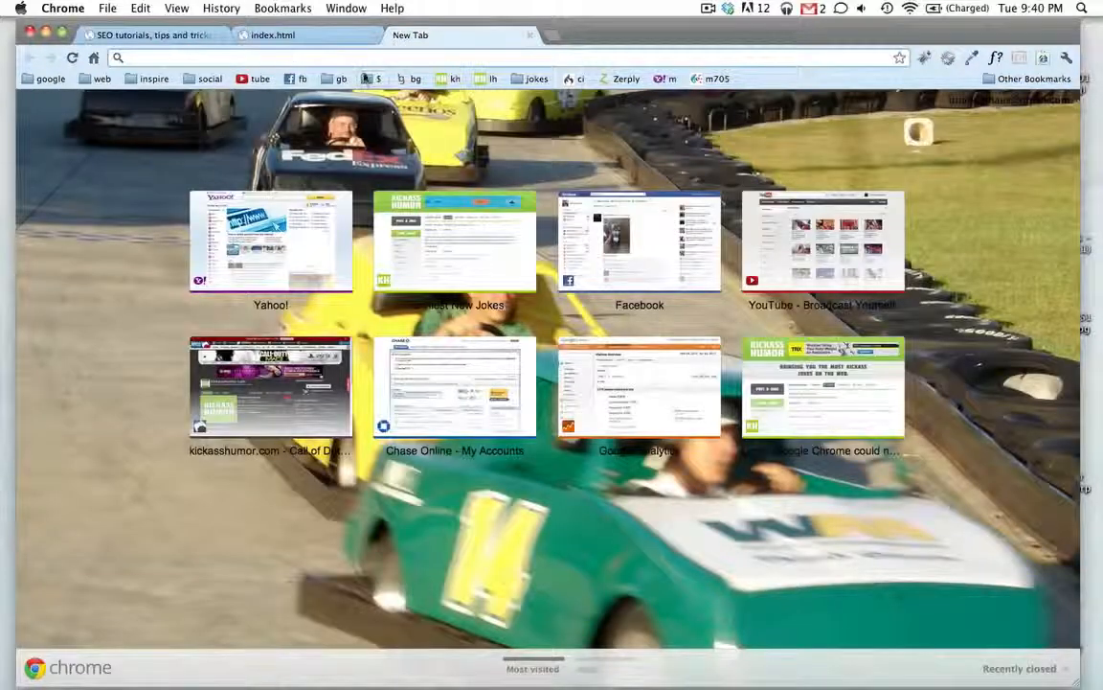
# Step: Search Google for 'best seo tools', browse the SEOmoz homepage, then close its tab
pyautogui.write('best seo tools')
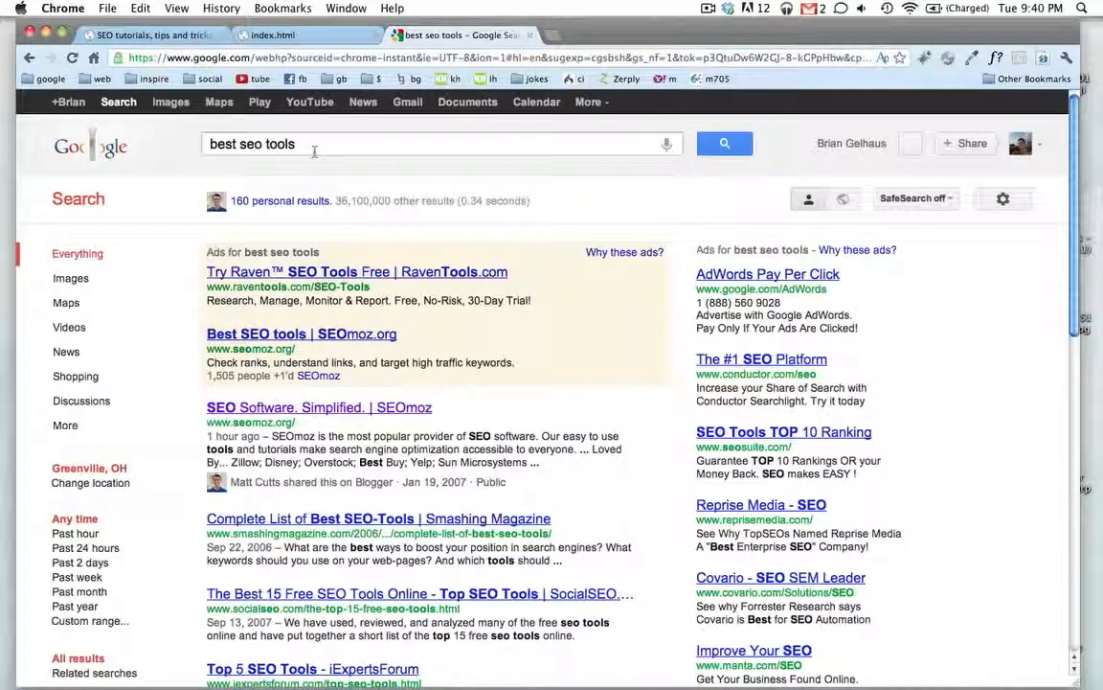
pyautogui.scroll(-3)
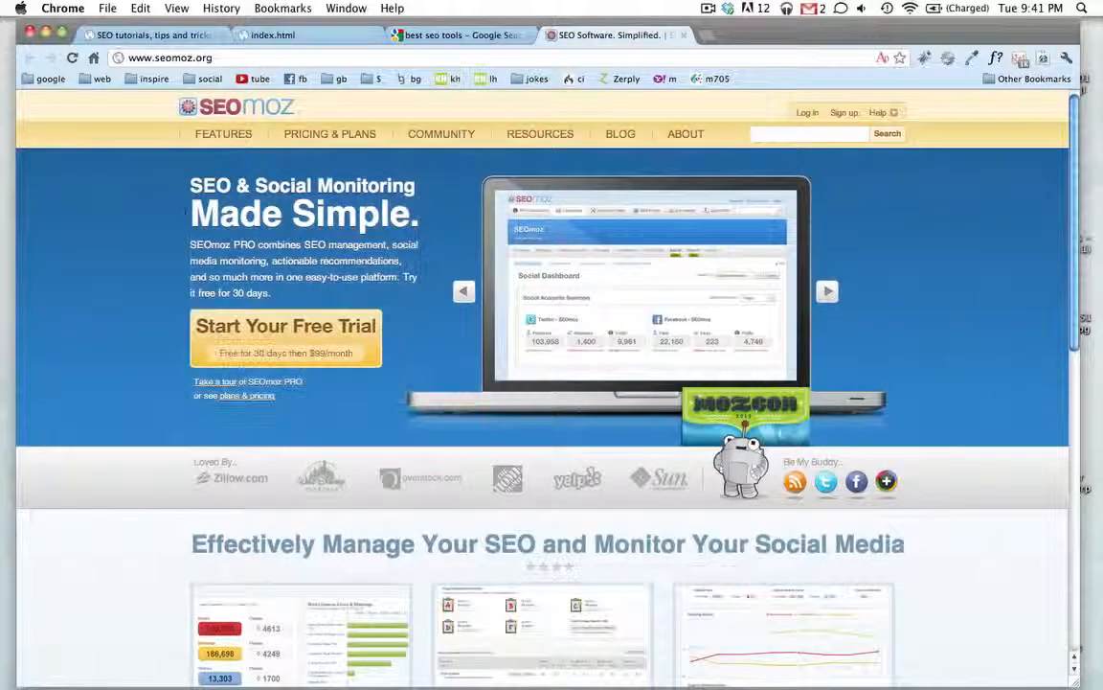
pyautogui.scroll(-3)
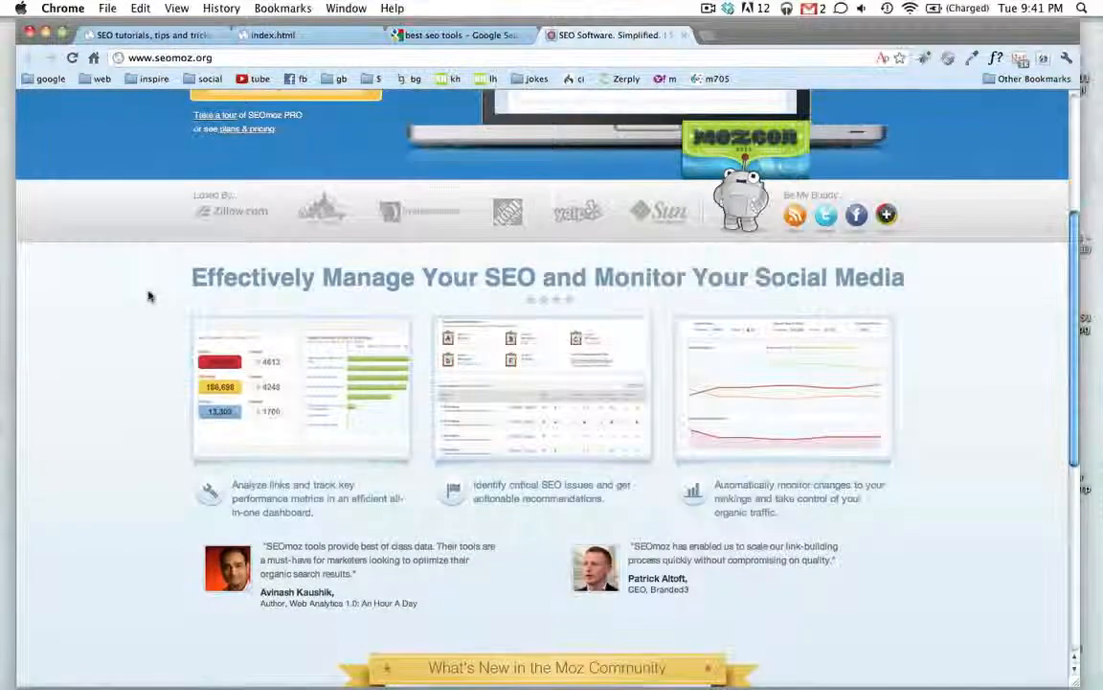
pyautogui.scroll(3)
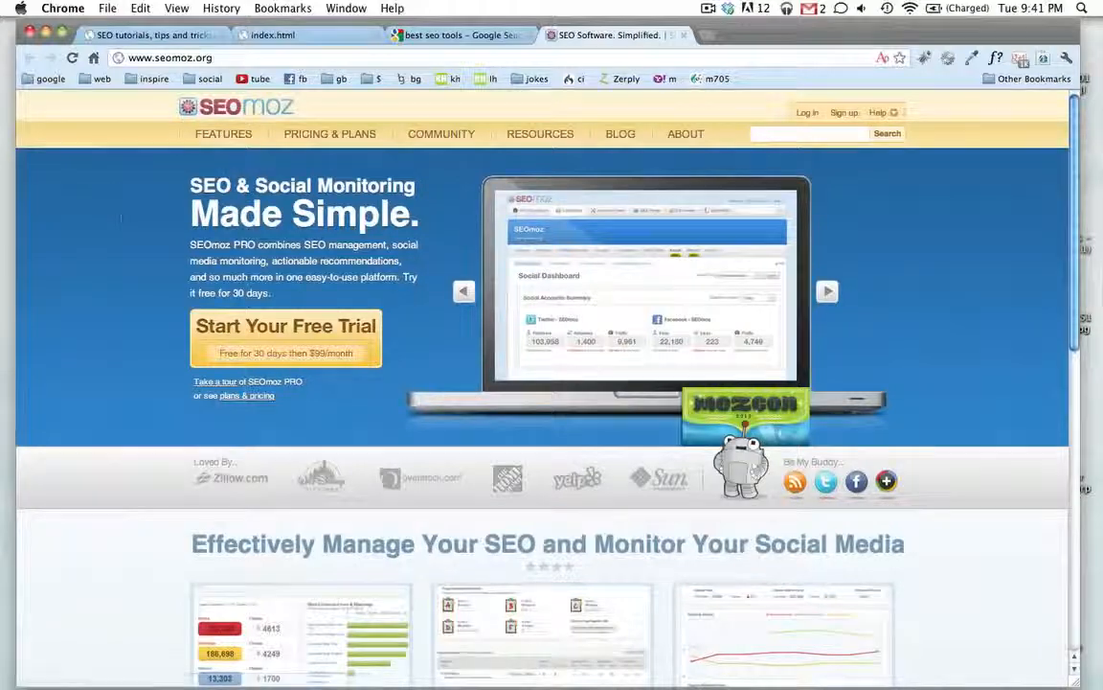
pyautogui.click(473, 34)
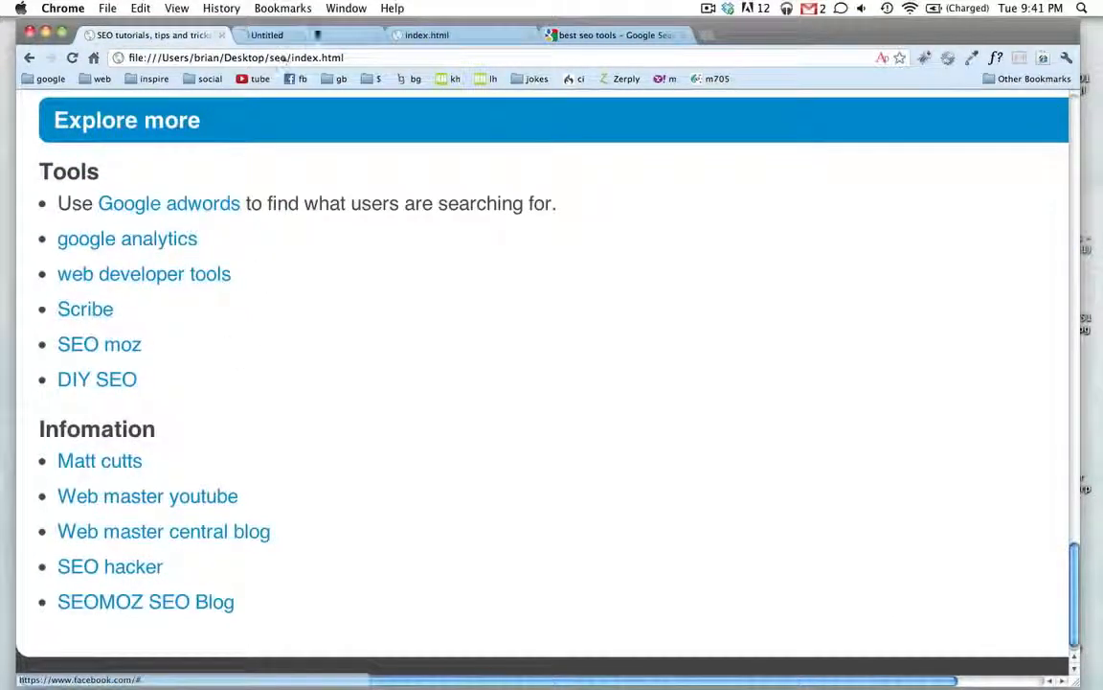
# Step: Follow the tutorial's Scribe link and view Scribe's Plans & Pricing page
pyautogui.click(84, 309)
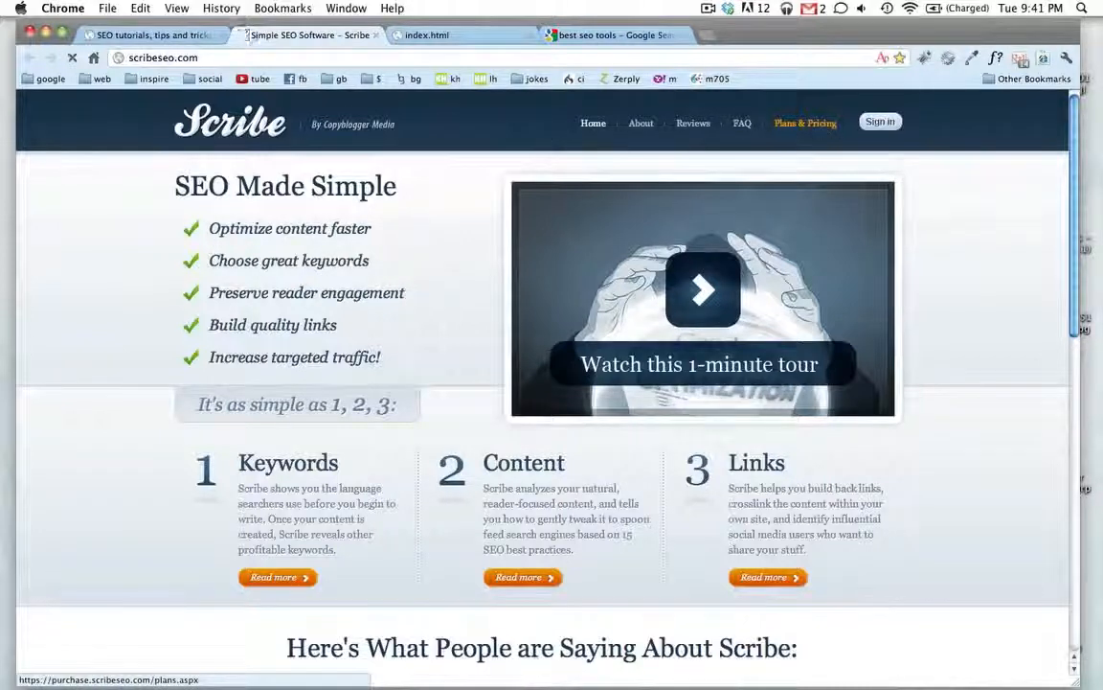
pyautogui.click(804, 122)
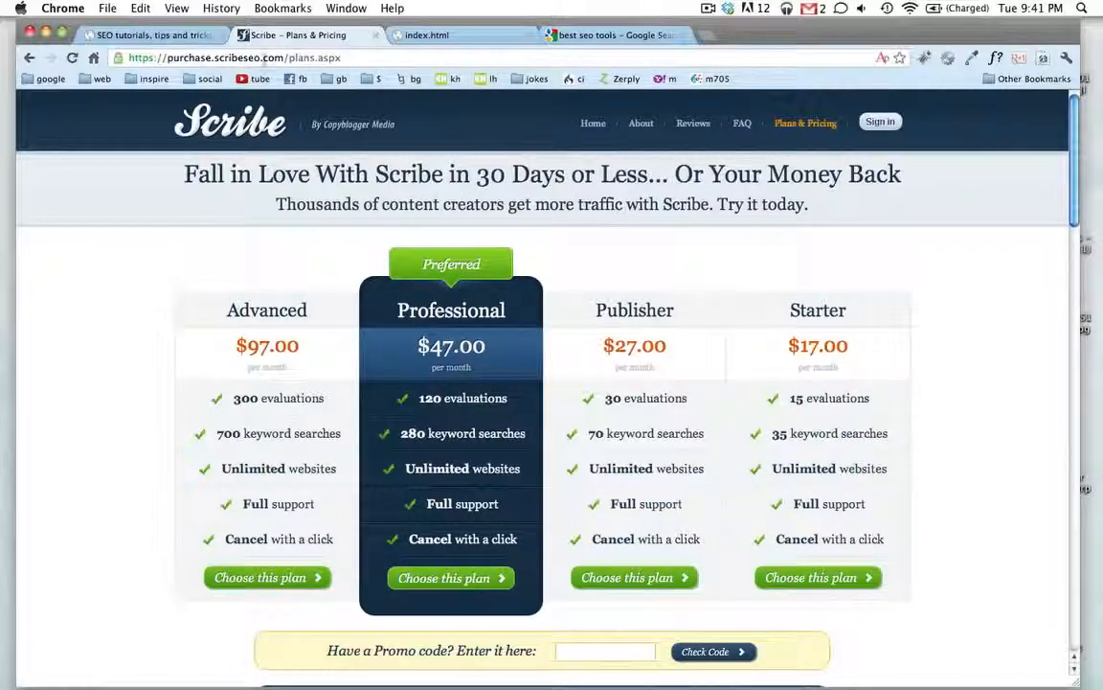
pyautogui.moveTo(115, 258)
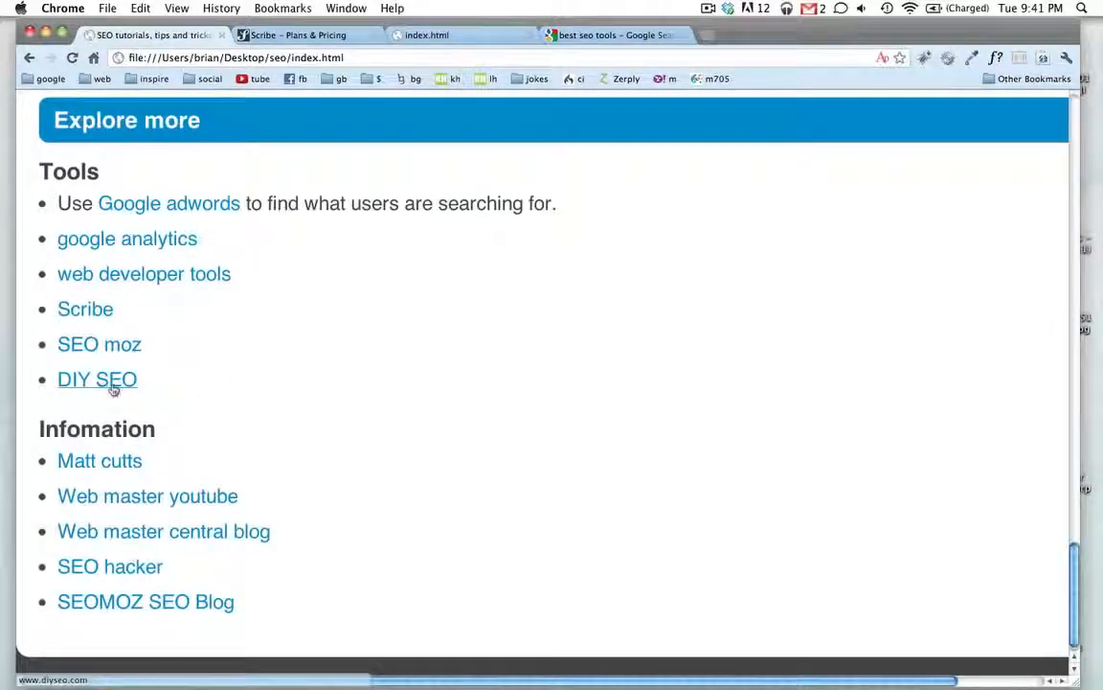
pyautogui.click(96, 380)
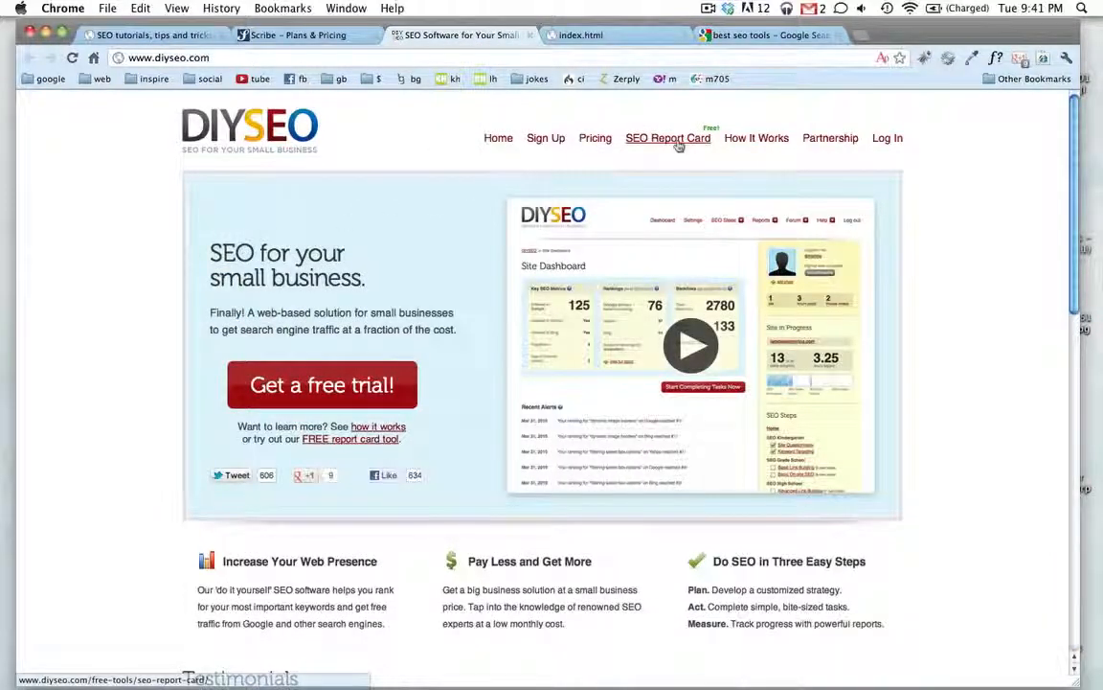
pyautogui.click(668, 137)
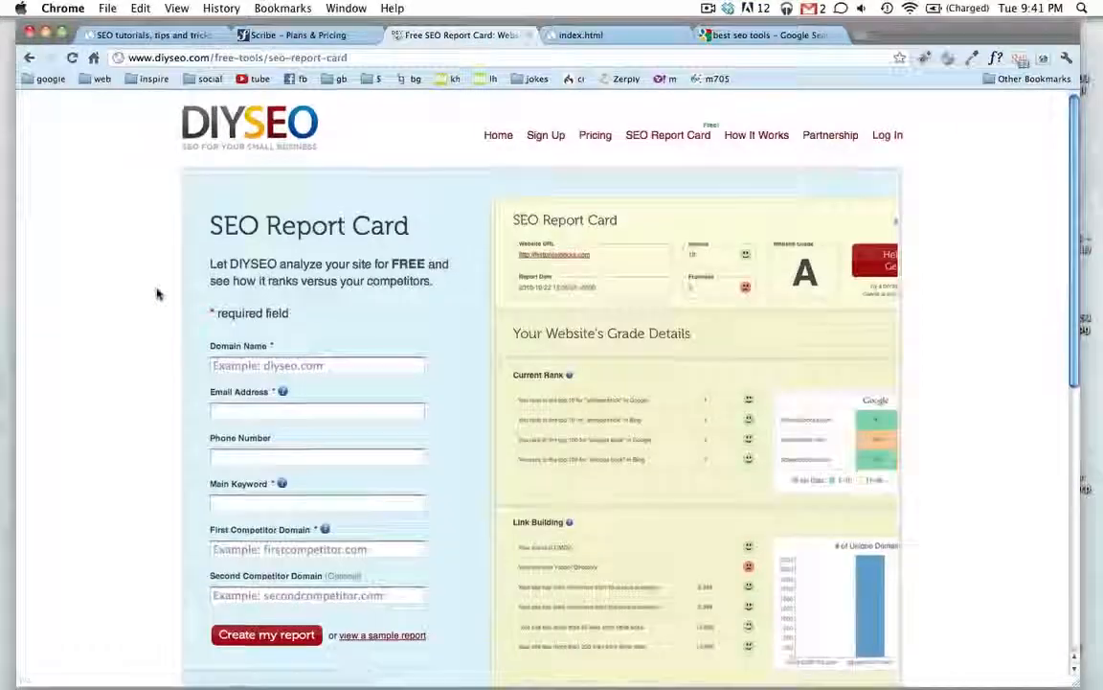
pyautogui.scroll(-3)
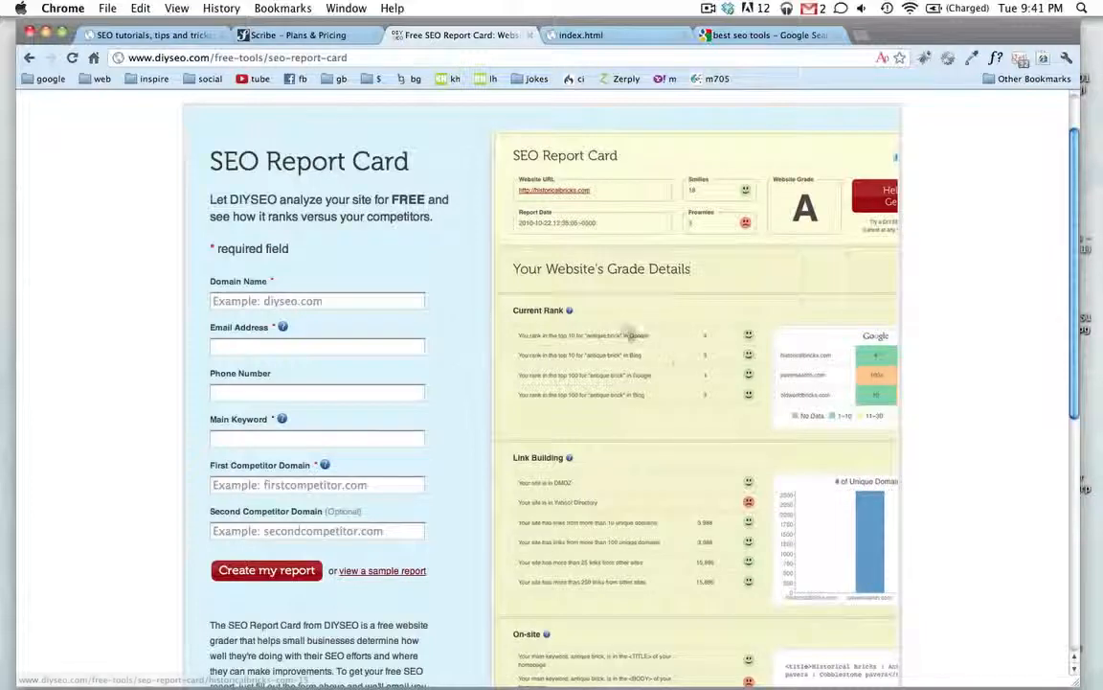
pyautogui.scroll(-3)
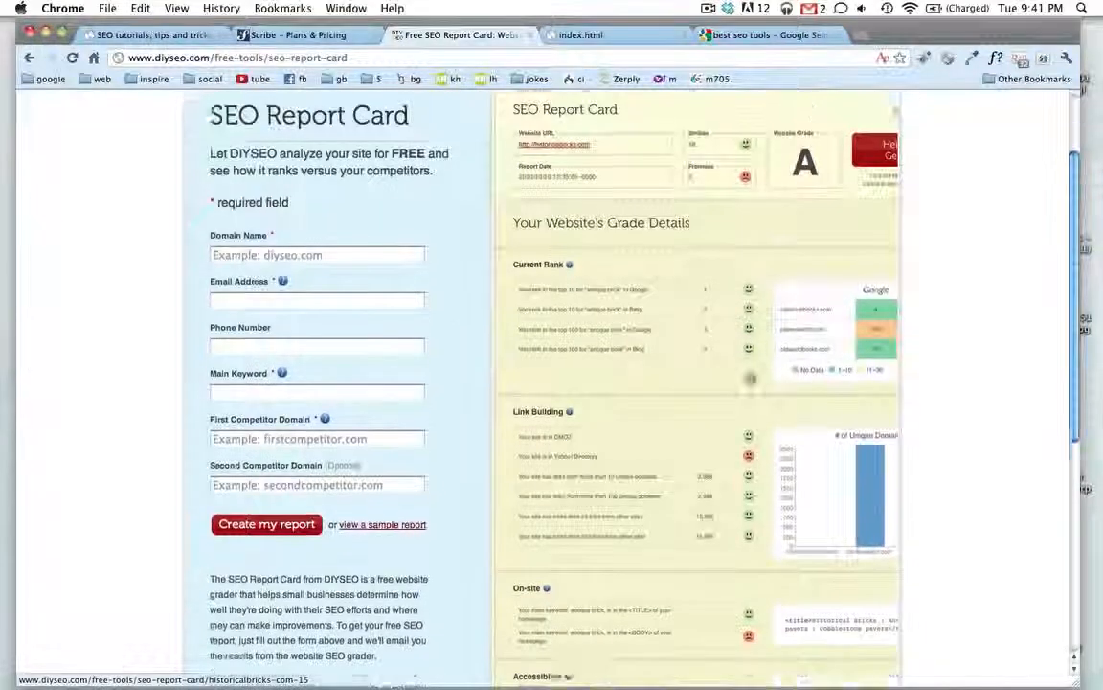
pyautogui.scroll(-3)
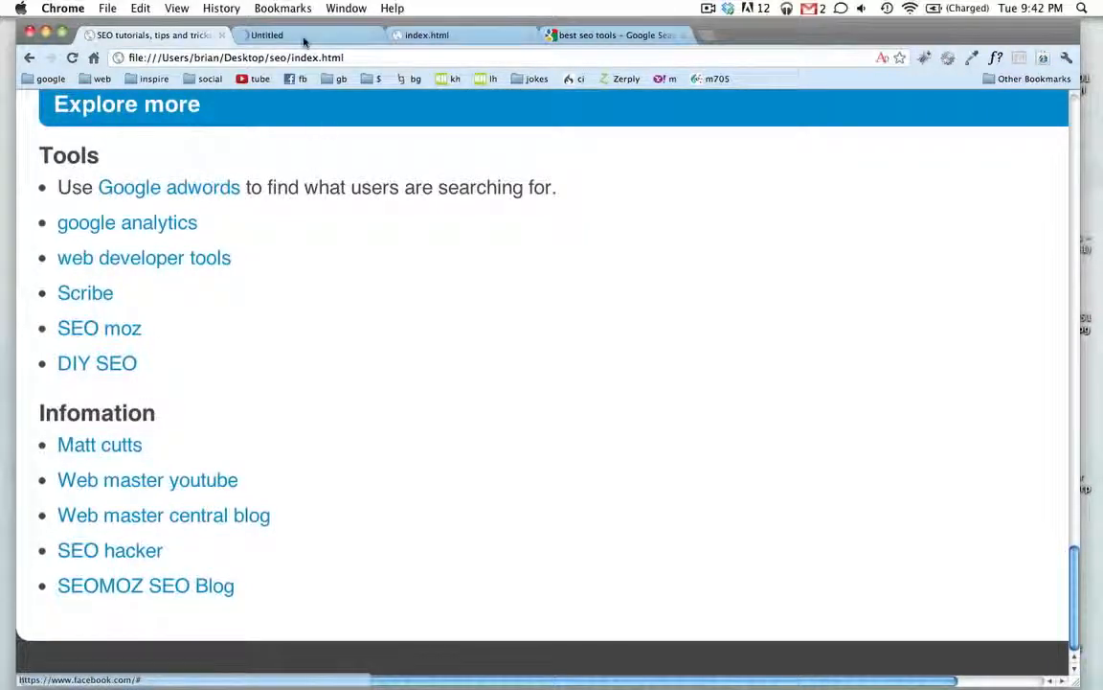
pyautogui.click(100, 444)
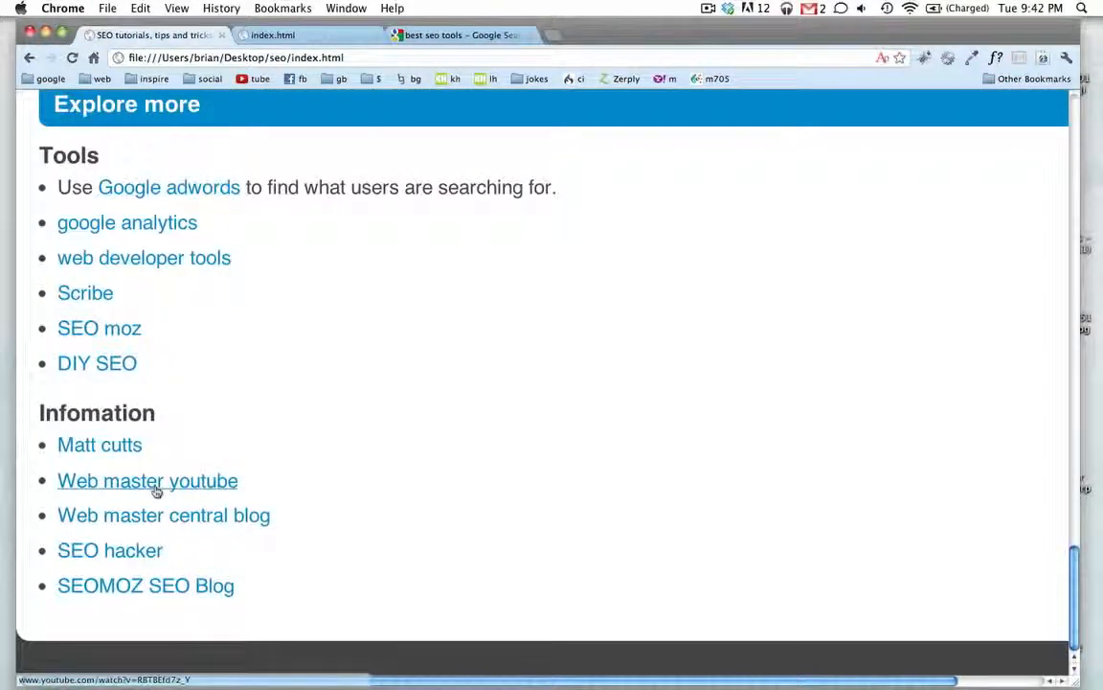
pyautogui.click(147, 480)
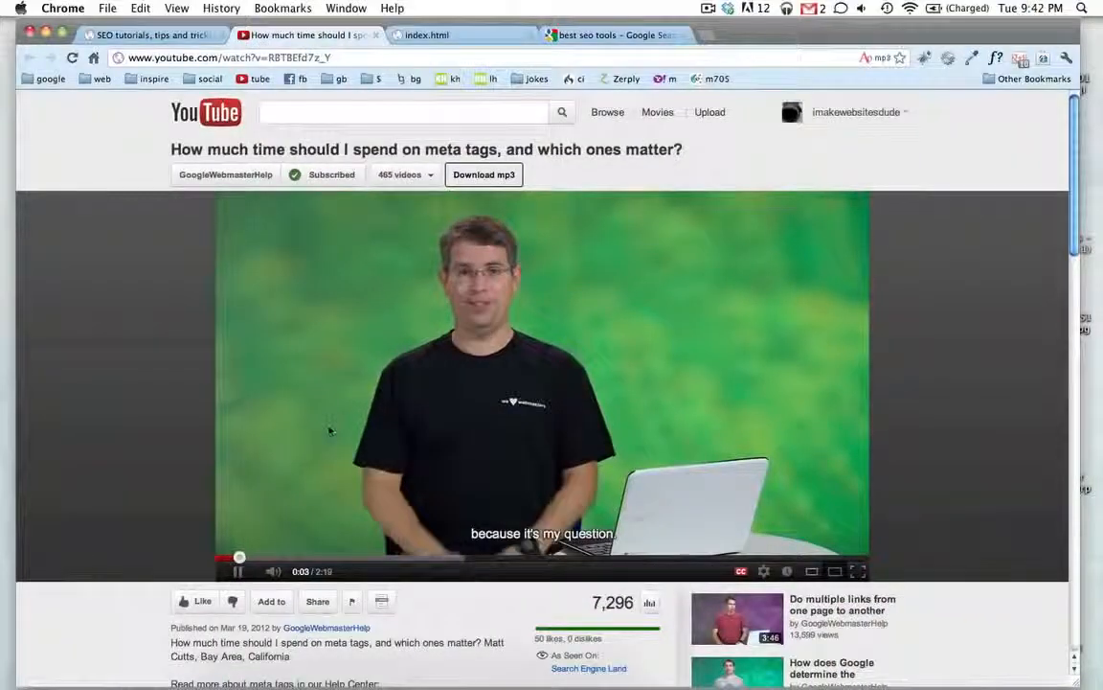
pyautogui.scroll(-3)
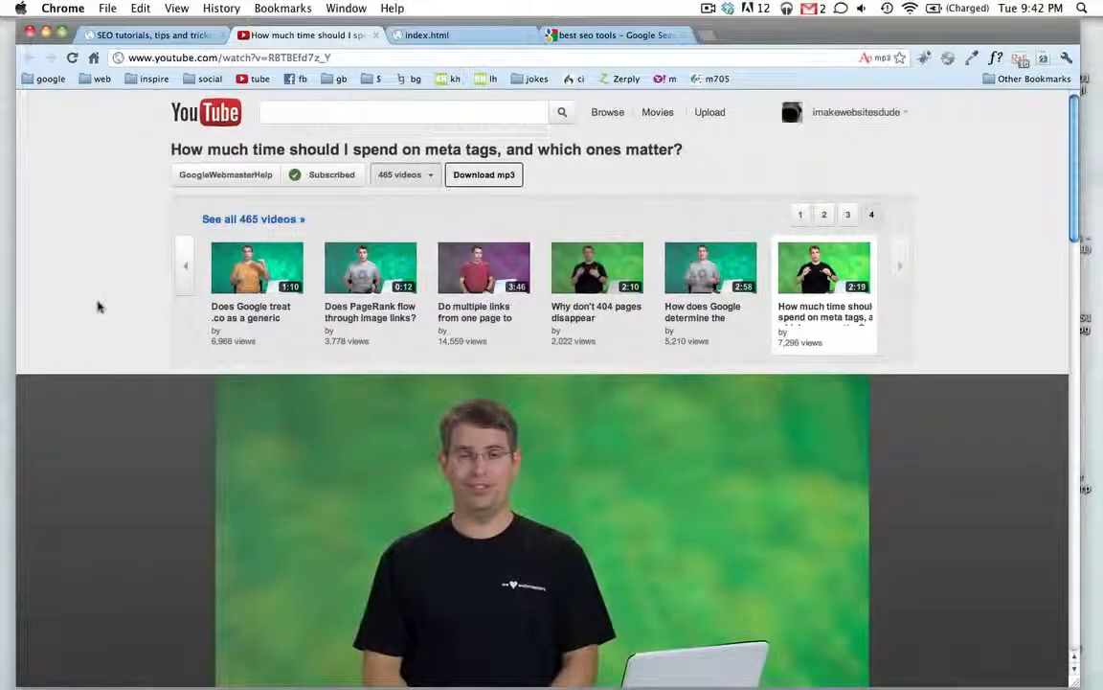
pyautogui.moveTo(790, 287)
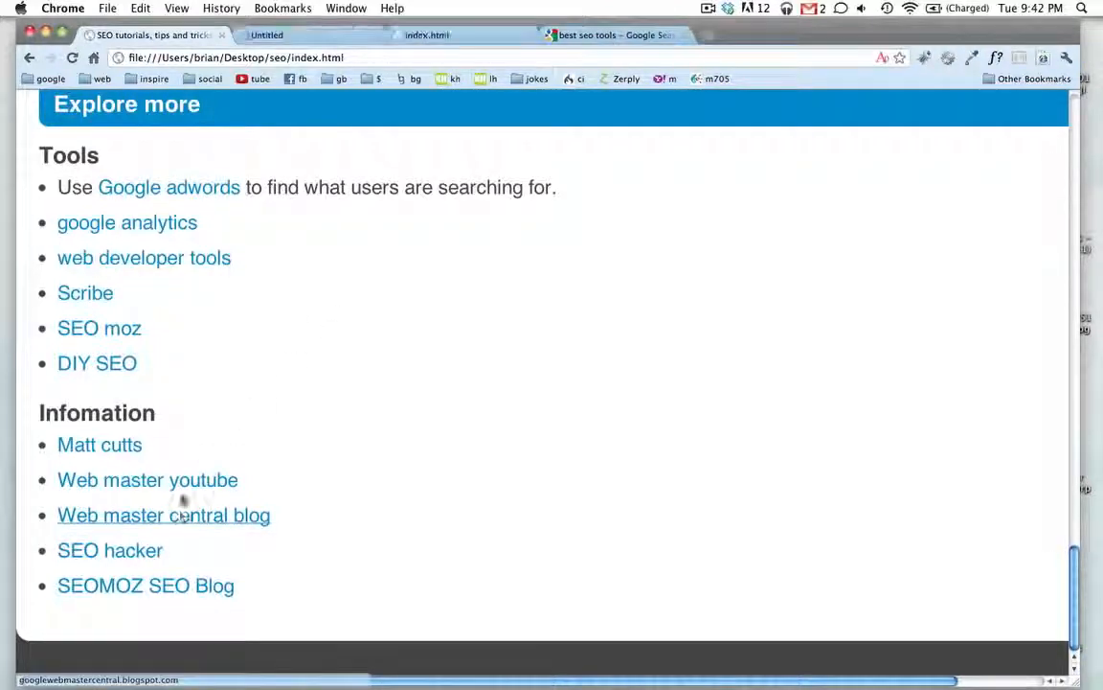
pyautogui.click(164, 514)
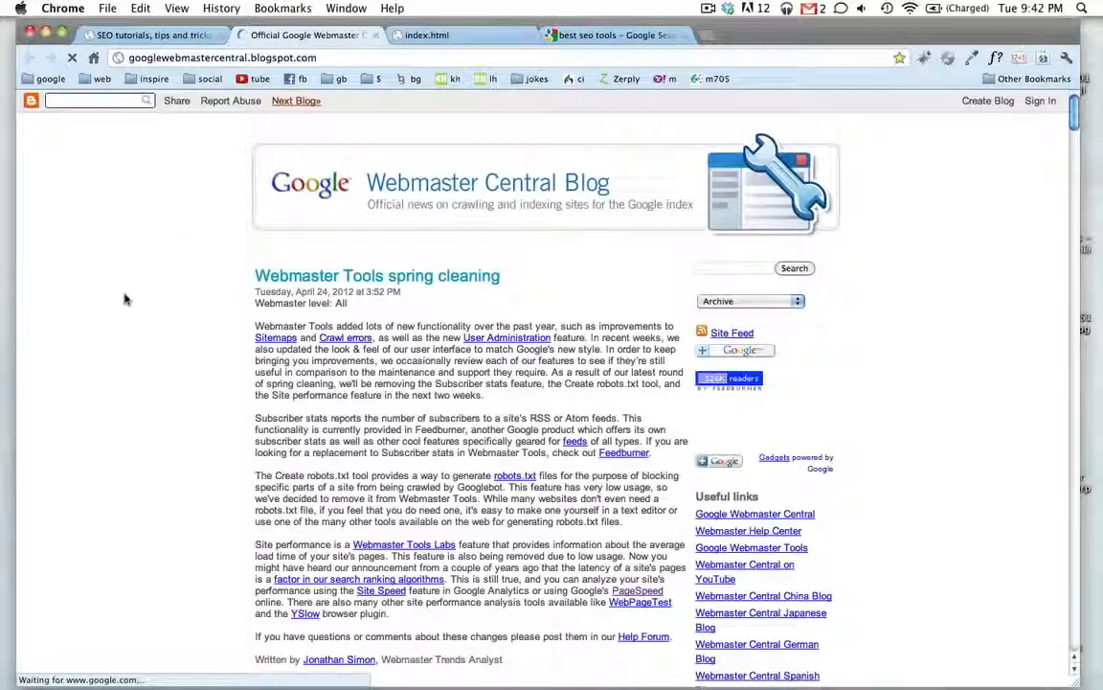
pyautogui.scroll(-3)
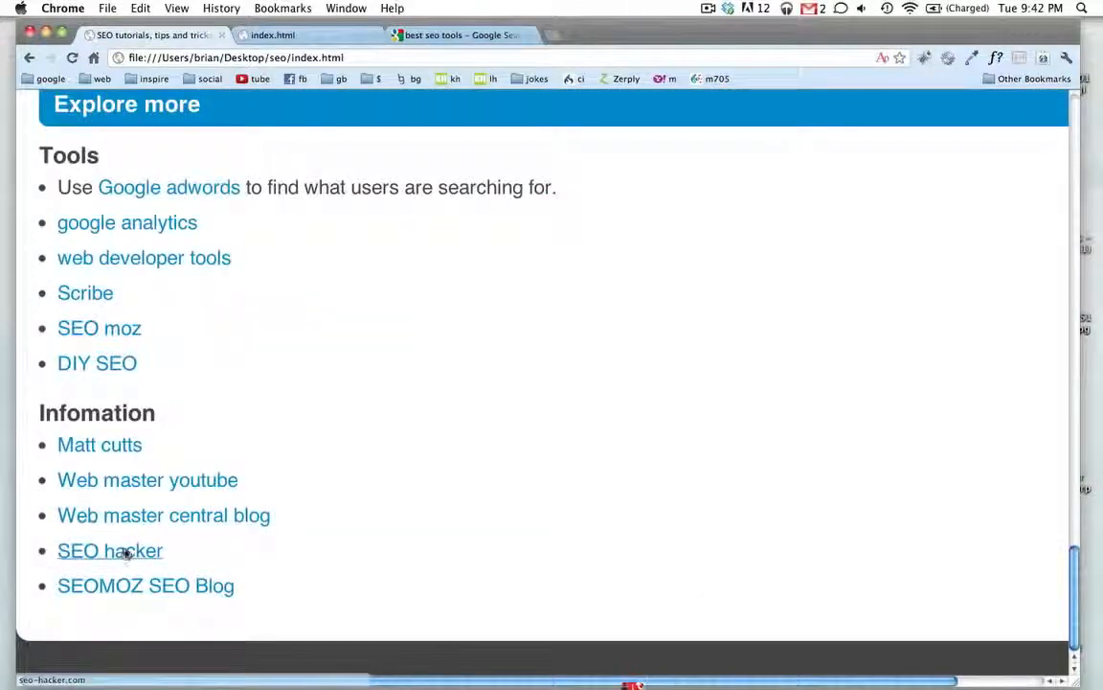
pyautogui.click(111, 551)
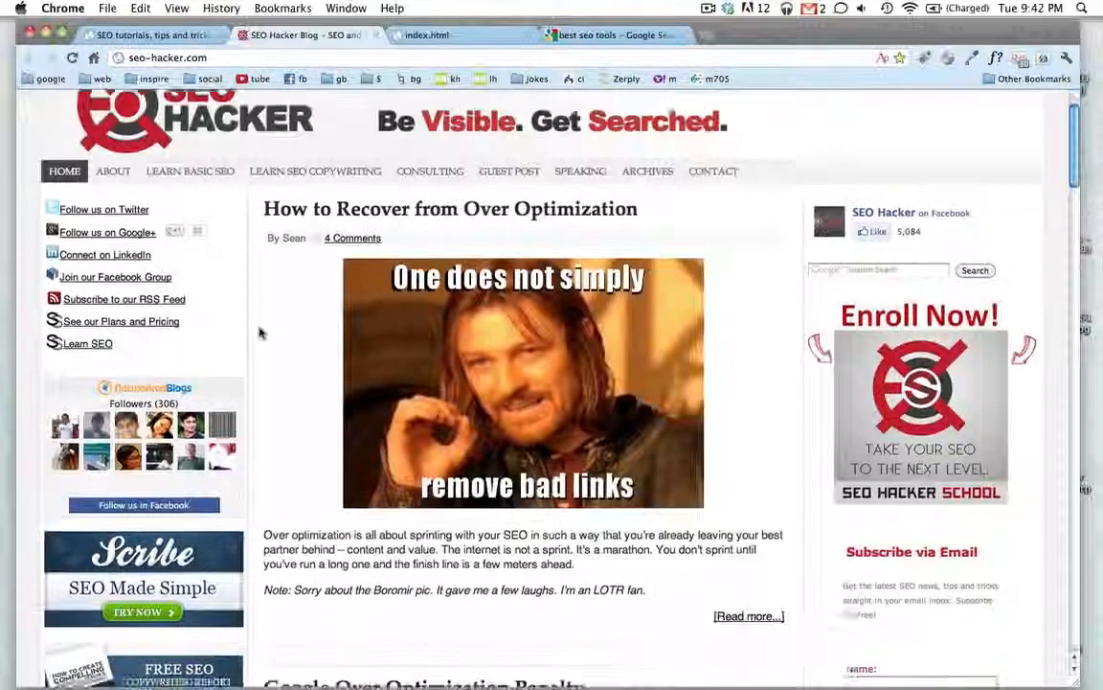
pyautogui.scroll(-3)
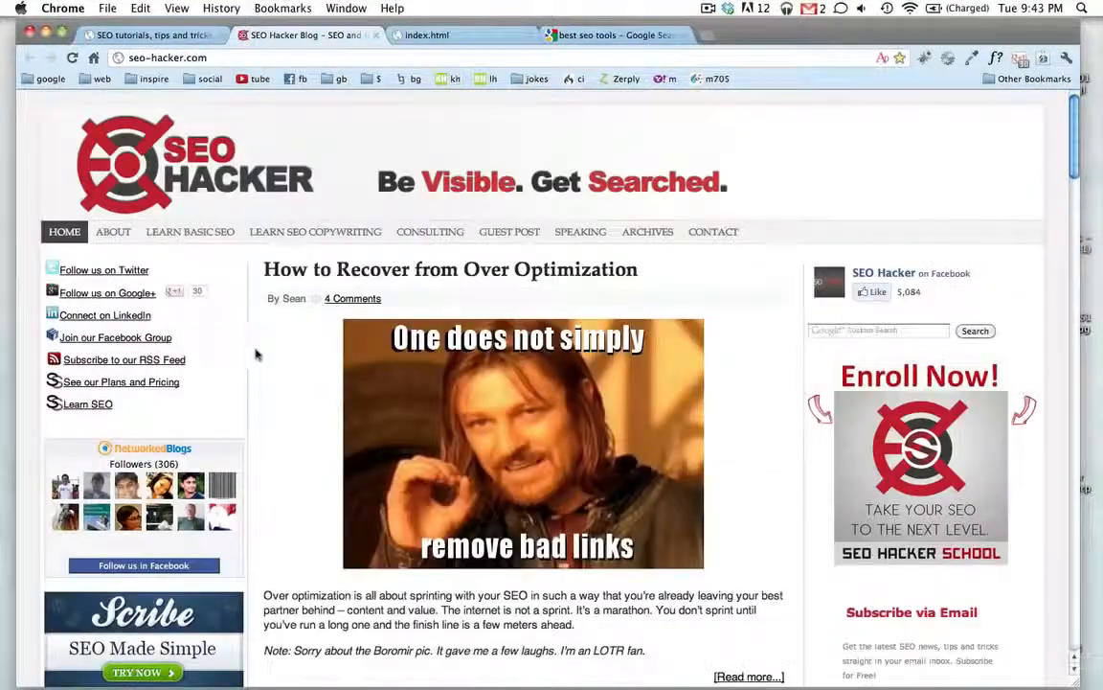
pyautogui.moveTo(259, 417)
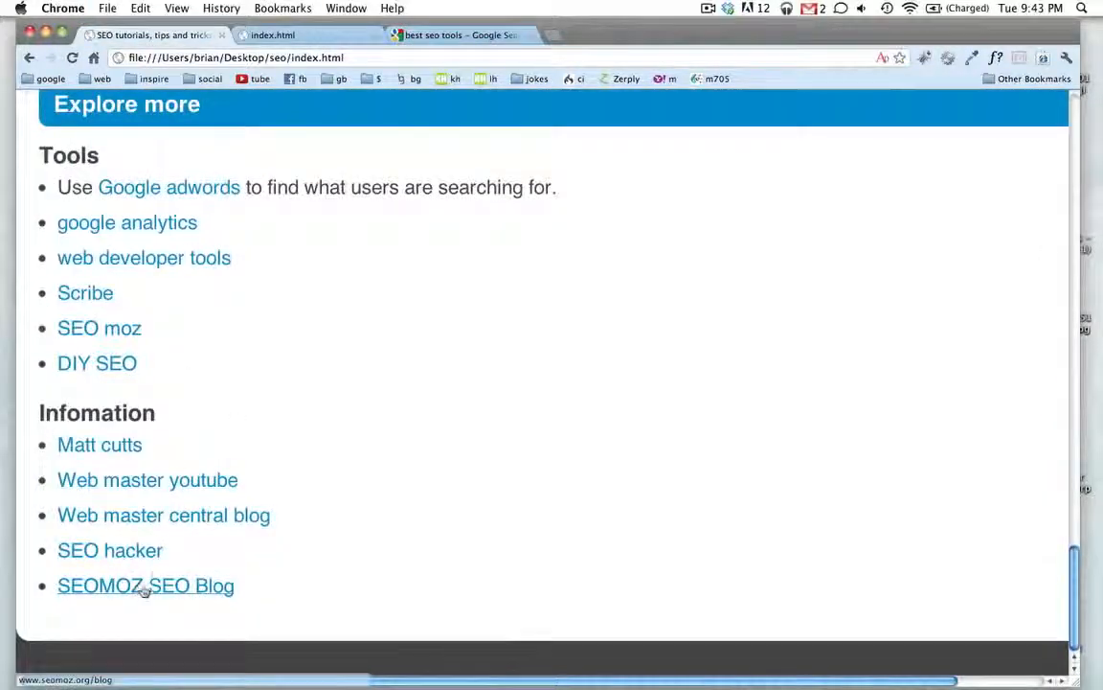
pyautogui.click(145, 585)
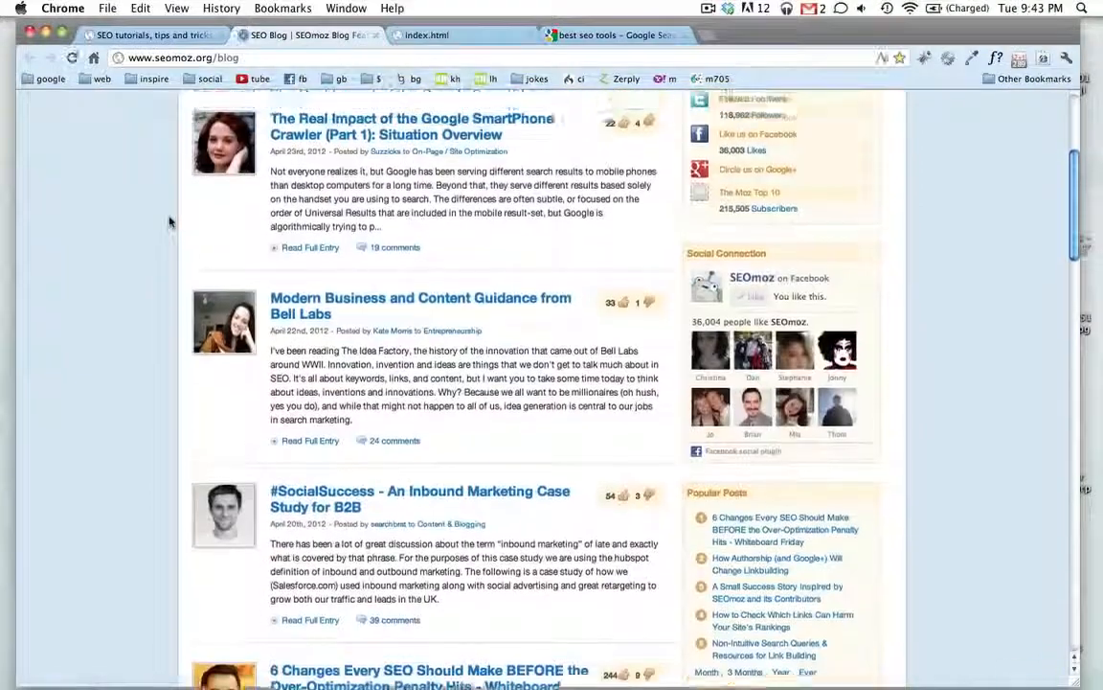
pyautogui.click(271, 36)
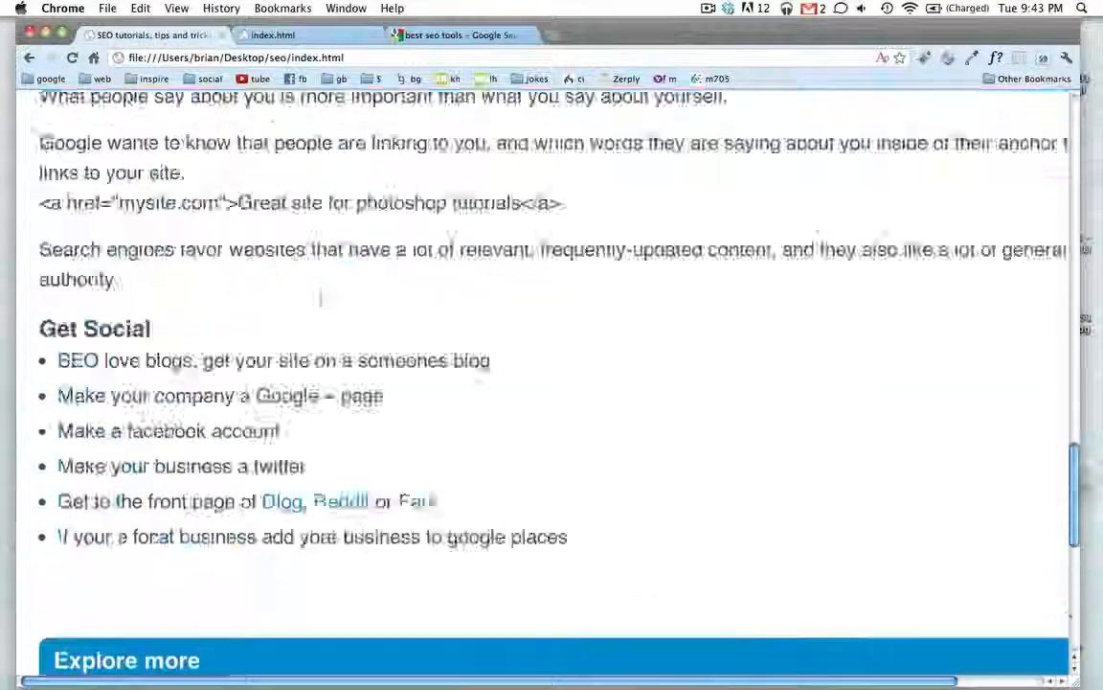
# Step: Return to the page top and highlight 'keywords' and second-bullet words under Make SEO Simple
pyautogui.scroll(3)
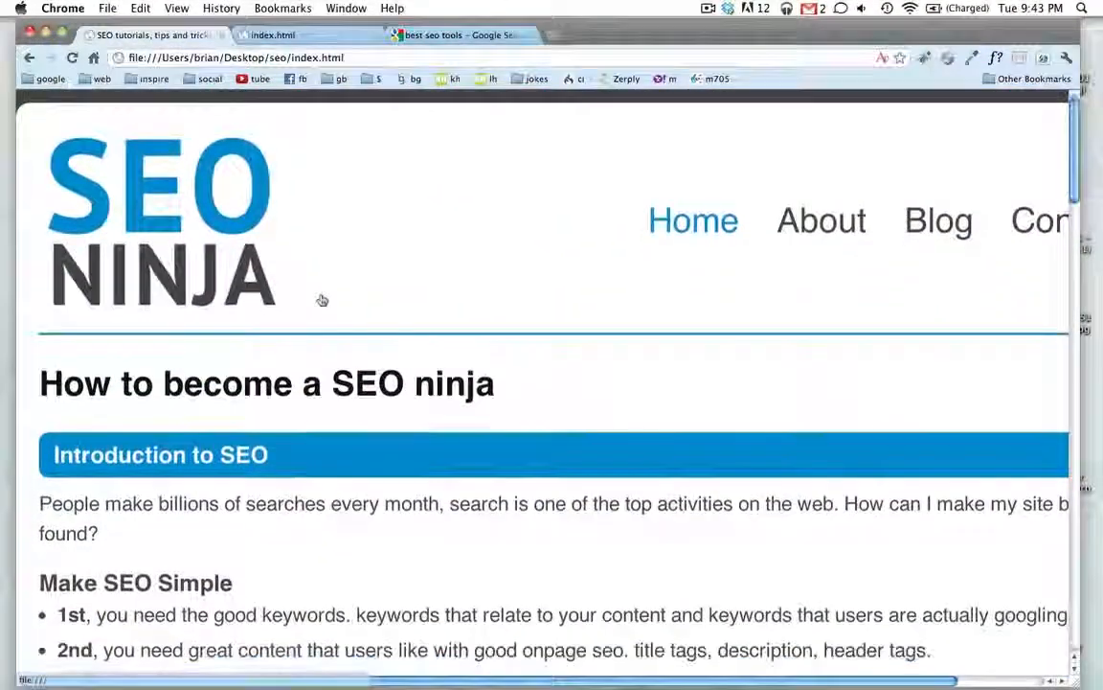
pyautogui.scroll(-3)
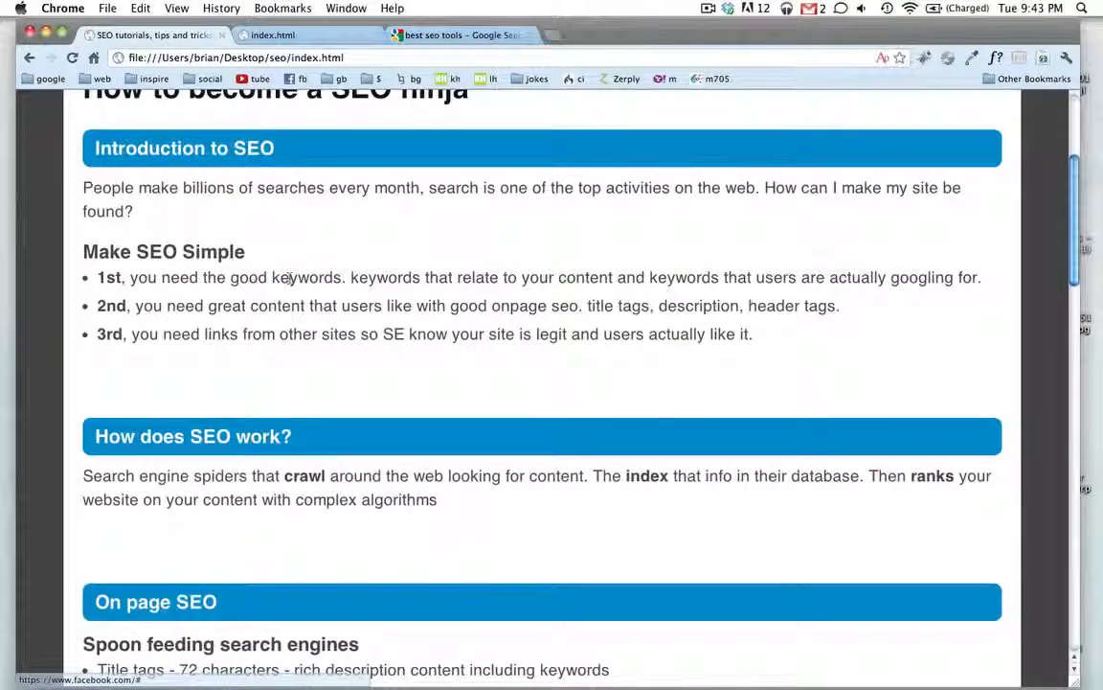
pyautogui.doubleClick(306, 277)
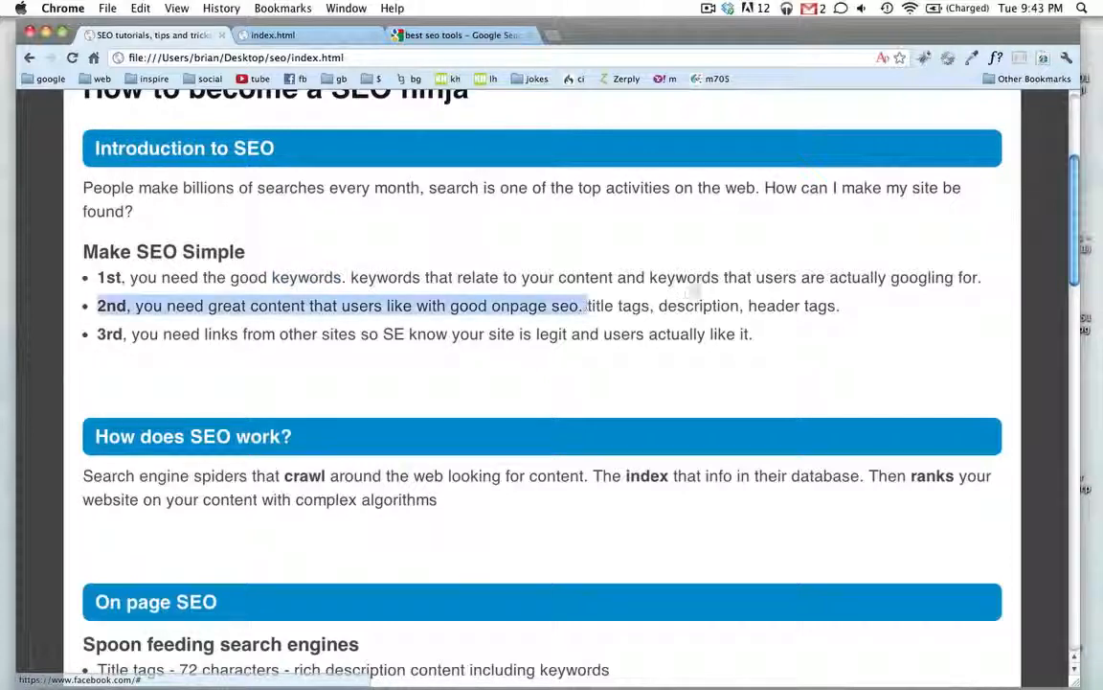
pyautogui.click(504, 317)
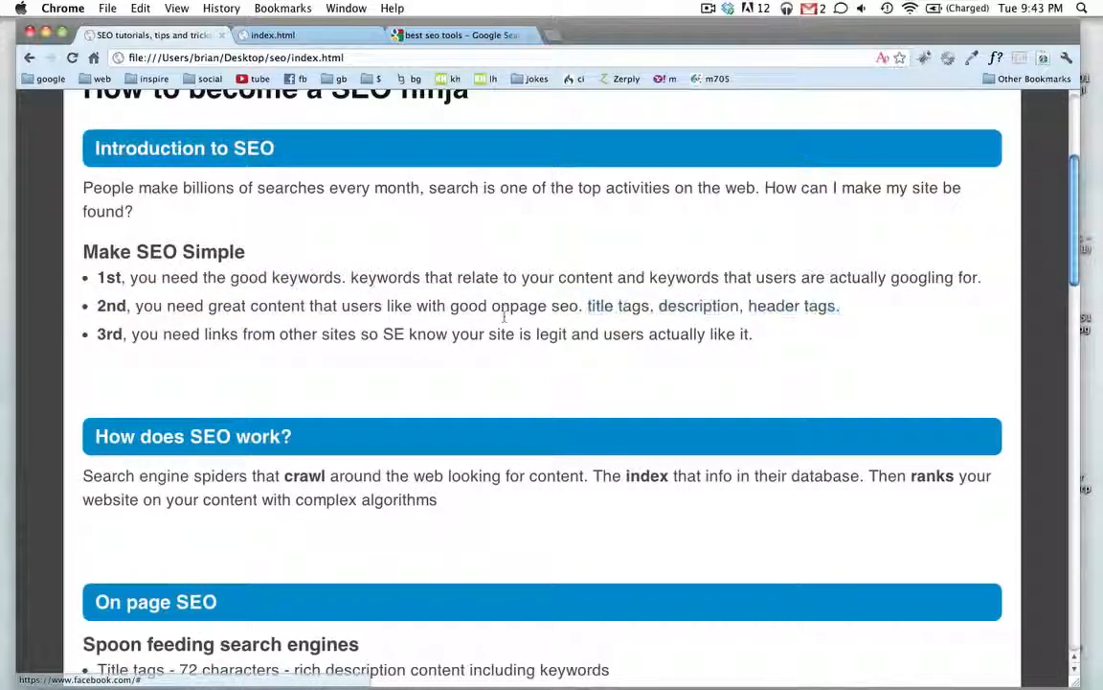
pyautogui.doubleClick(517, 306)
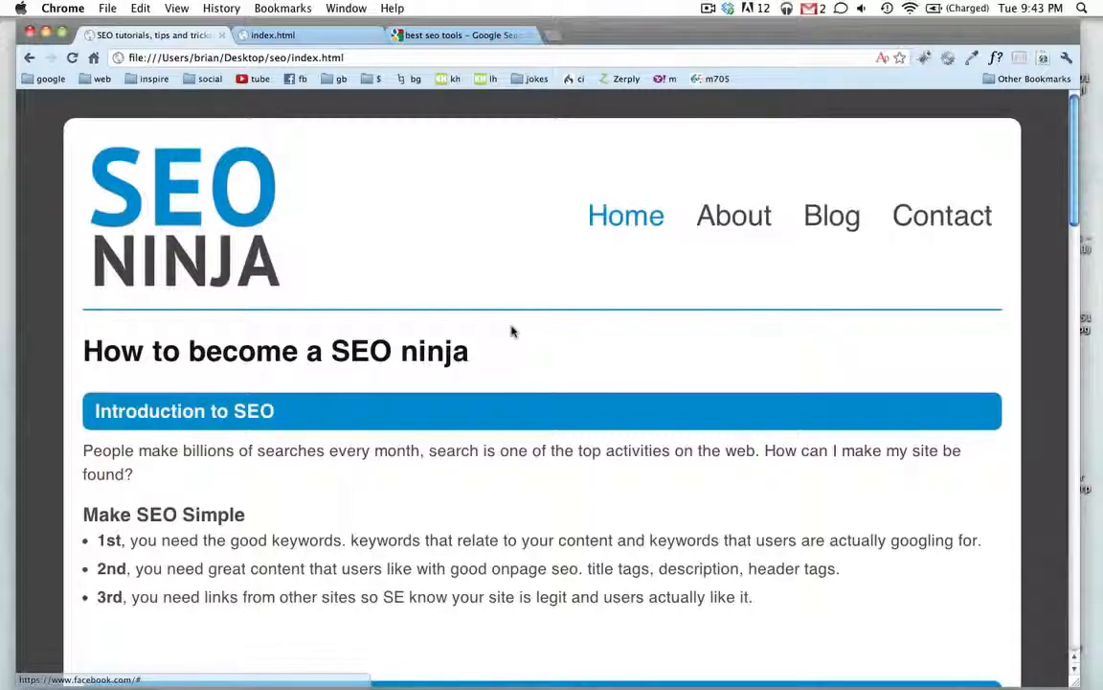
pyautogui.moveTo(36, 251)
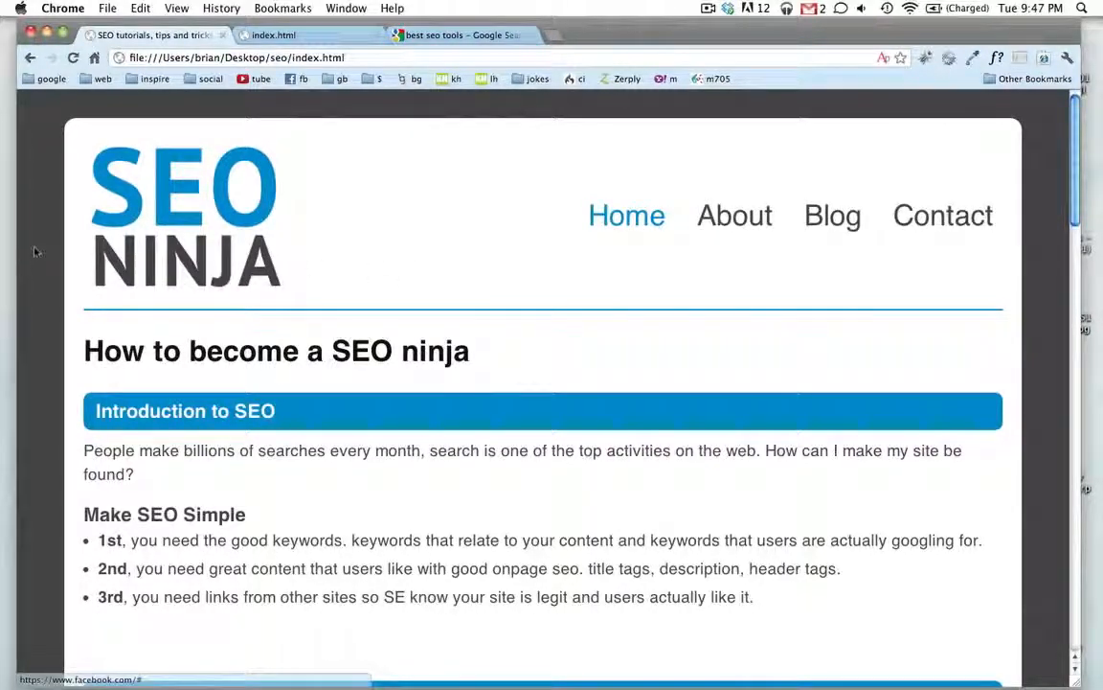
pyautogui.scroll(-3)
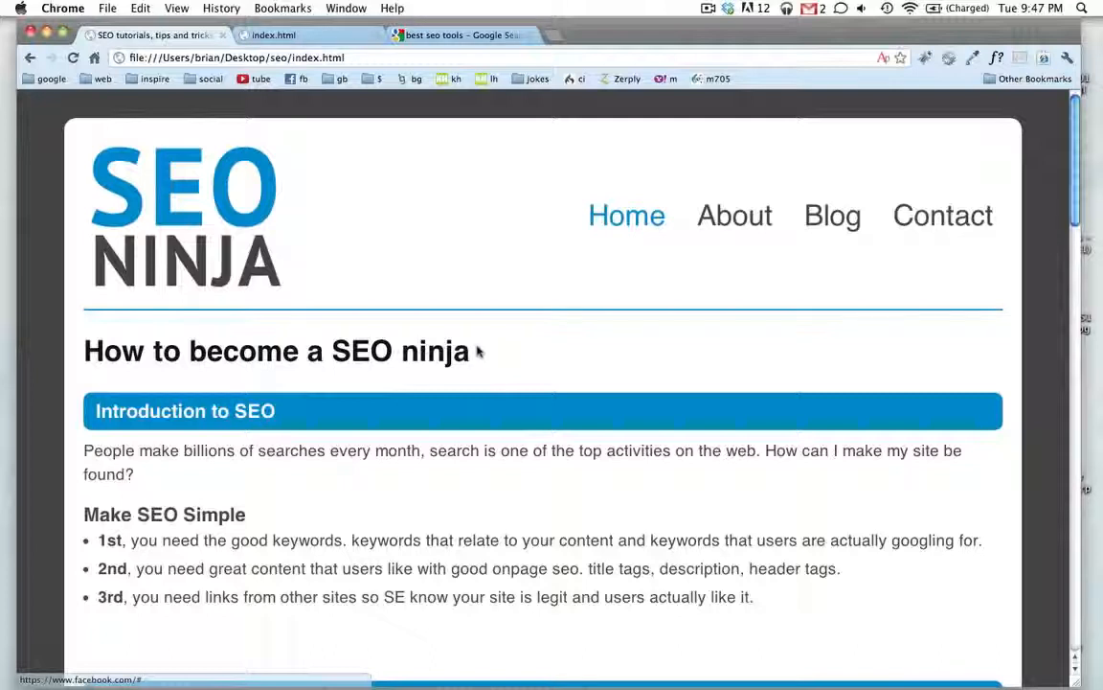
pyautogui.moveTo(188, 351); pyautogui.dragTo(470, 351)
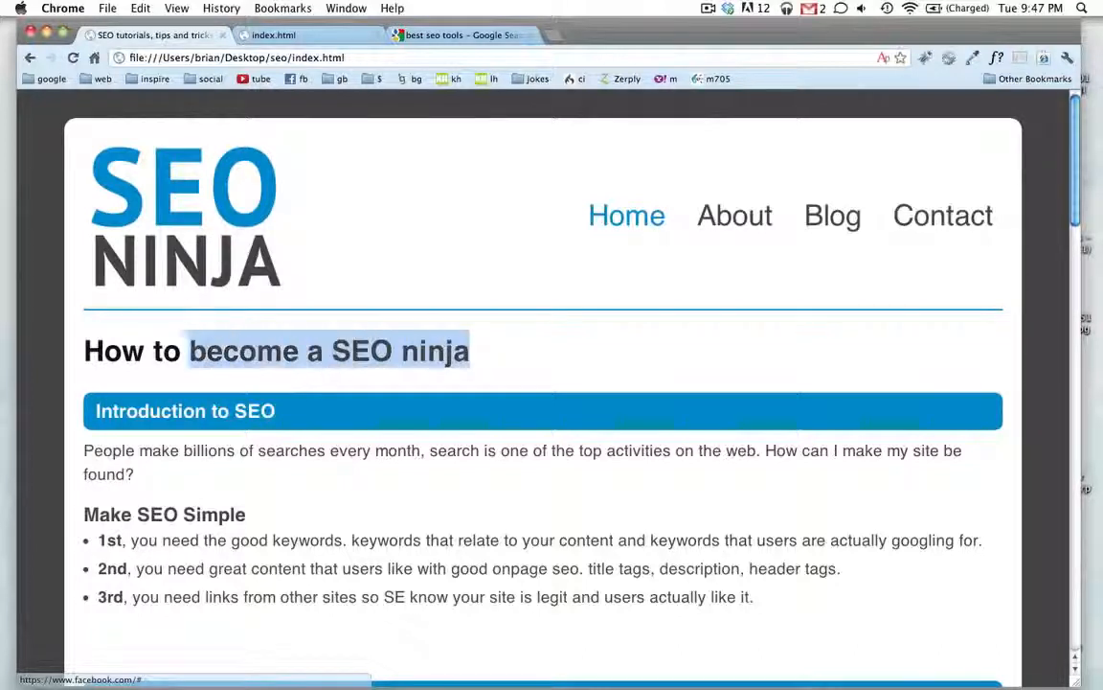
pyautogui.click(480, 330)
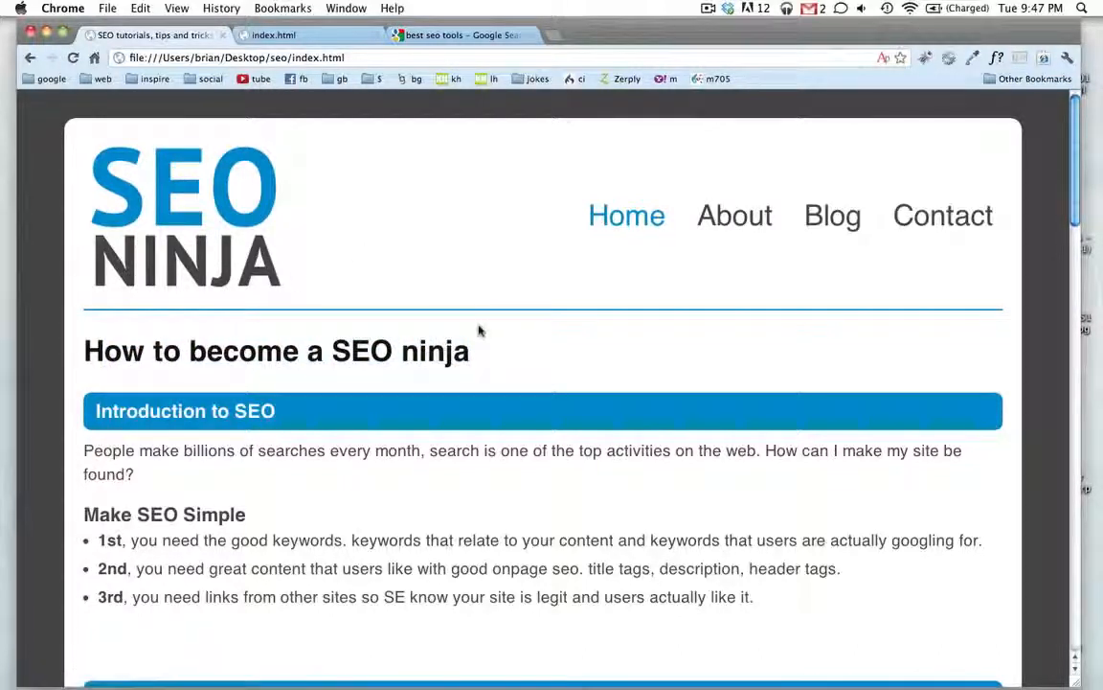